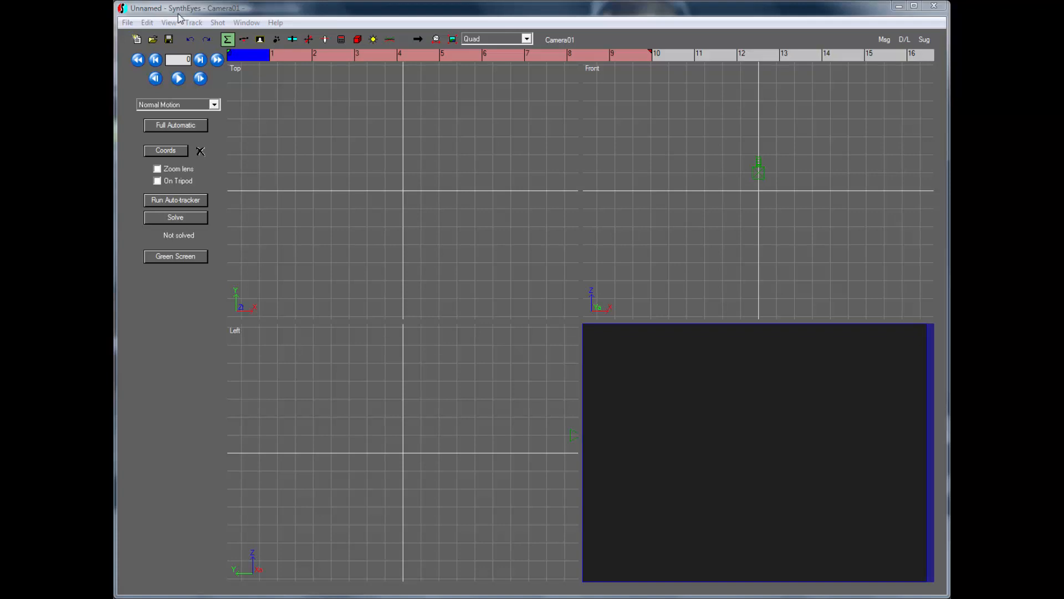
pyautogui.moveTo(179, 19)
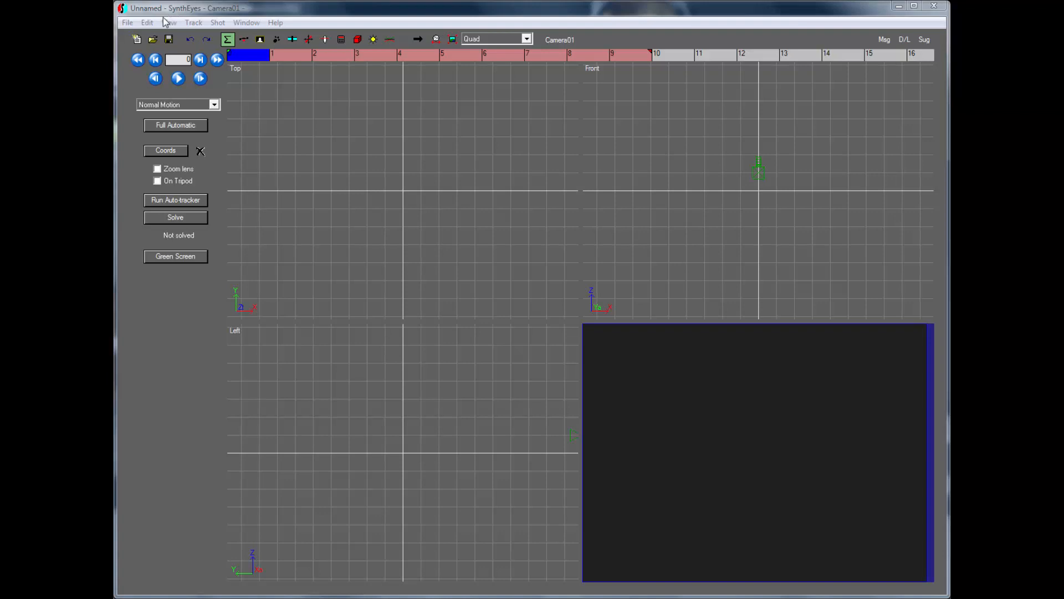
# - Create a new shot from flyover.avi with default shot settings and play it in the camera view
pyautogui.click(126, 22)
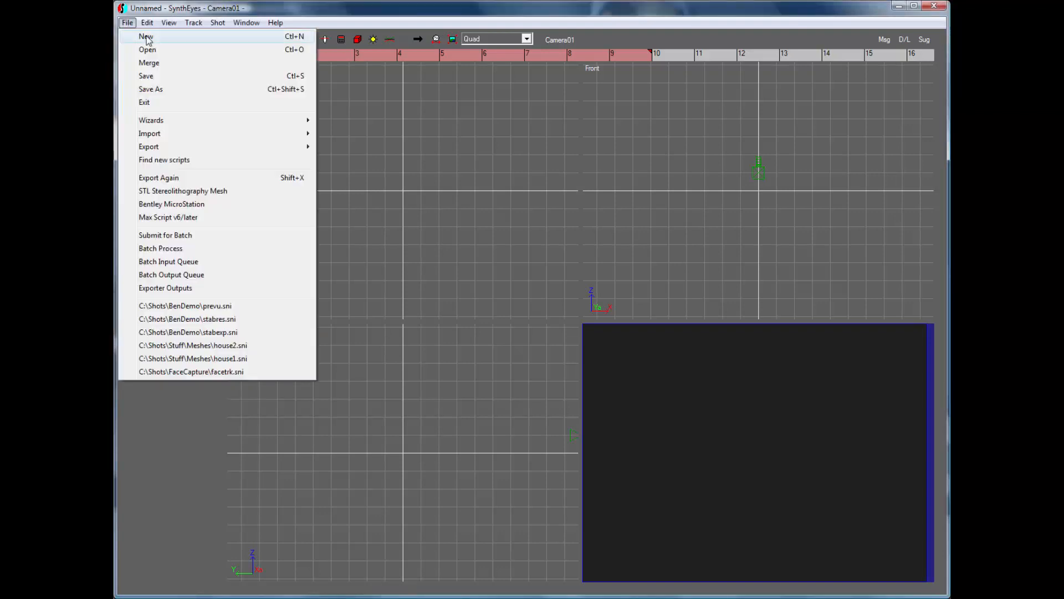
pyautogui.click(147, 49)
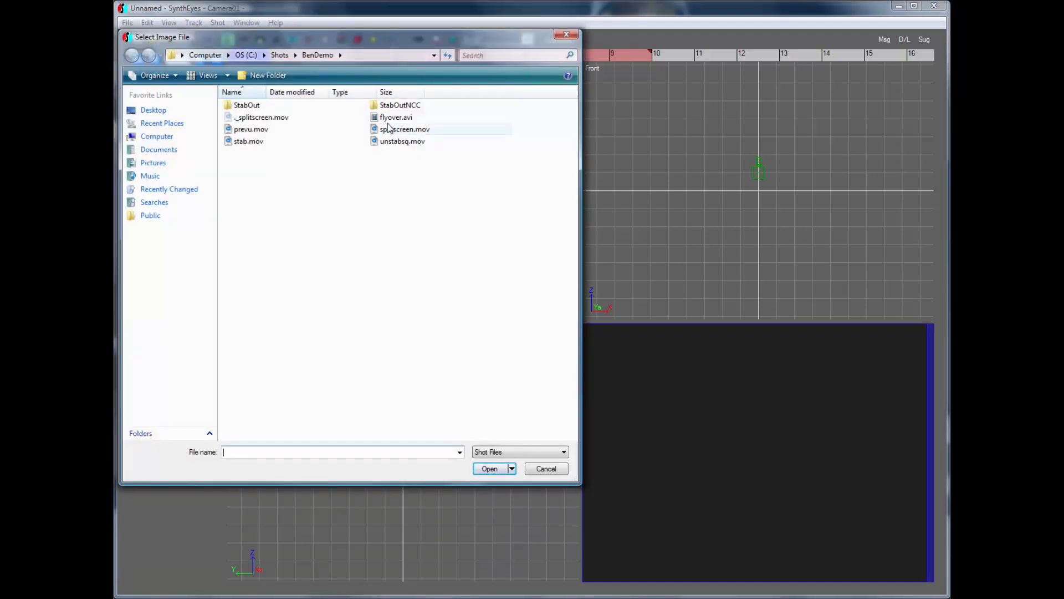
pyautogui.doubleClick(396, 117)
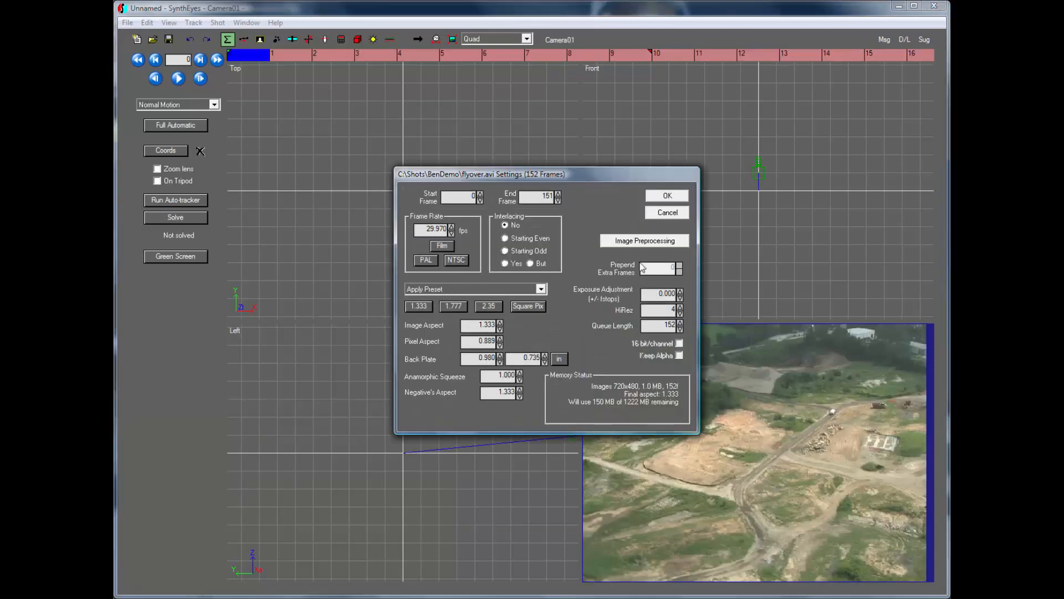
pyautogui.click(666, 195)
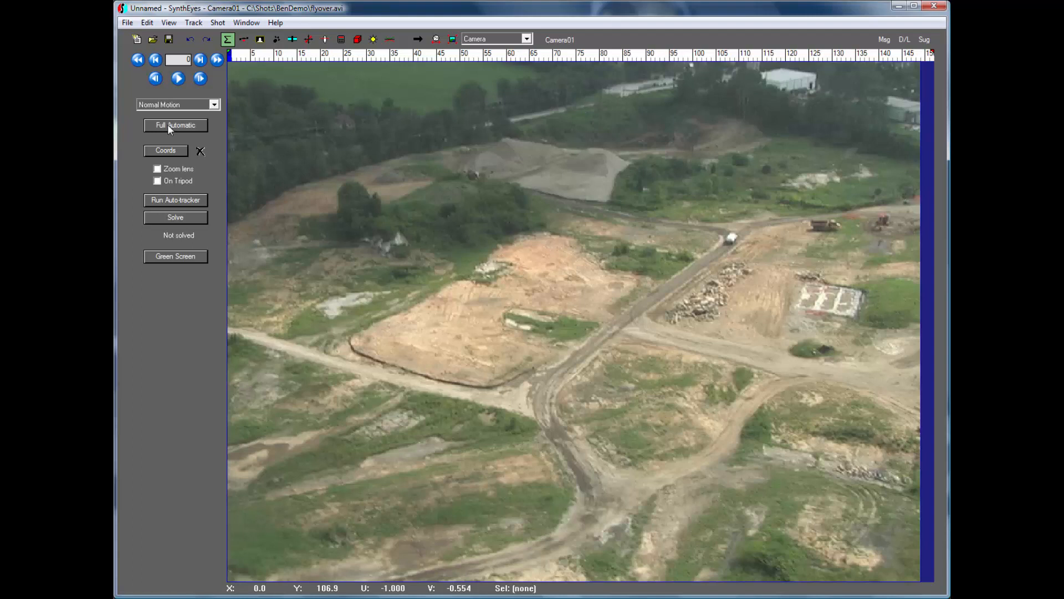
pyautogui.click(177, 78)
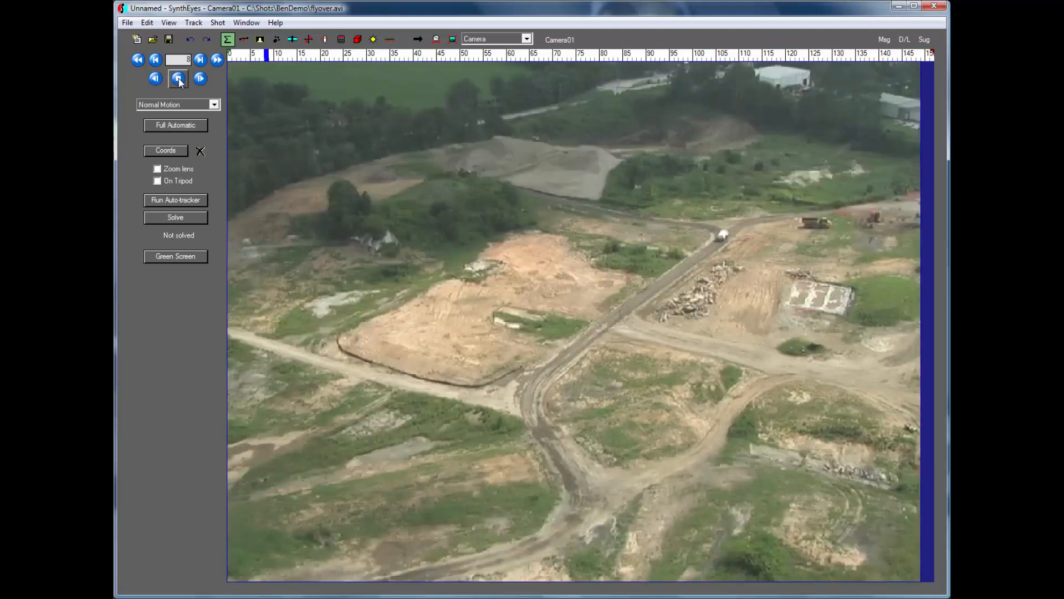
# - Run Full Automatic track-and-solve on the flyover shot and dismiss the solve report
pyautogui.click(175, 200)
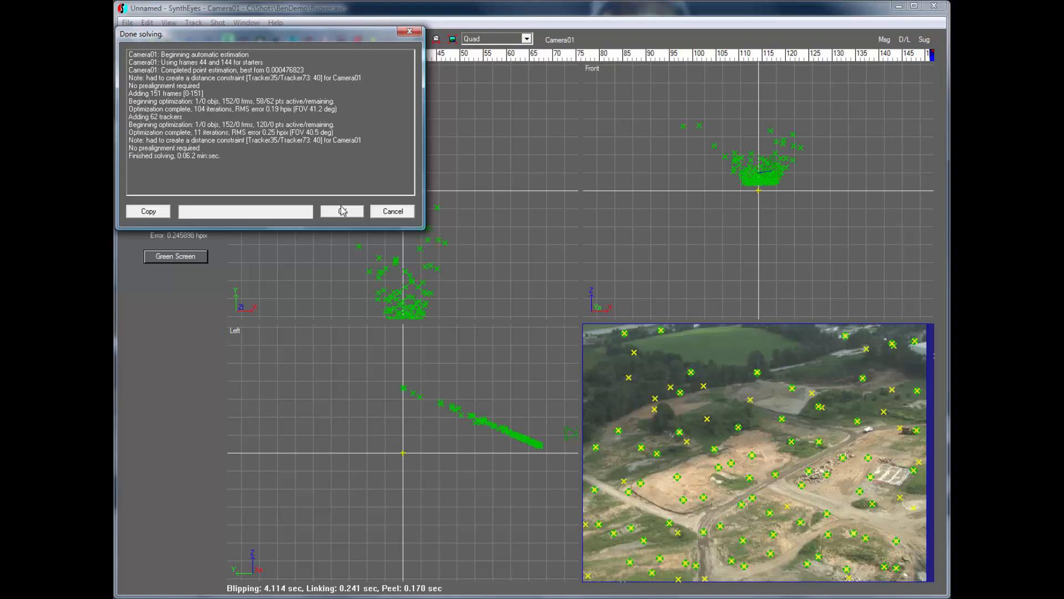
pyautogui.click(341, 210)
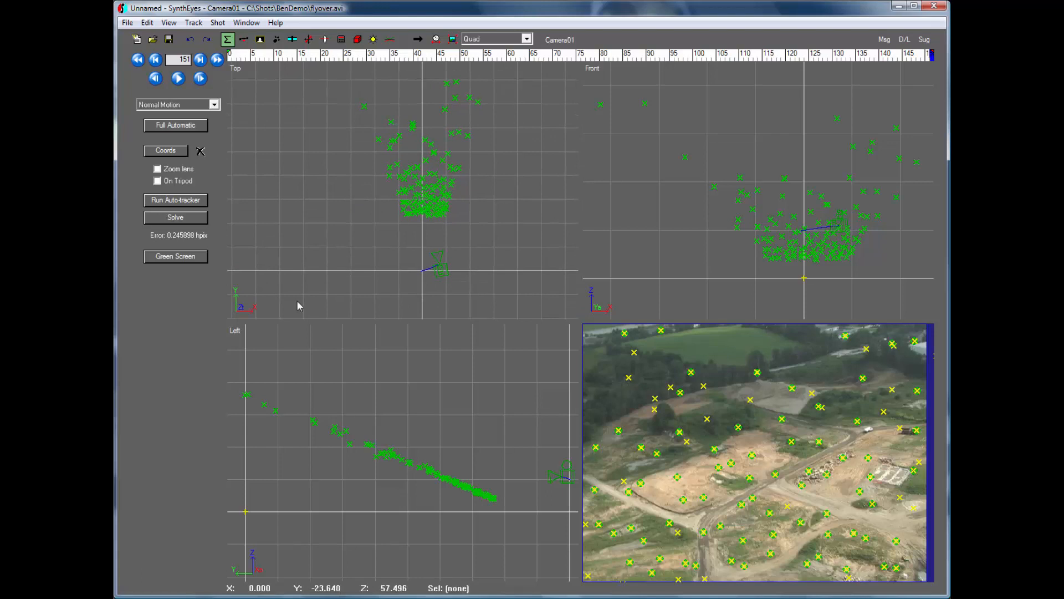
pyautogui.moveTo(323, 193)
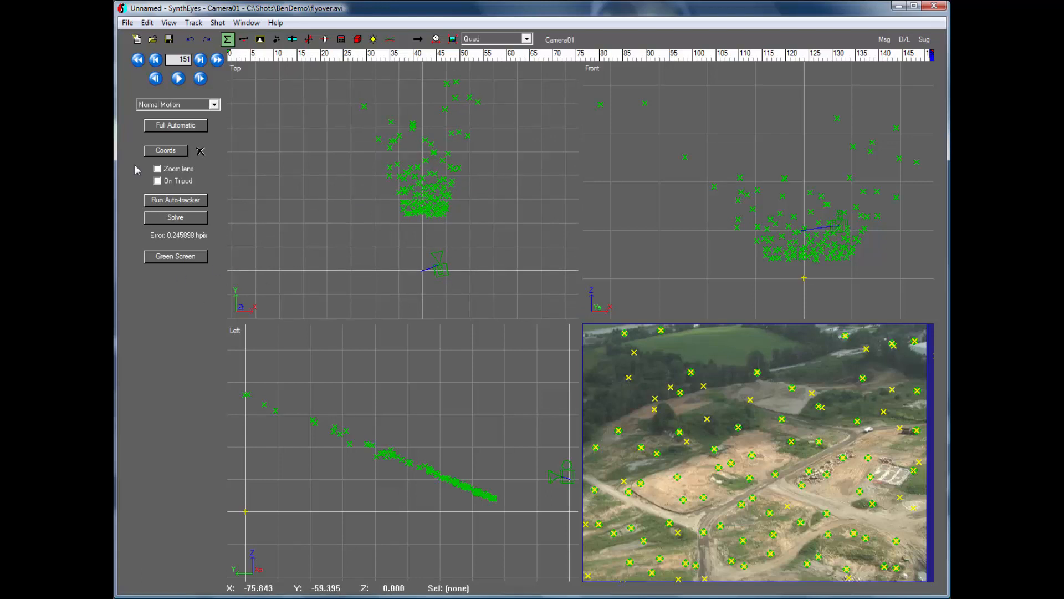
pyautogui.moveTo(165, 149)
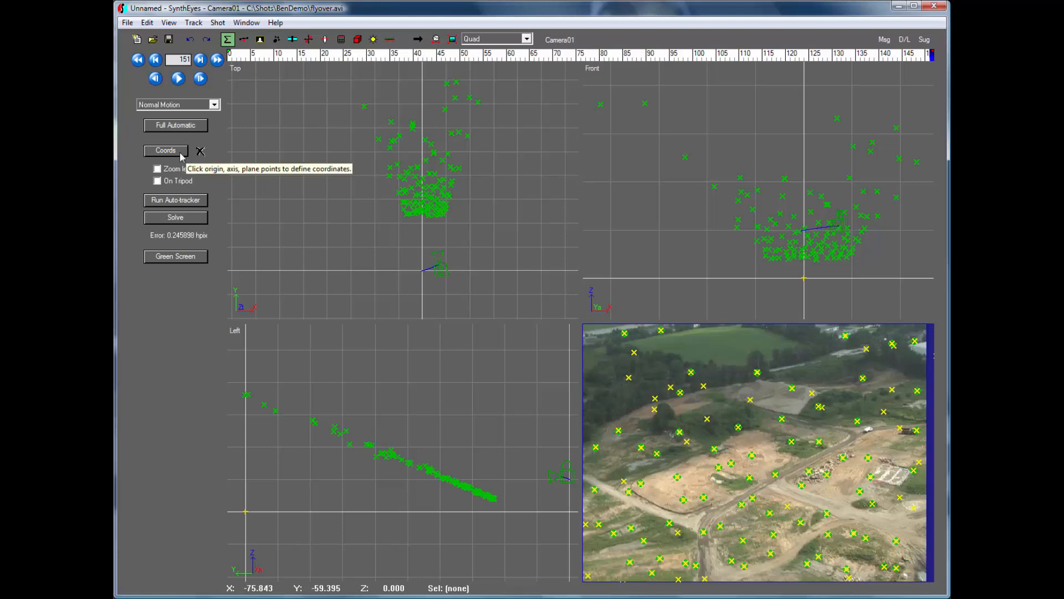
# - Define the coordinate system from a ground tracker origin, apply it and close the re-solve report
pyautogui.click(165, 150)
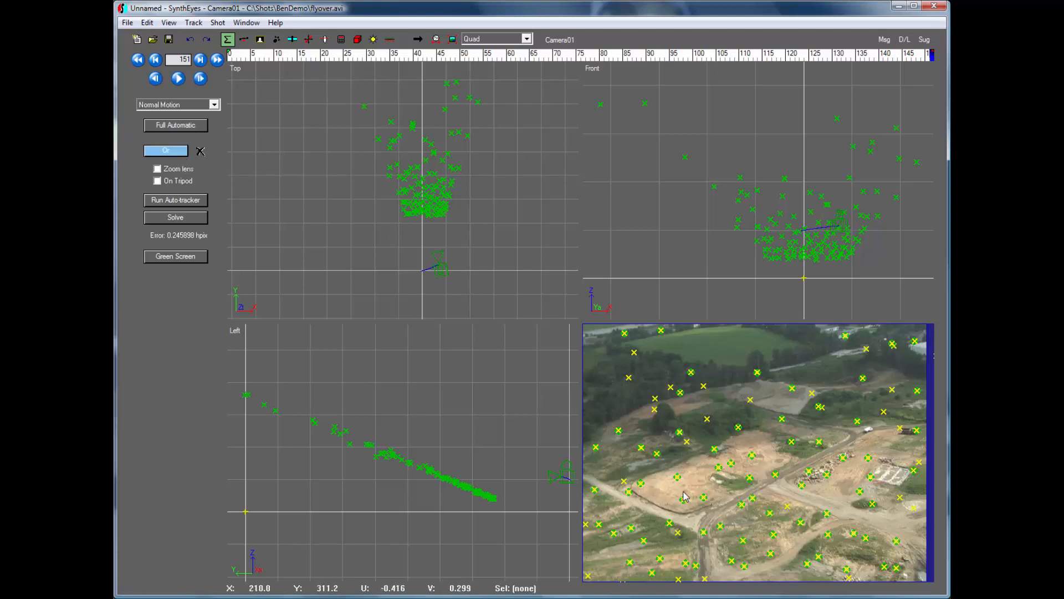
pyautogui.click(640, 483)
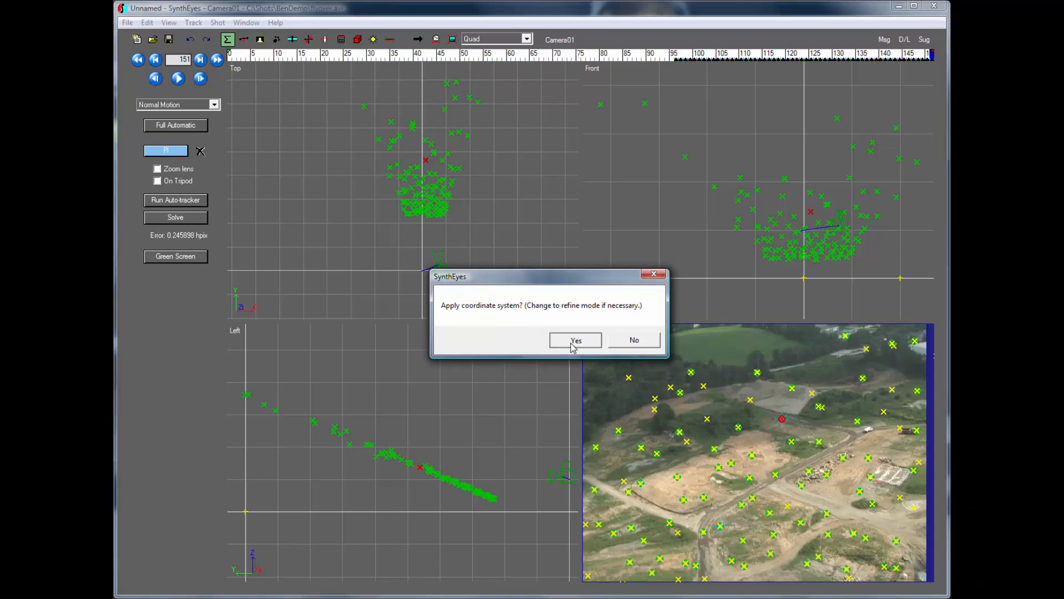
pyautogui.click(575, 339)
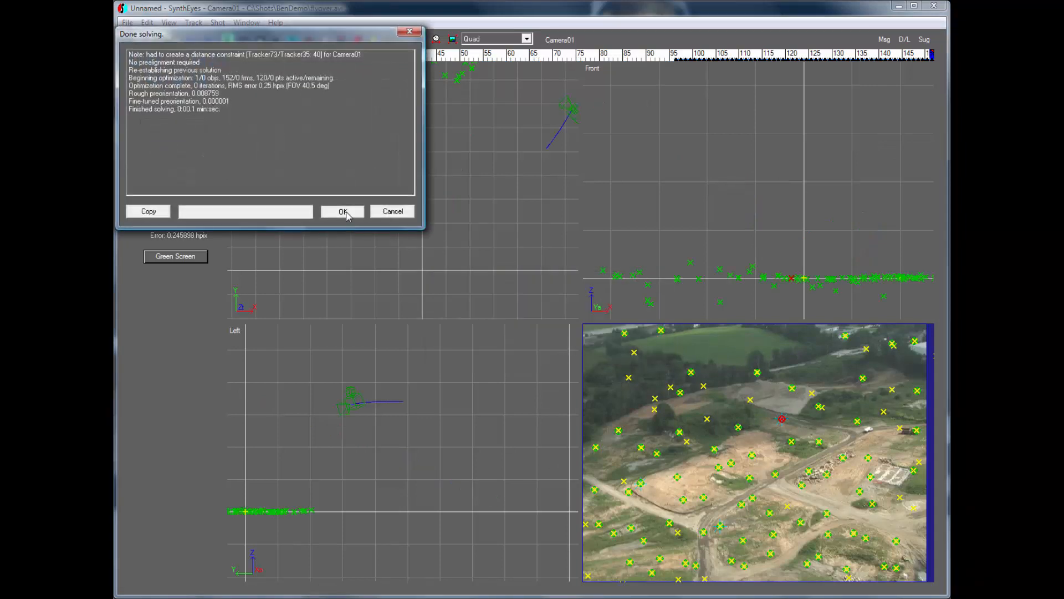
pyautogui.click(342, 211)
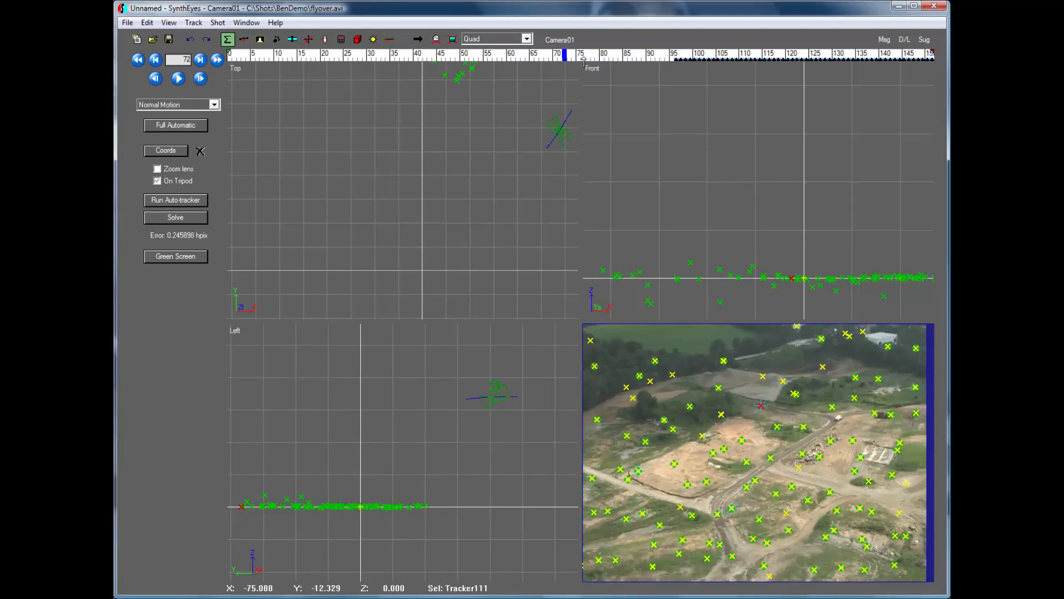
# - In Image Preparation's Stabilize settings, set Translation and Rotation to Peg and jump to the last frame
pyautogui.click(332, 54)
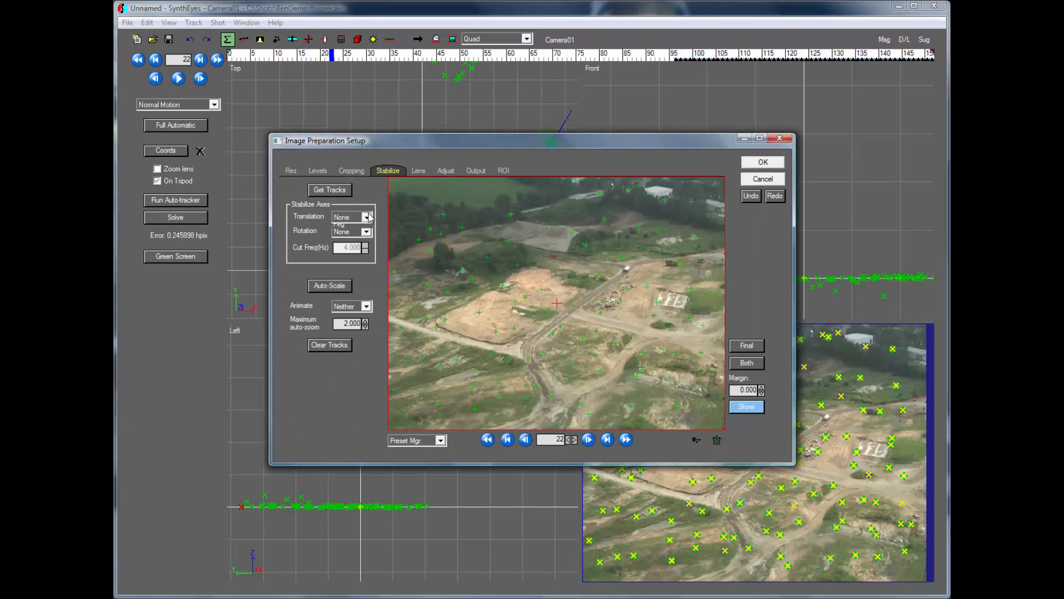
pyautogui.click(366, 231)
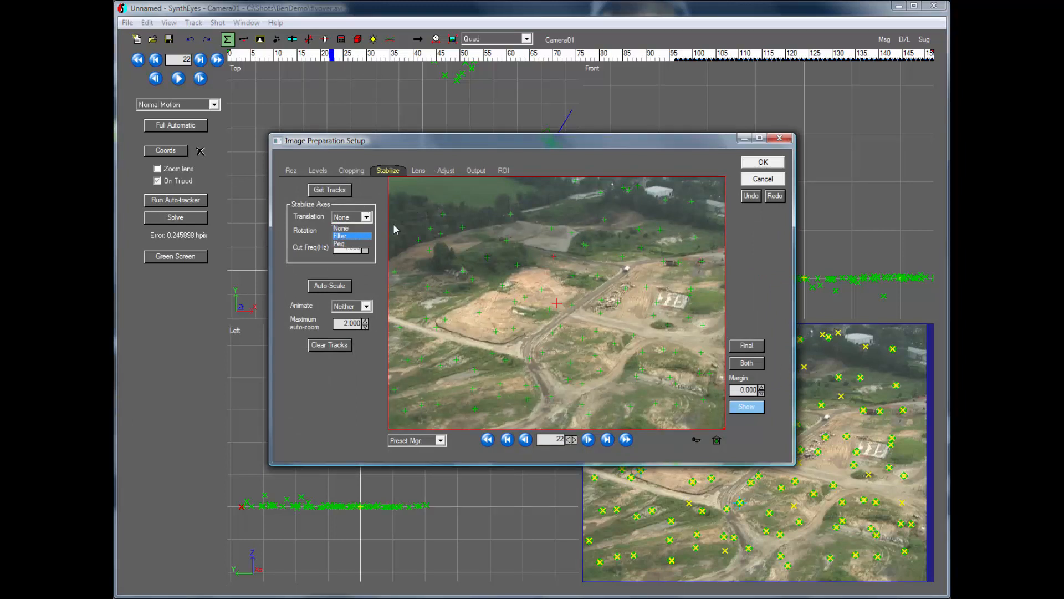
pyautogui.click(342, 227)
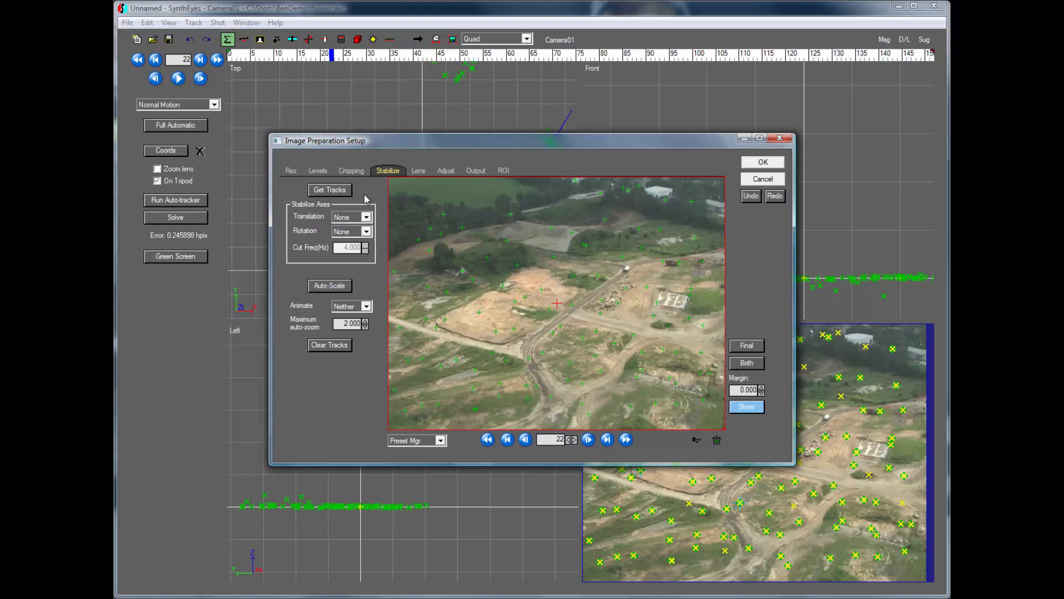
pyautogui.click(367, 217)
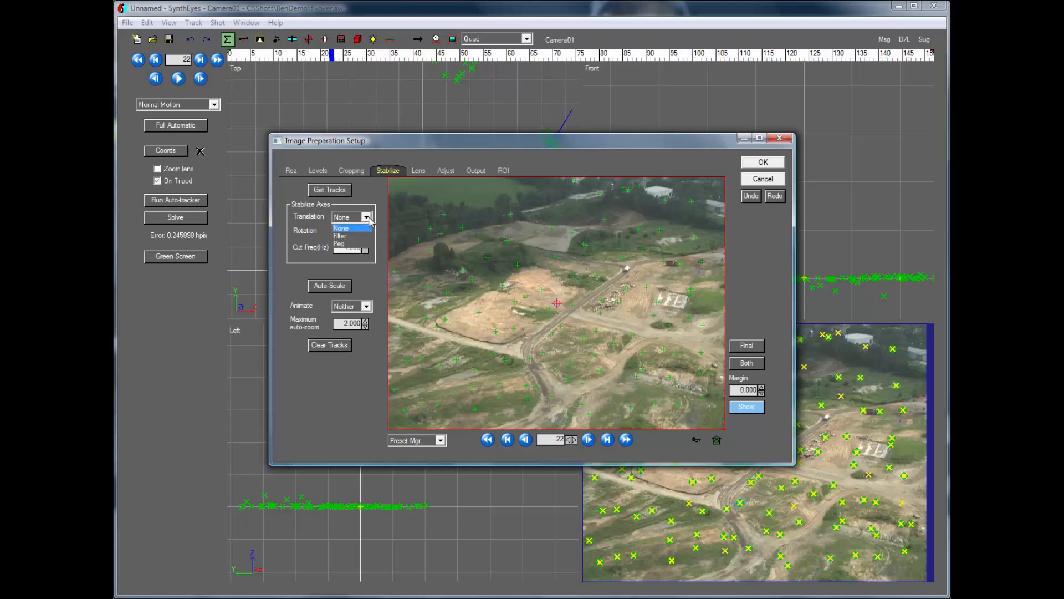
pyautogui.click(343, 242)
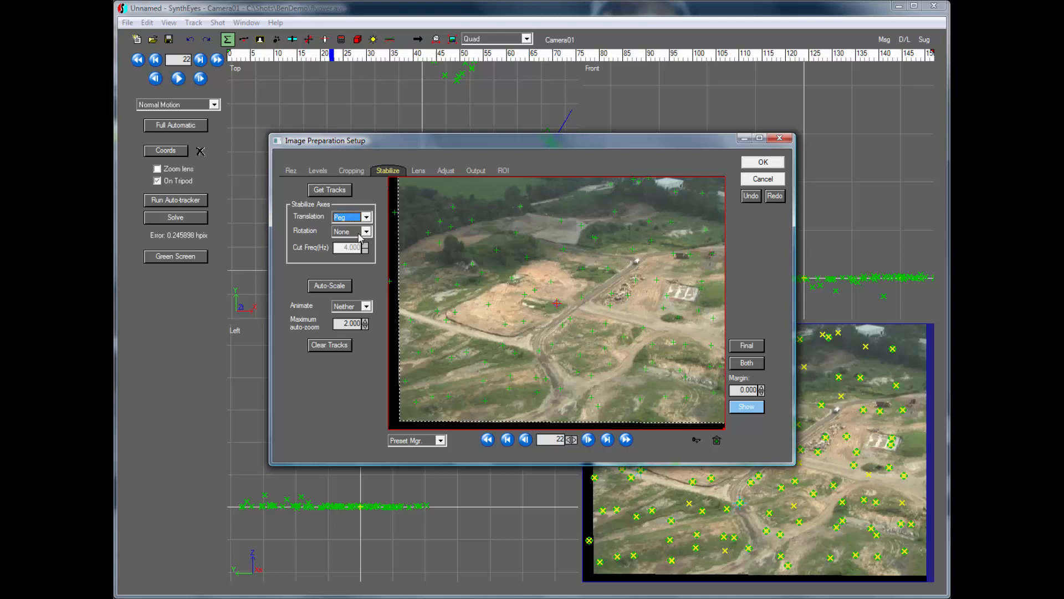
pyautogui.click(349, 230)
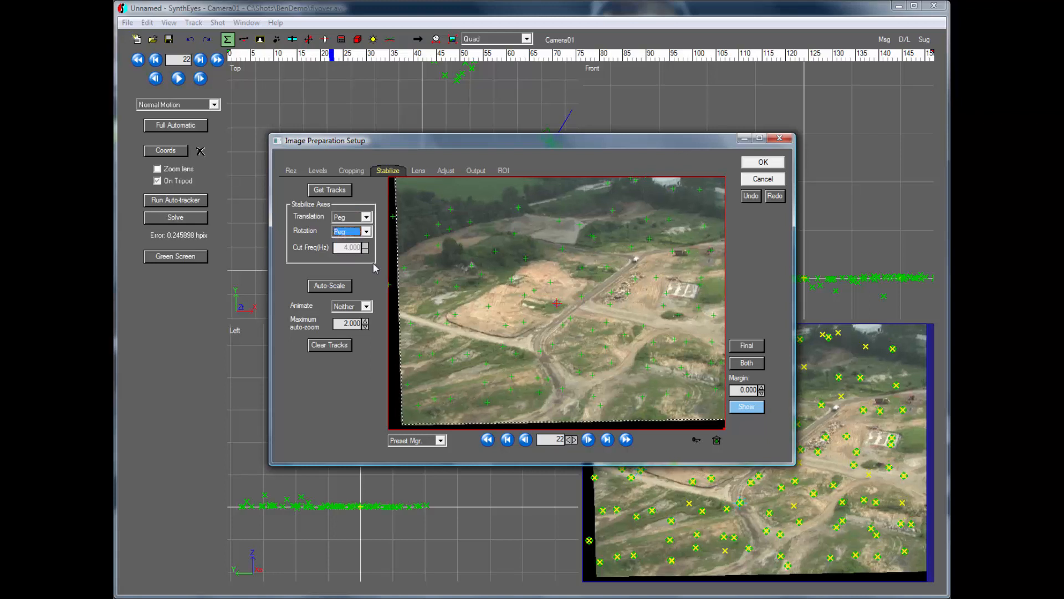
pyautogui.click(624, 439)
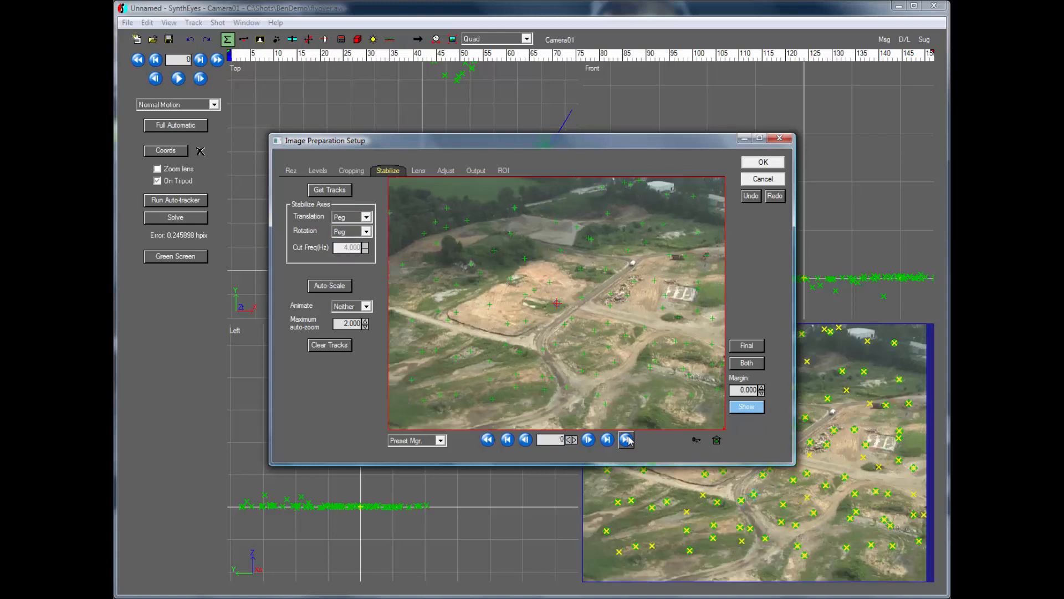
pyautogui.click(623, 439)
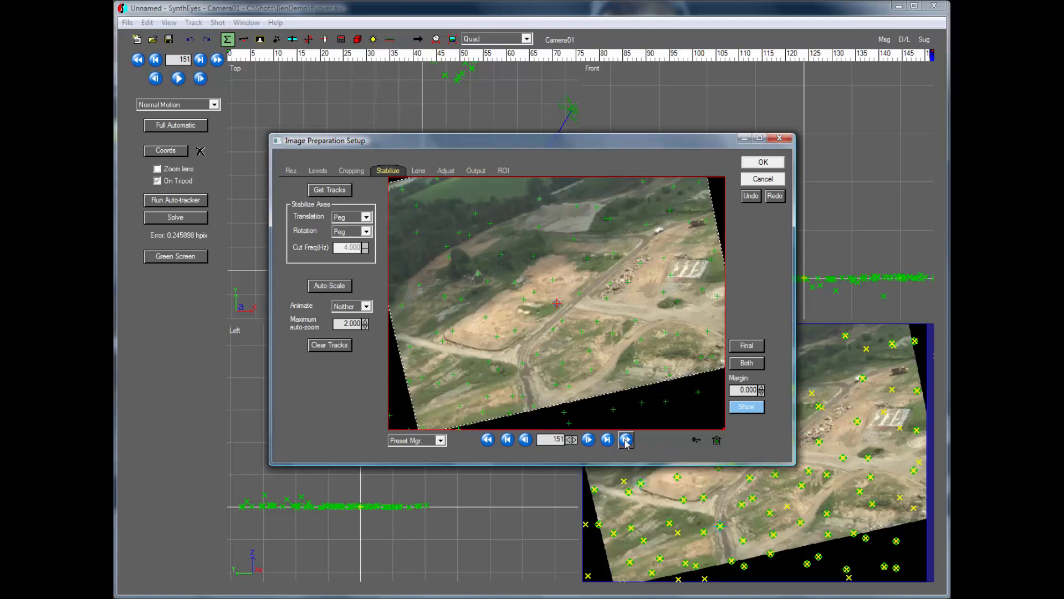
pyautogui.moveTo(701, 436)
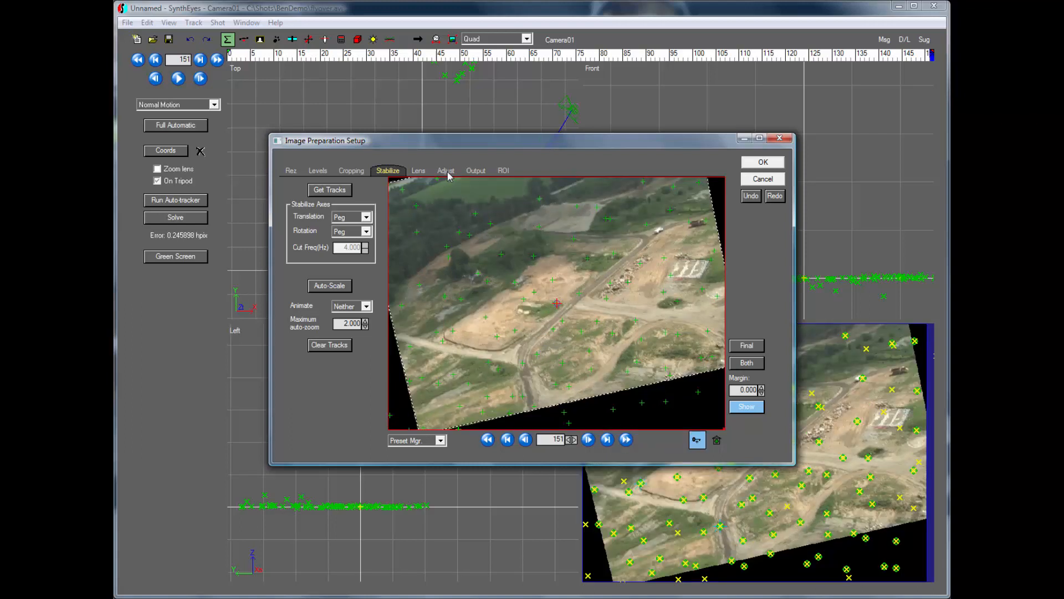
# - Set Delta Rot to -12.5 with a slight Delta U/V shift, then Auto-Scale the stabilized image to fill the frame
pyautogui.click(446, 170)
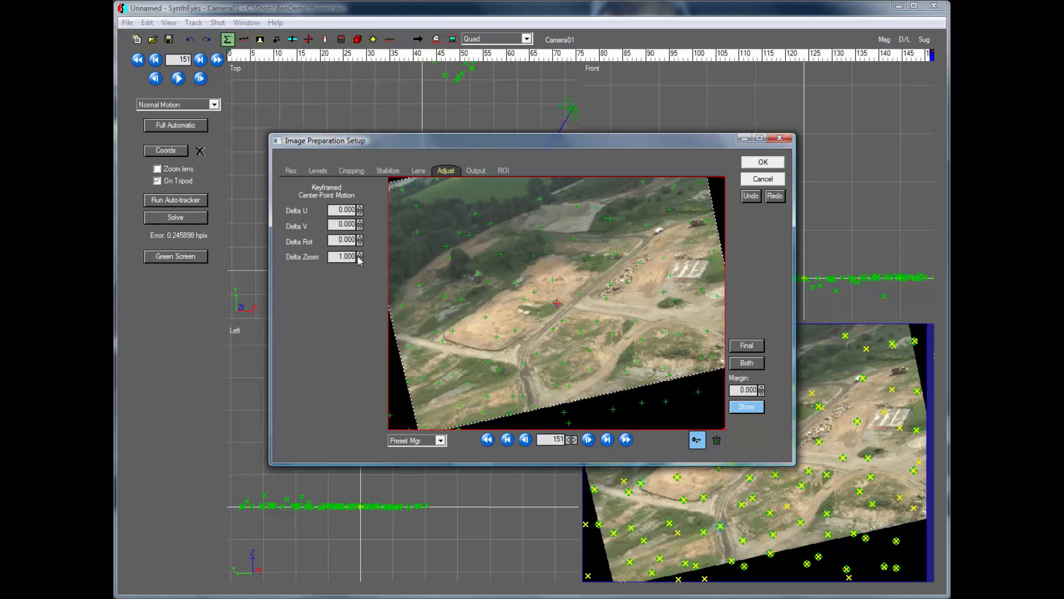
pyautogui.click(359, 243)
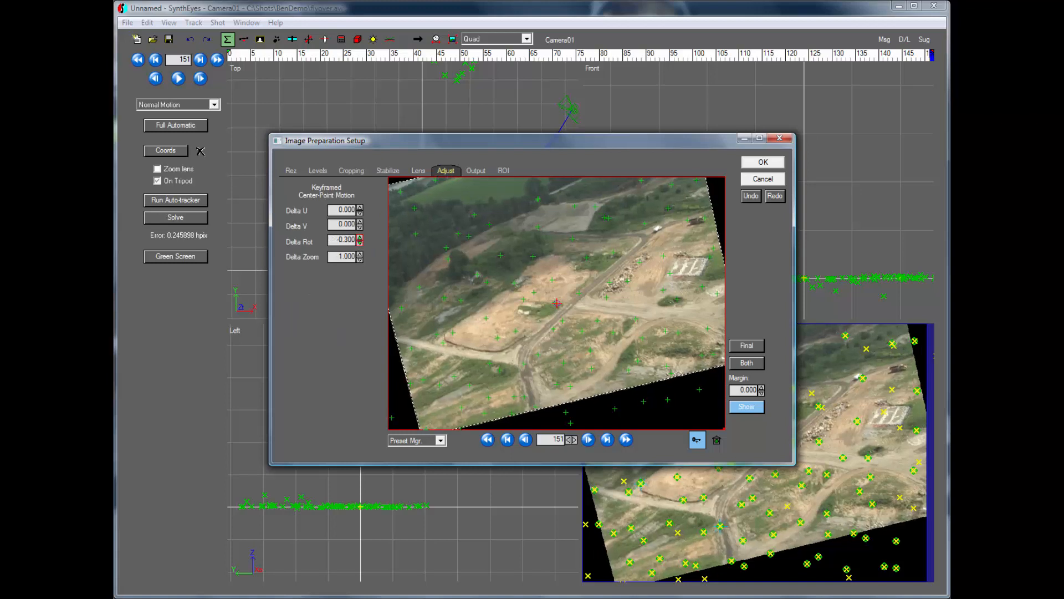
pyautogui.click(361, 241)
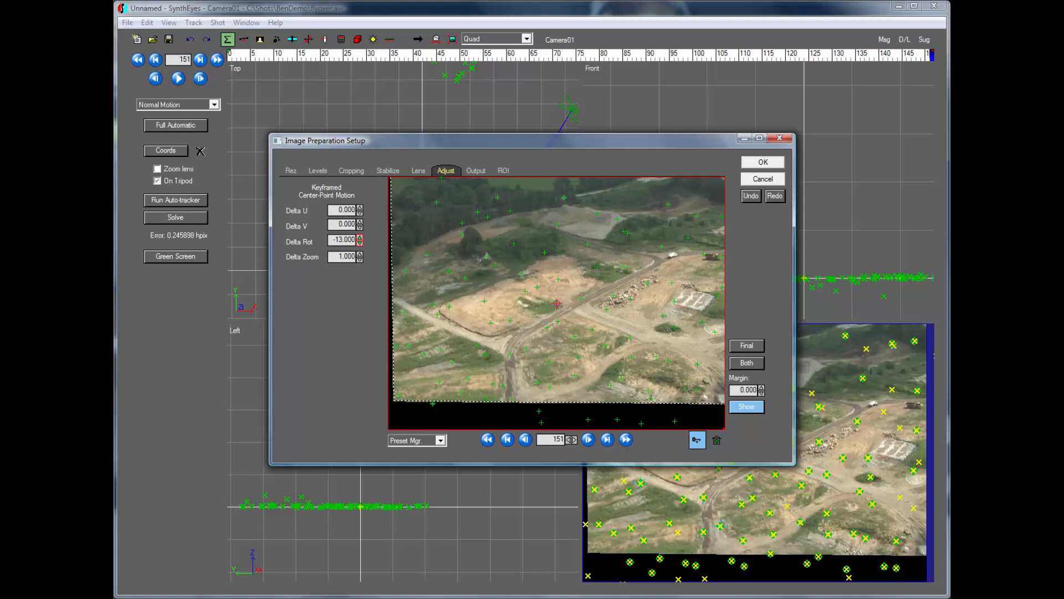
pyautogui.click(359, 238)
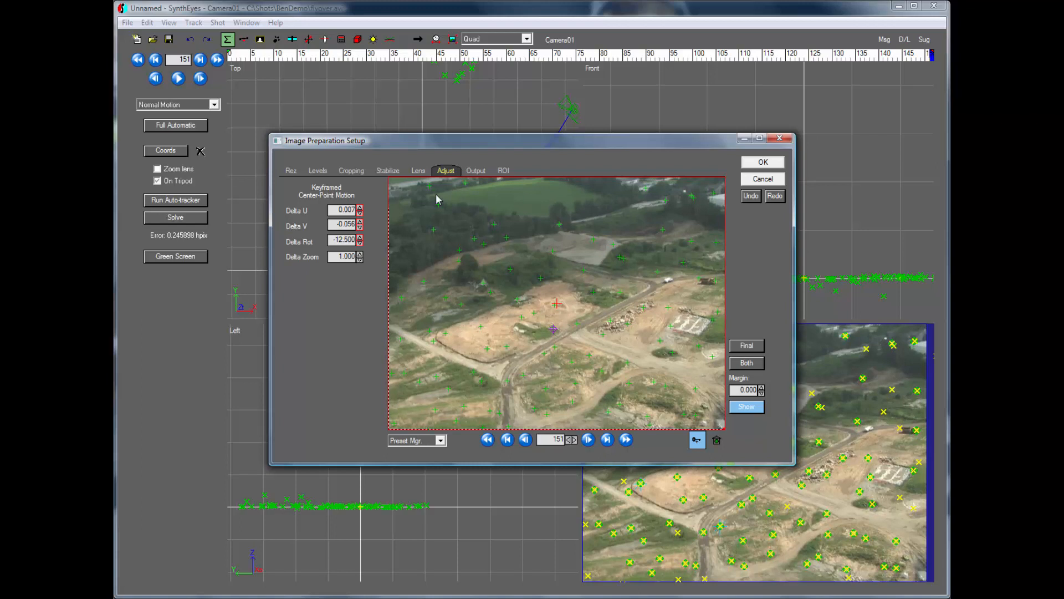
pyautogui.click(388, 170)
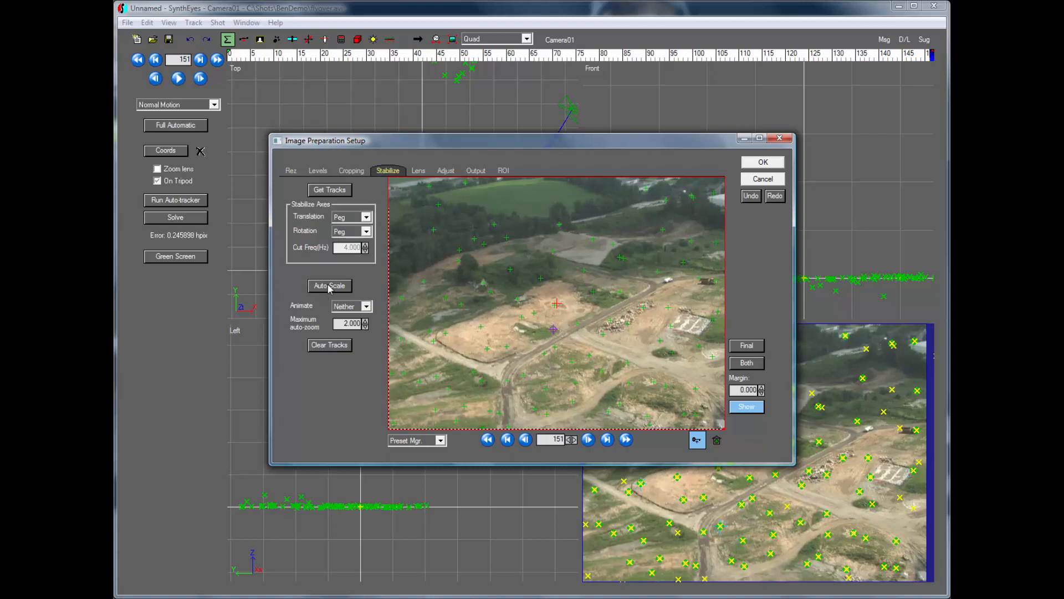
pyautogui.click(329, 284)
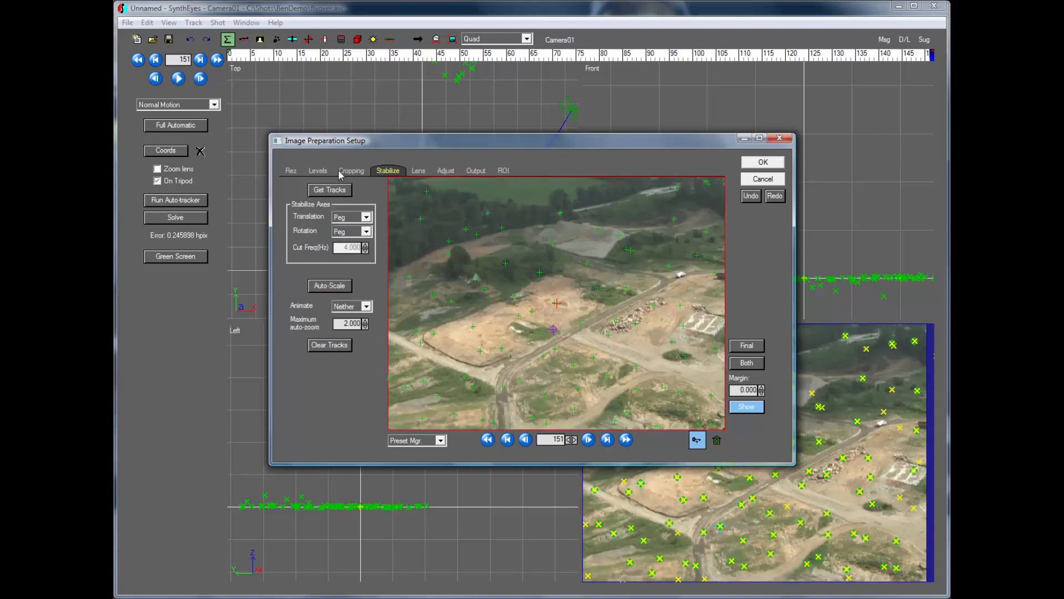
# - Raise the low image level for contrast, apply the image preparation and confirm flushing cached frames
pyautogui.click(318, 170)
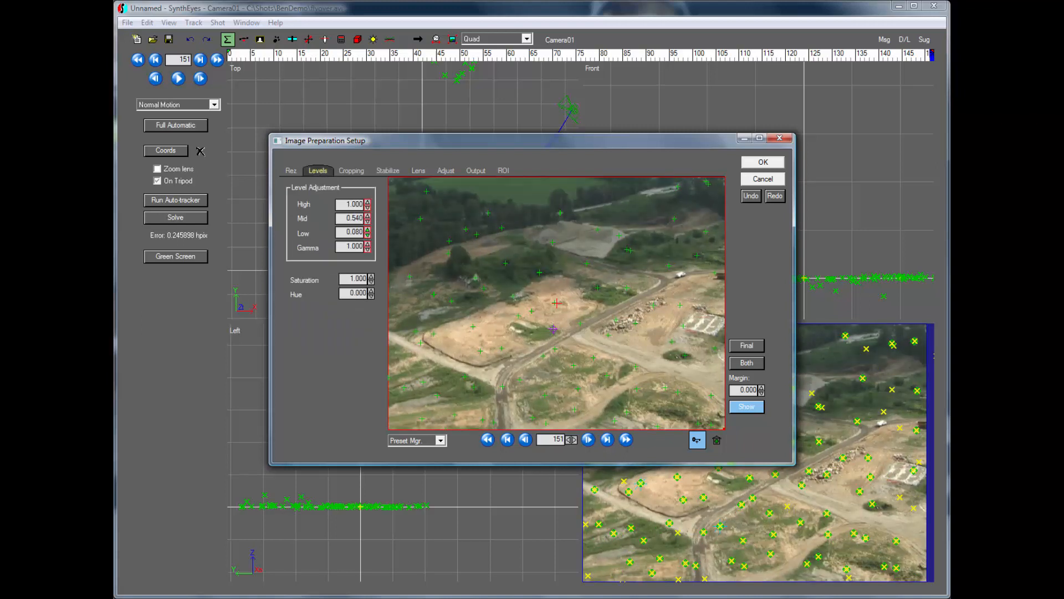
pyautogui.click(368, 235)
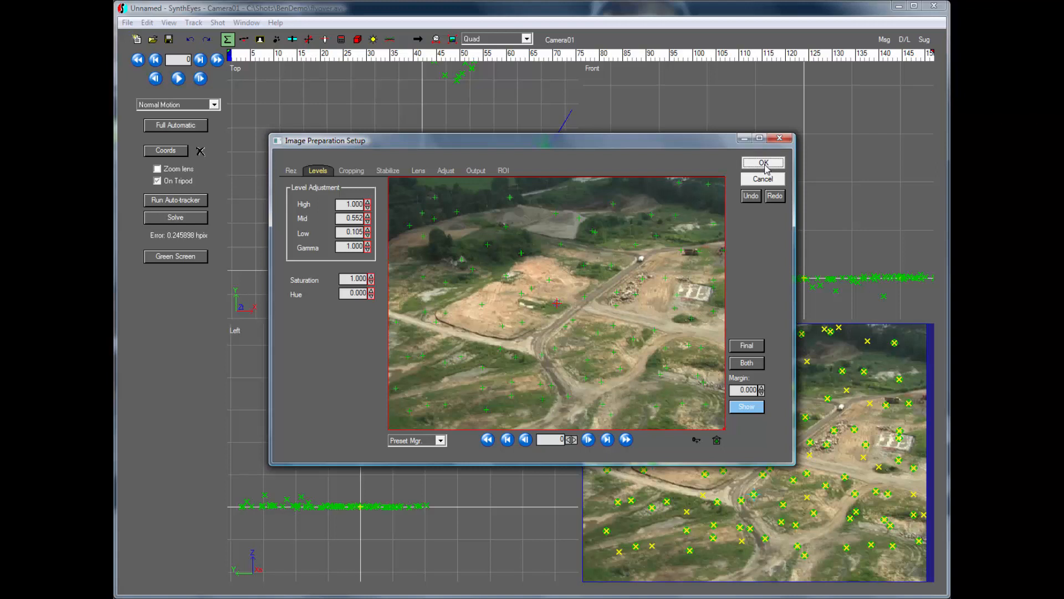
pyautogui.click(763, 162)
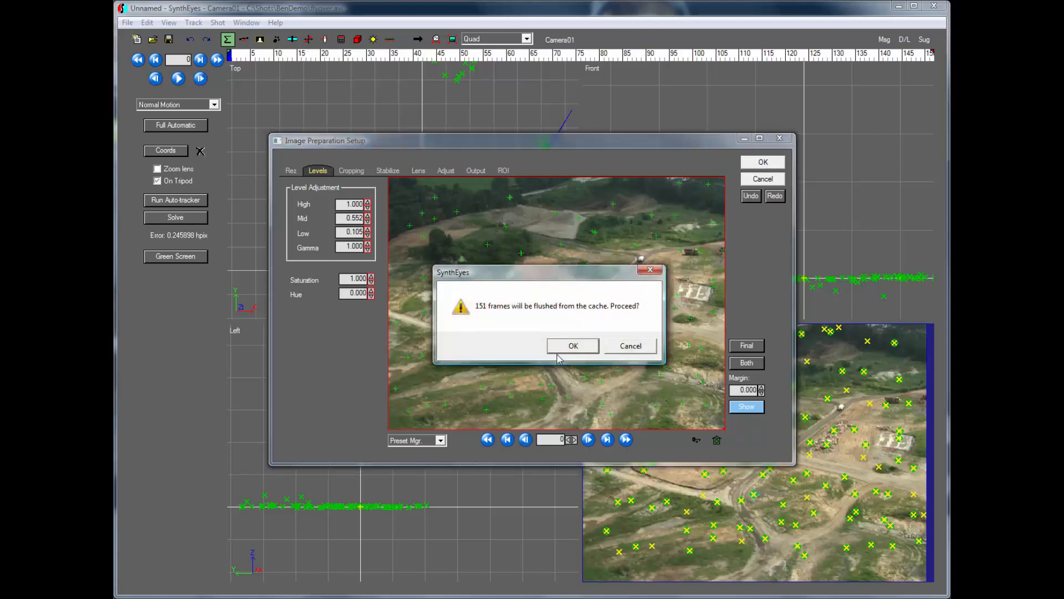
pyautogui.click(572, 346)
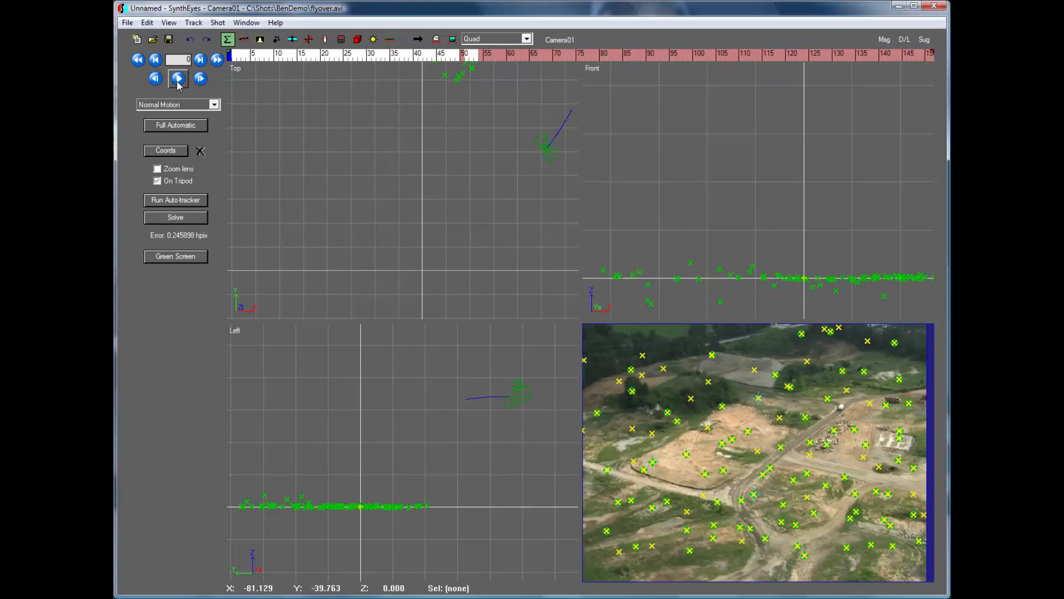
# - Play through the re-cached stabilized shot, then bring Image Preparation back up
pyautogui.click(177, 79)
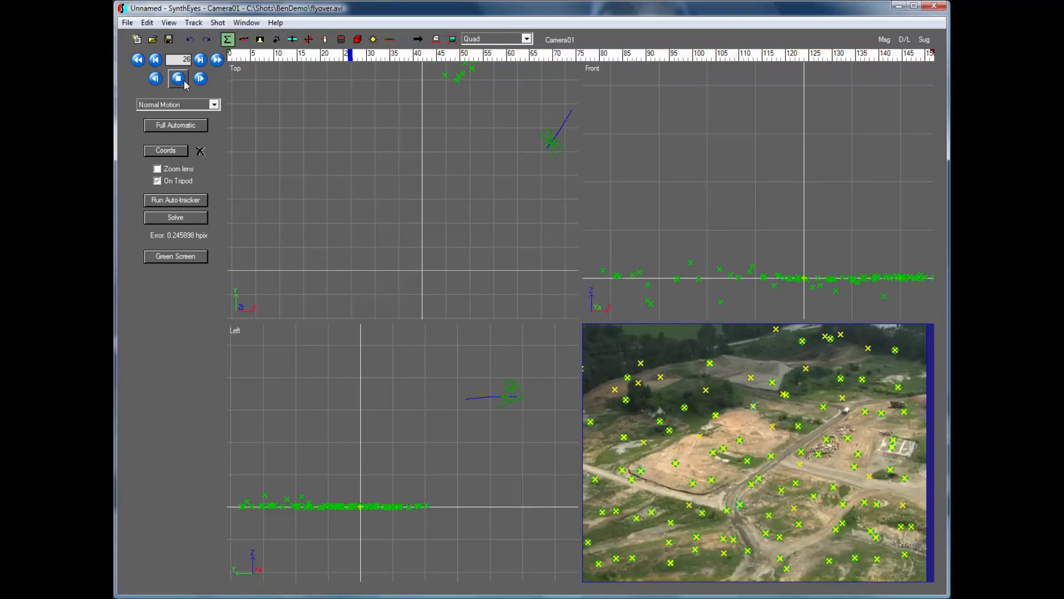
pyautogui.click(216, 60)
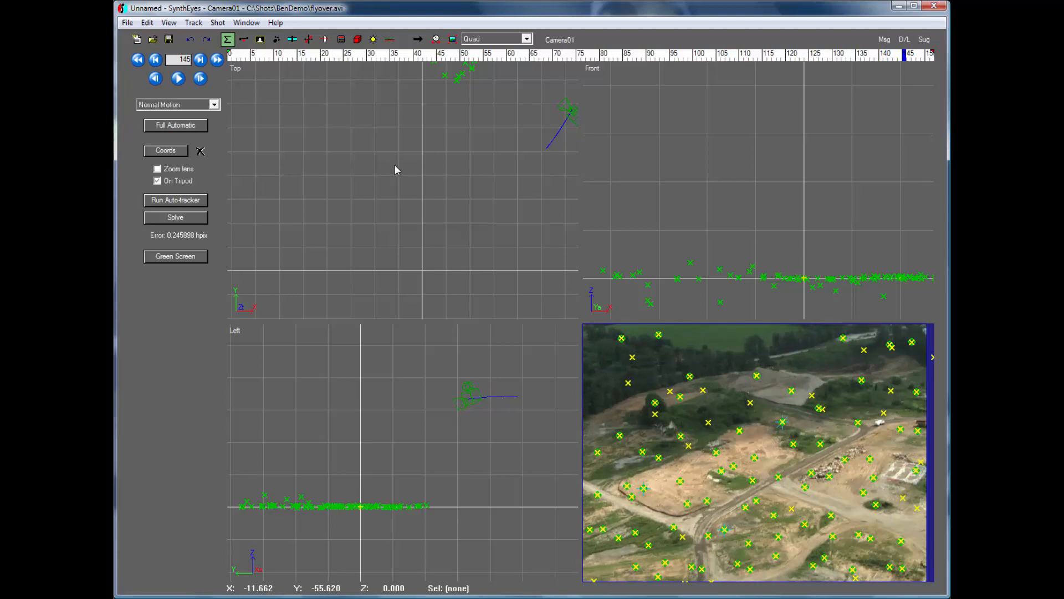
pyautogui.click(341, 39)
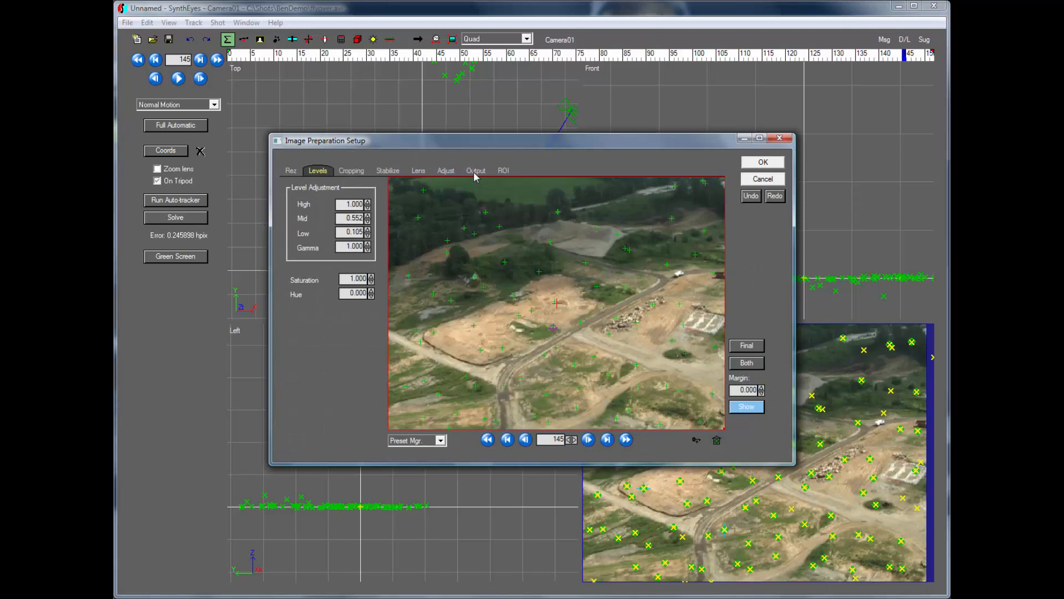
# - From the Output settings start Save Sequence and create a new Newstab folder in BenDemo for it
pyautogui.click(475, 171)
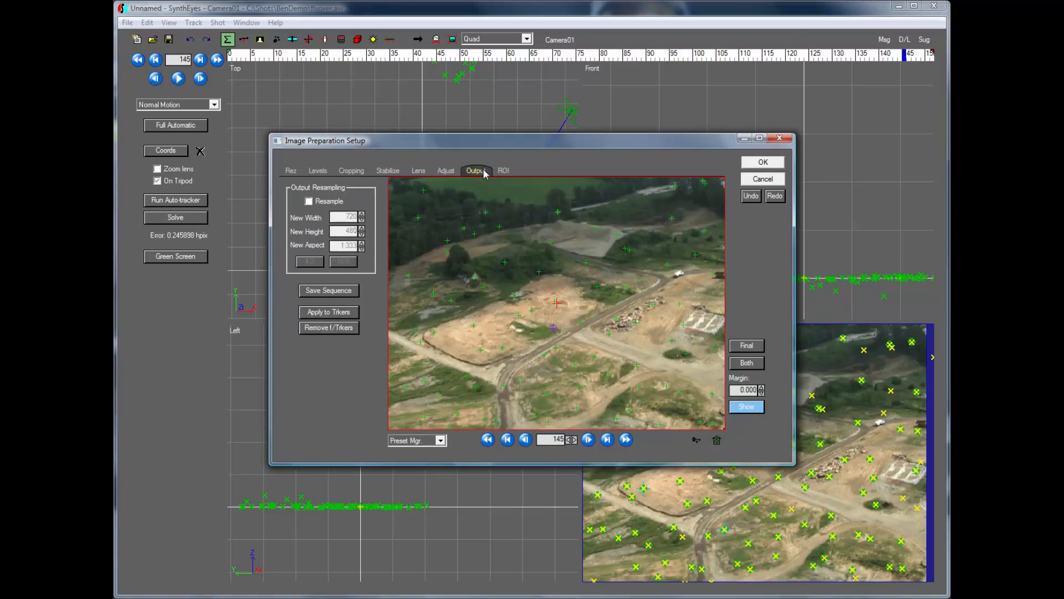
pyautogui.click(328, 290)
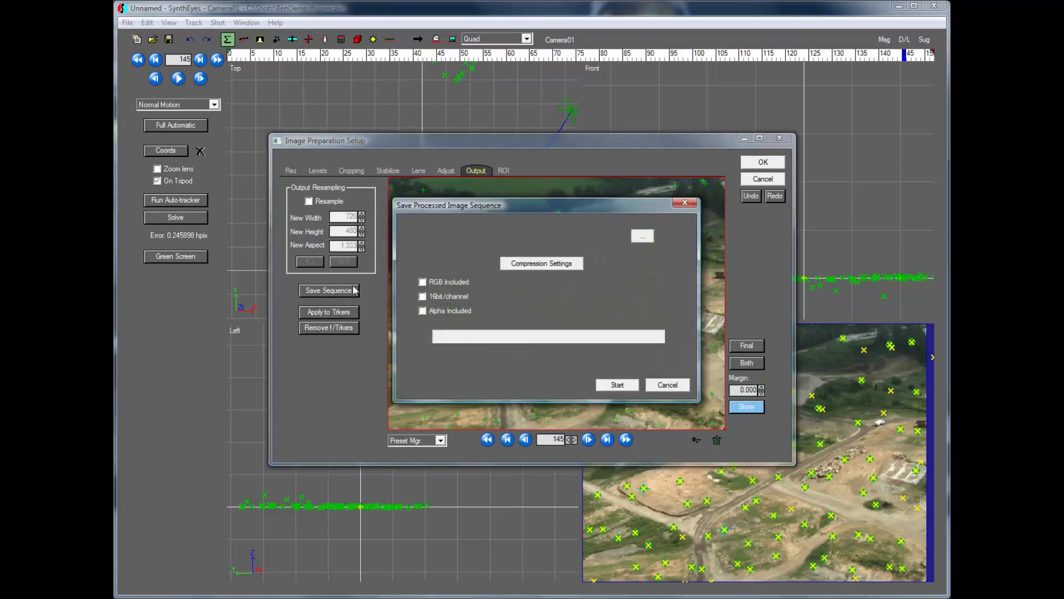
pyautogui.click(642, 235)
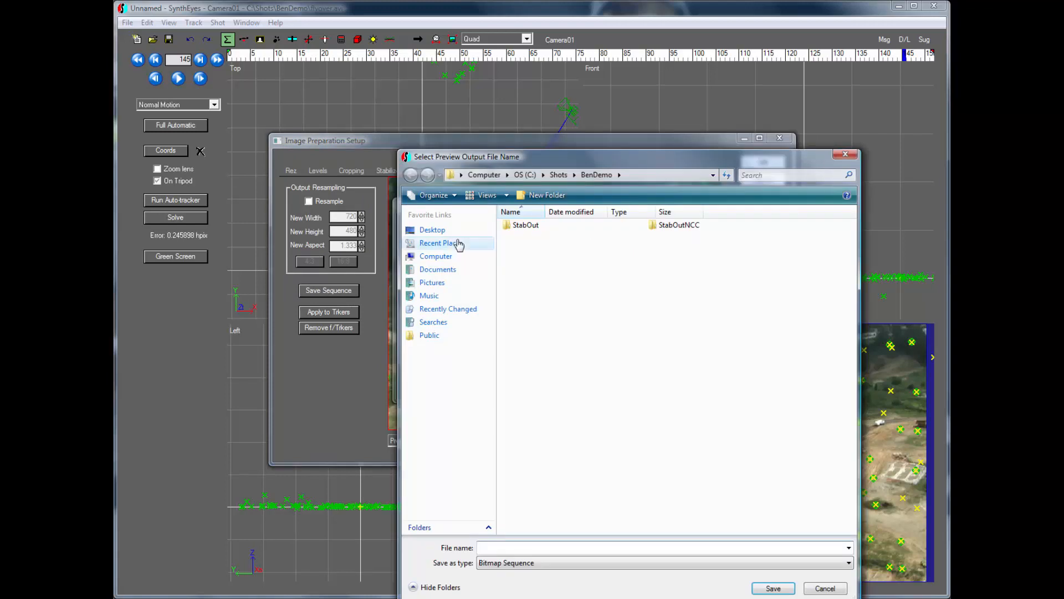
pyautogui.moveTo(561, 366)
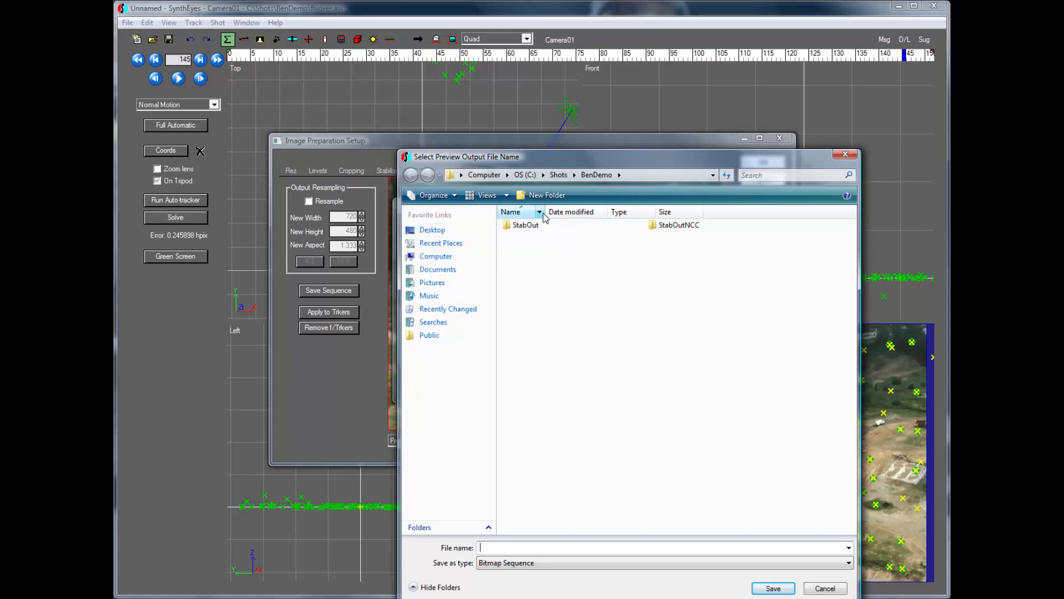
pyautogui.click(547, 195)
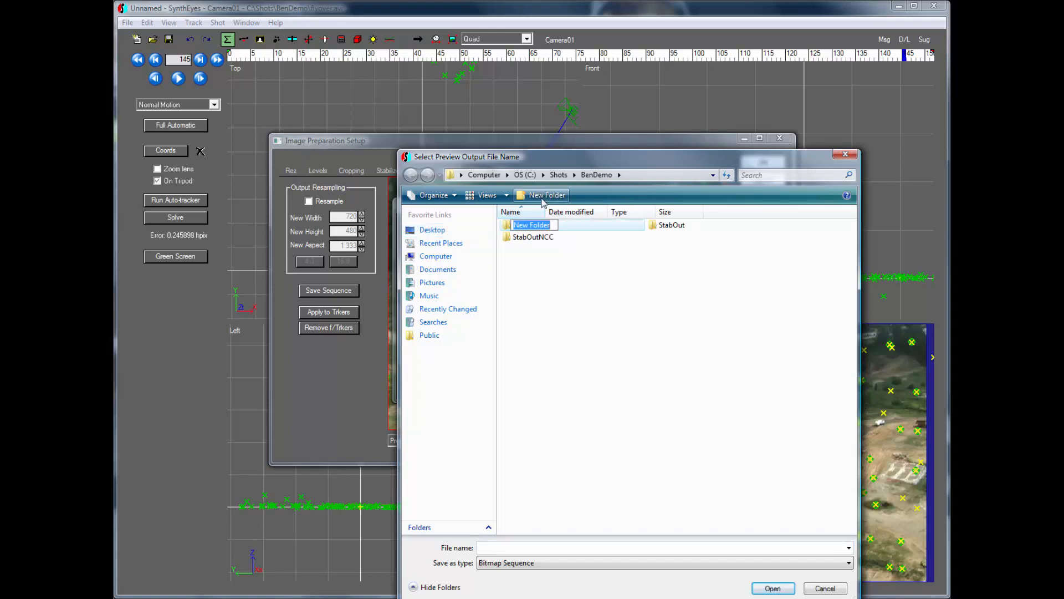
pyautogui.write('Newstab')
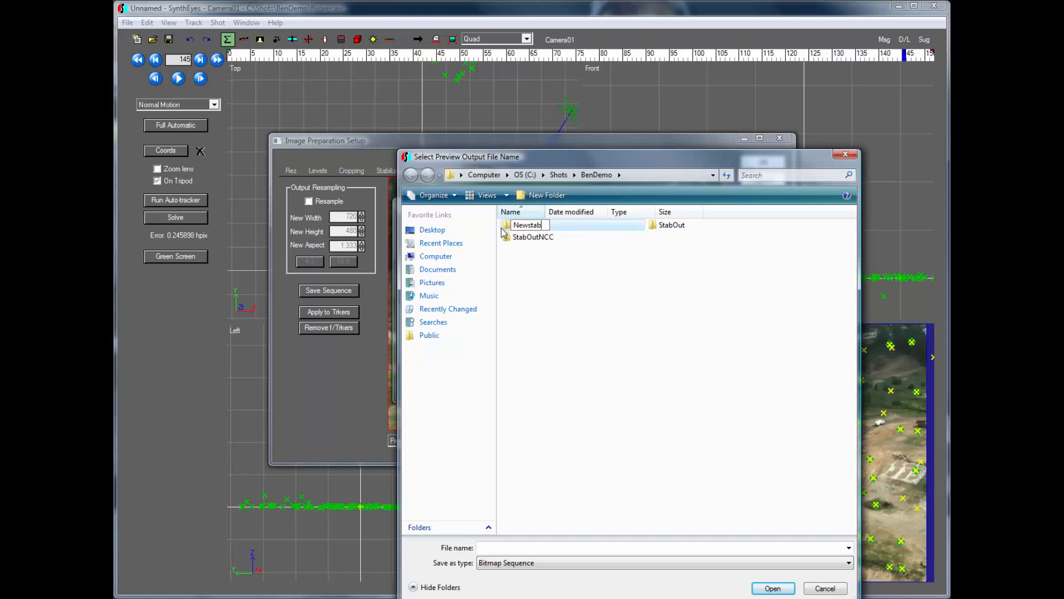
pyautogui.doubleClick(526, 225)
pyautogui.write('stab0000')
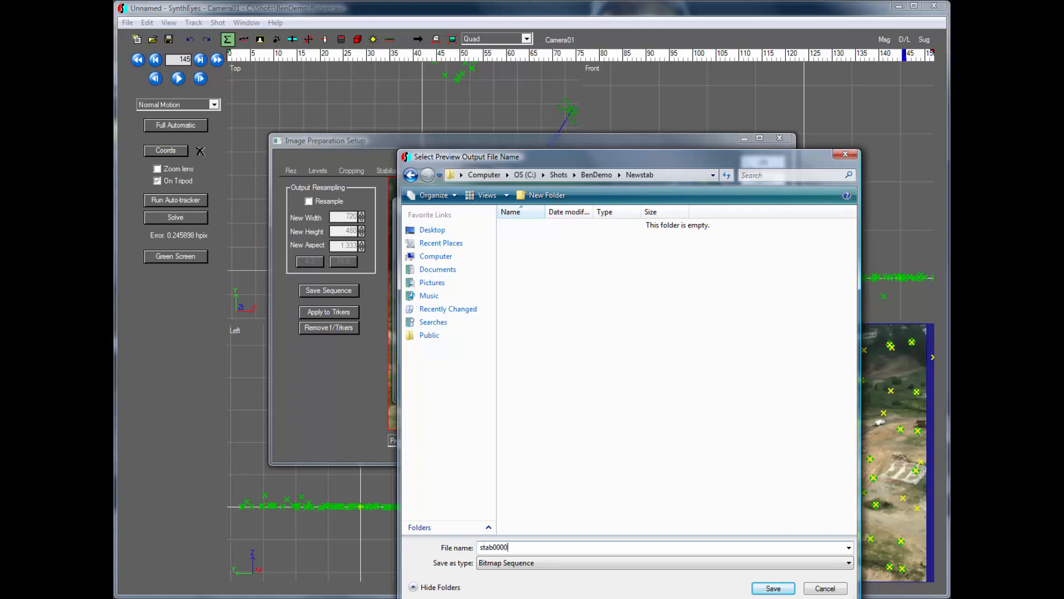
# - Save the sequence as stab0000.jpg in JPEG Sequence format with compression quality 85
pyautogui.click(848, 563)
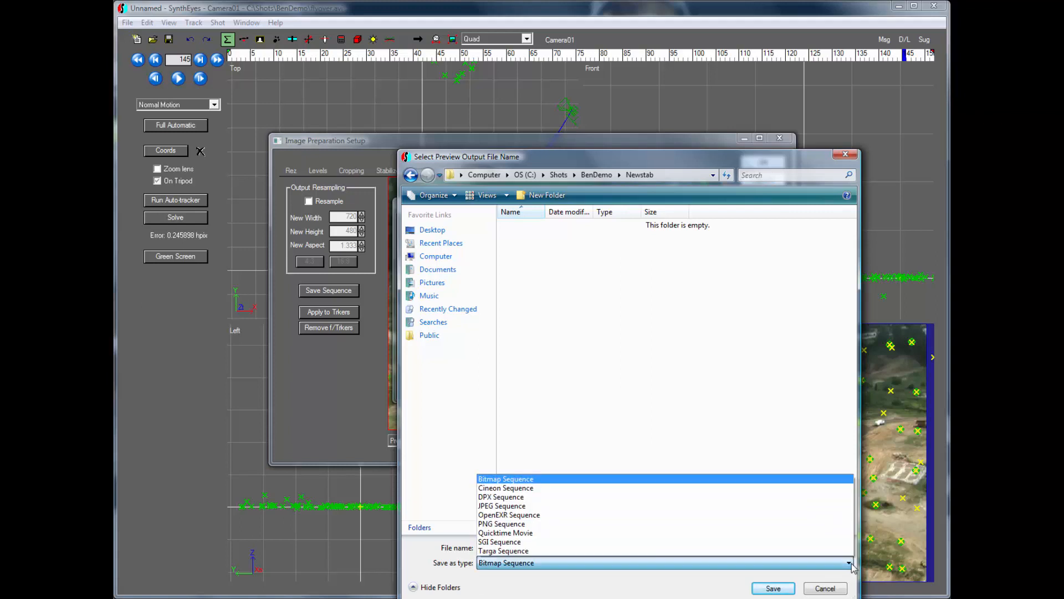
pyautogui.click(501, 505)
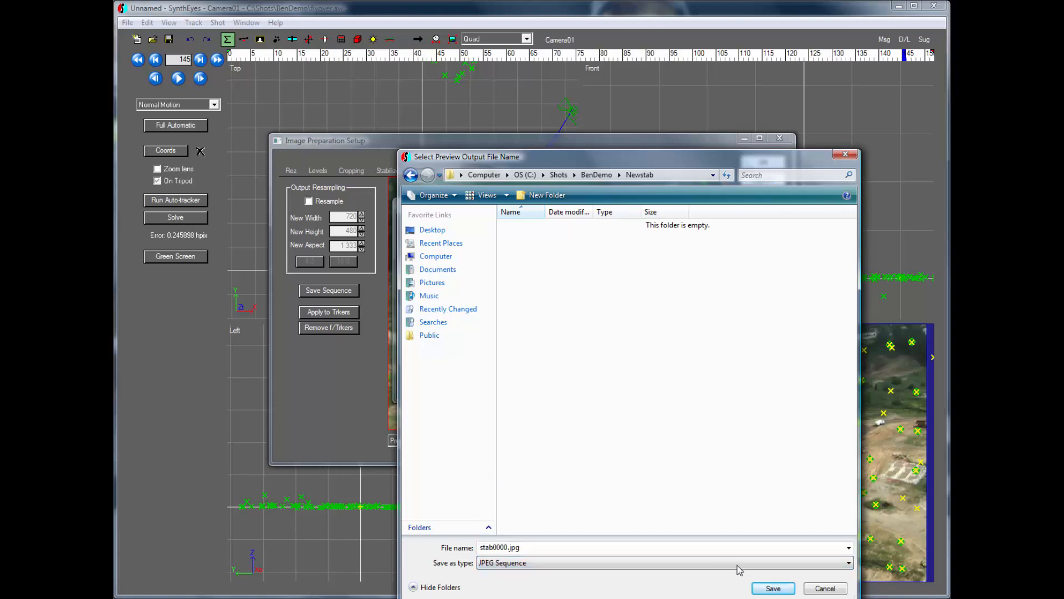
pyautogui.click(773, 587)
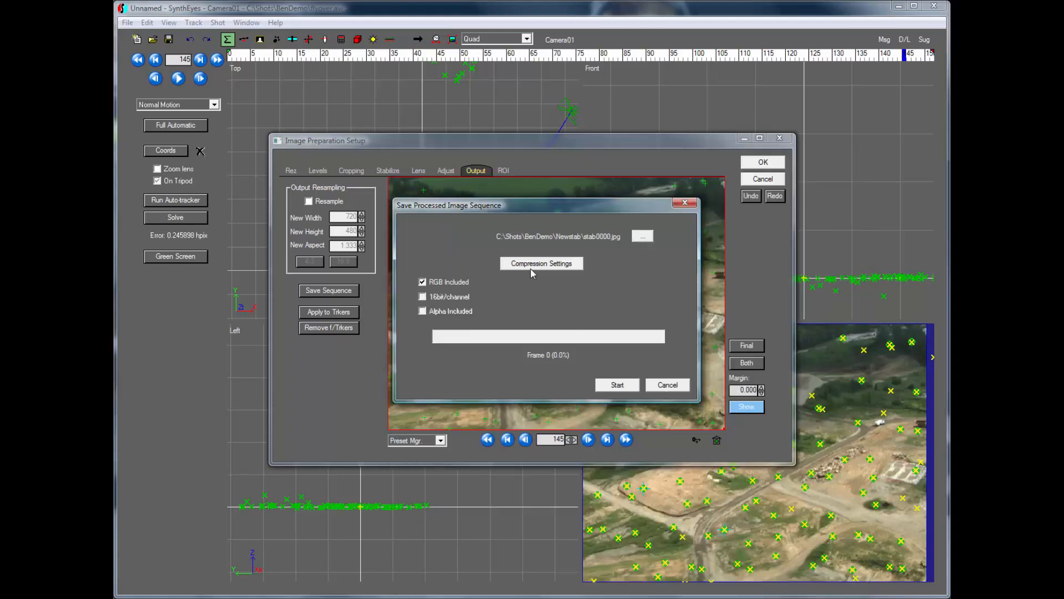
pyautogui.click(541, 263)
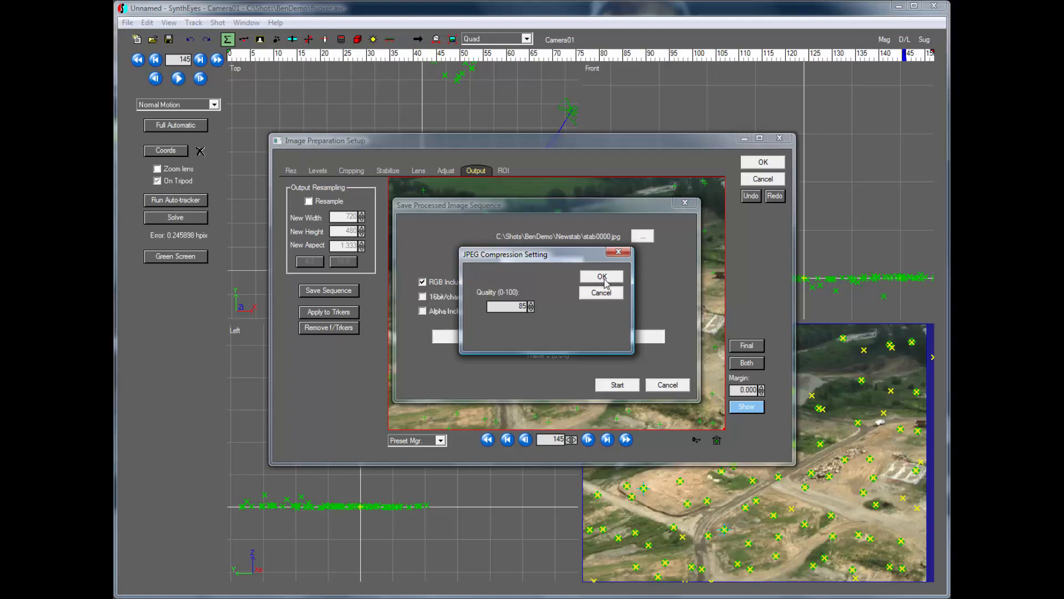
pyautogui.click(601, 276)
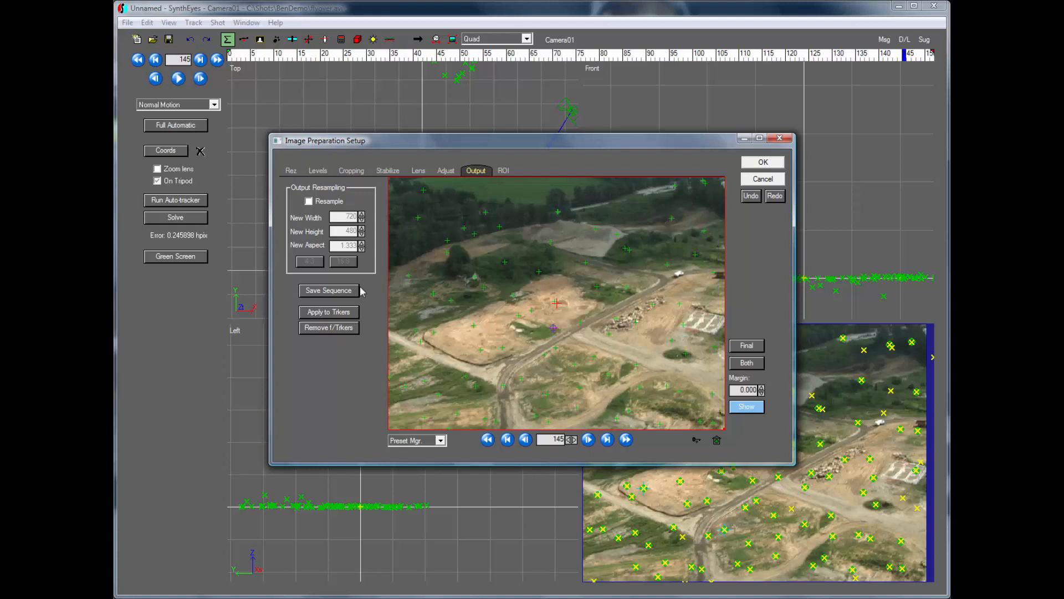
pyautogui.moveTo(328, 311)
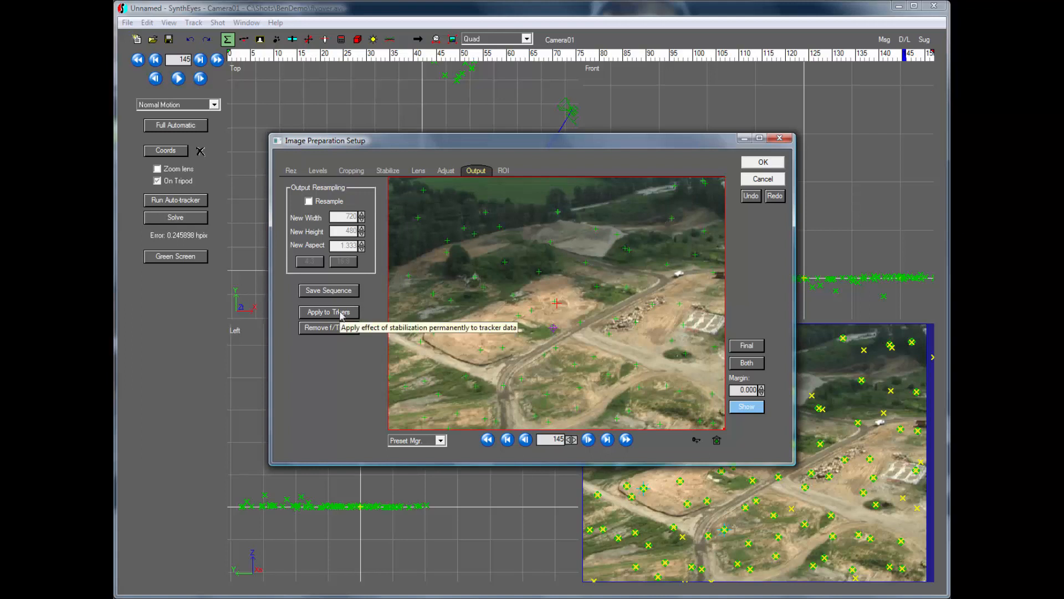
# - Apply the stabilization permanently to the trackers, return to frame one and switch to the Solver panel
pyautogui.click(329, 312)
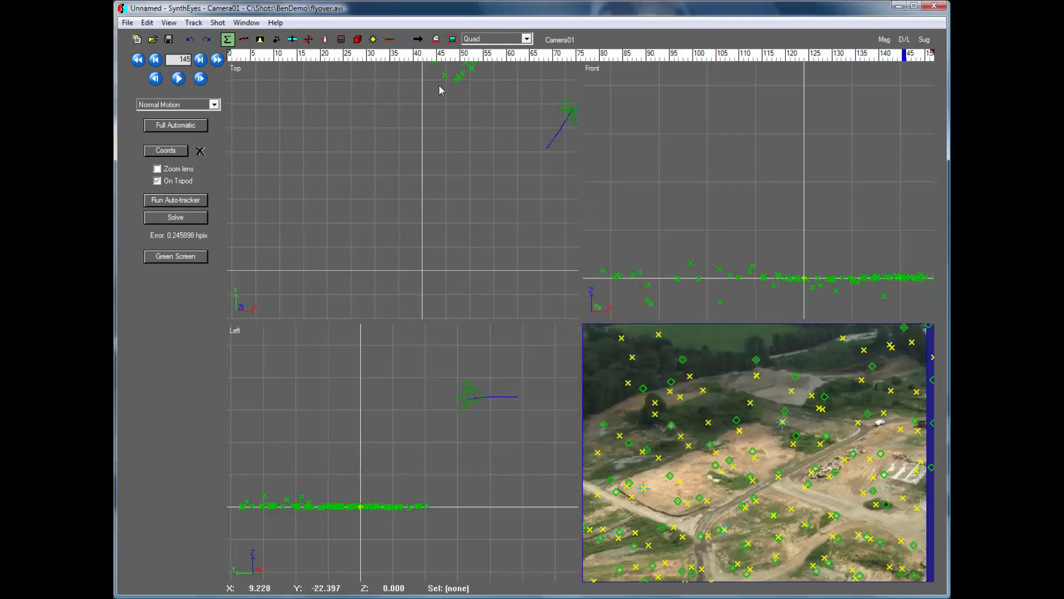
pyautogui.click(731, 54)
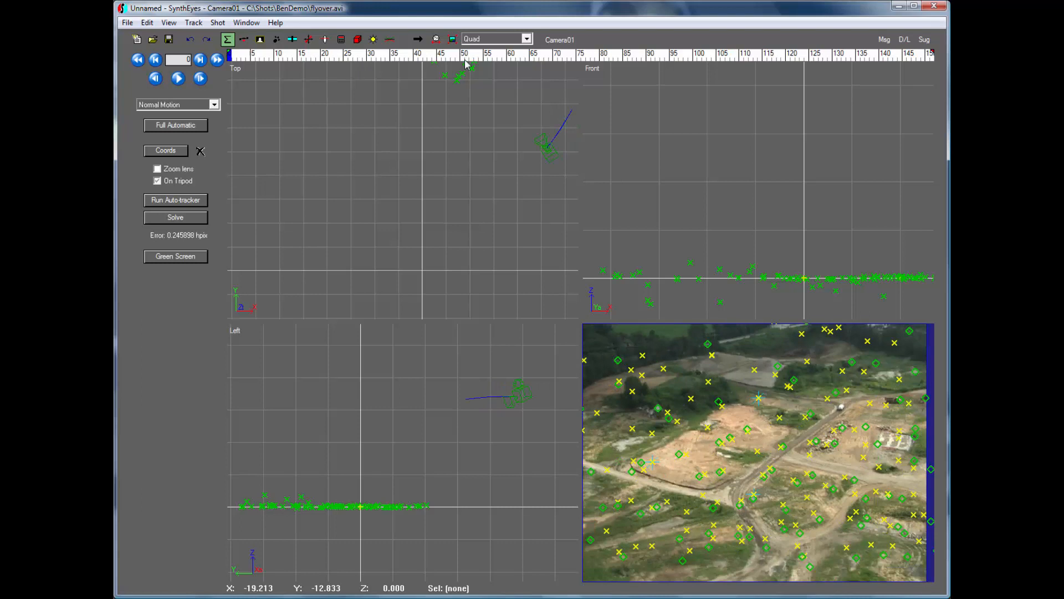
pyautogui.click(341, 39)
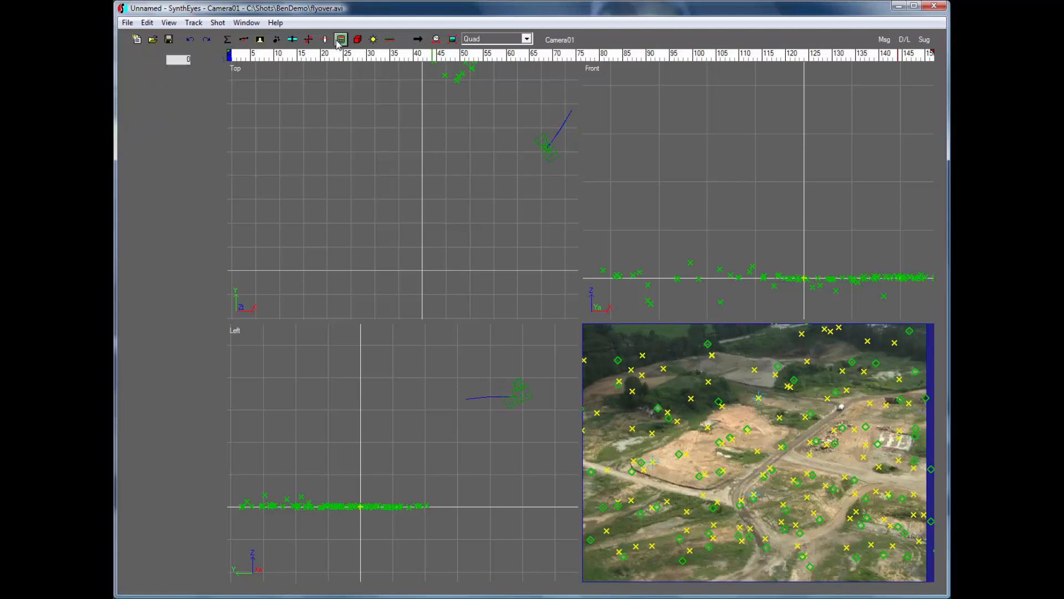
pyautogui.click(341, 39)
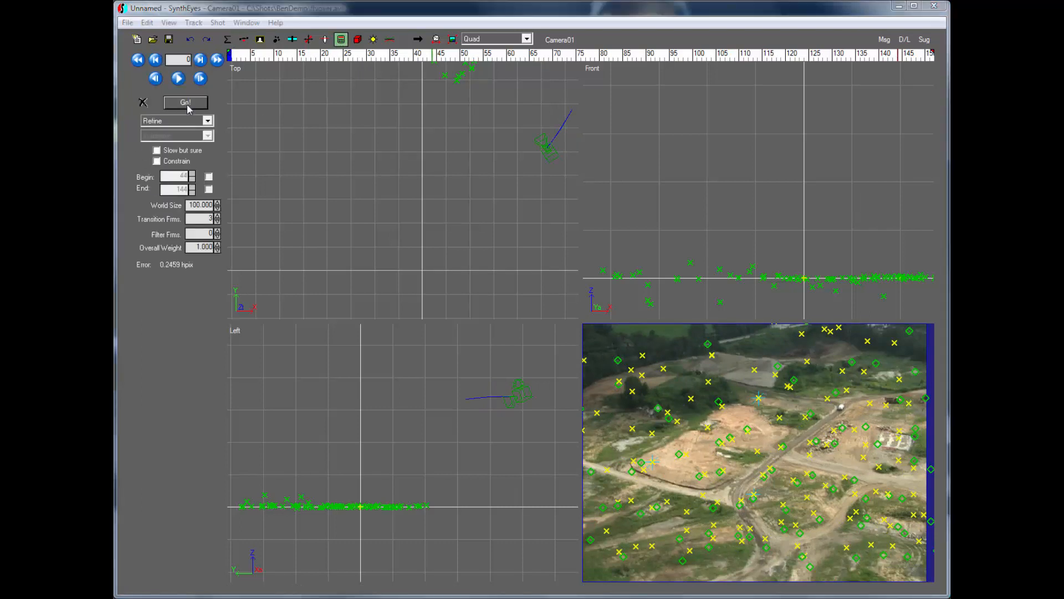
# - Run two Refine solves of the camera, closing each report, reaching about 0.246 hpix error
pyautogui.click(185, 102)
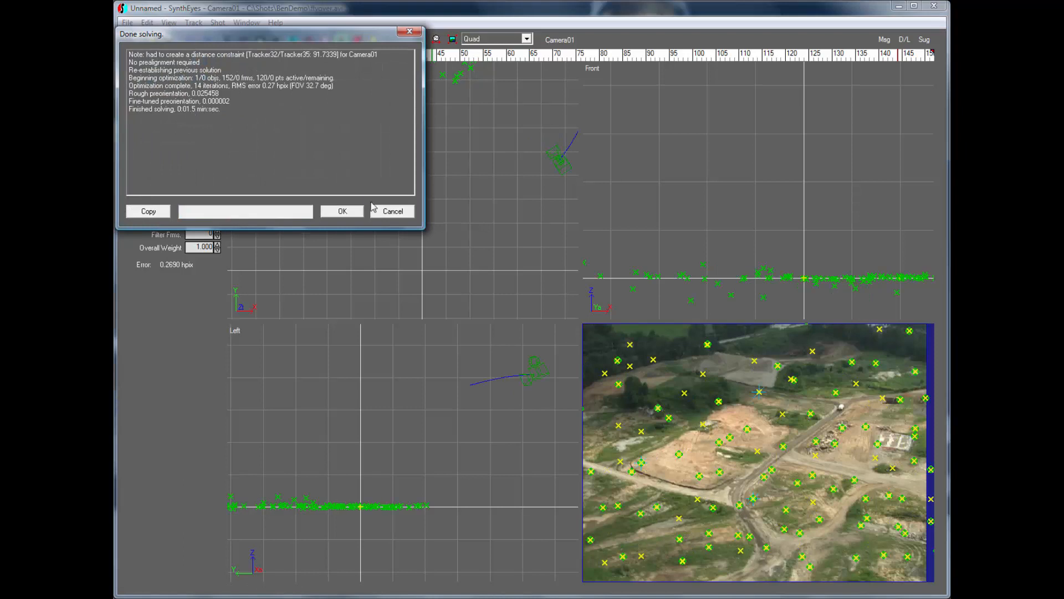
pyautogui.click(342, 210)
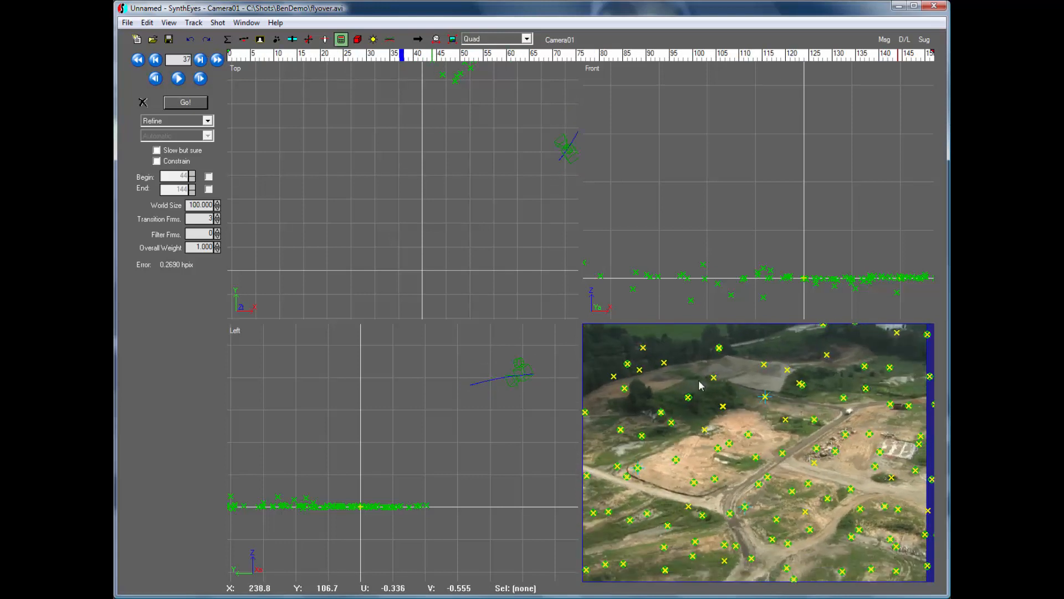
pyautogui.click(713, 377)
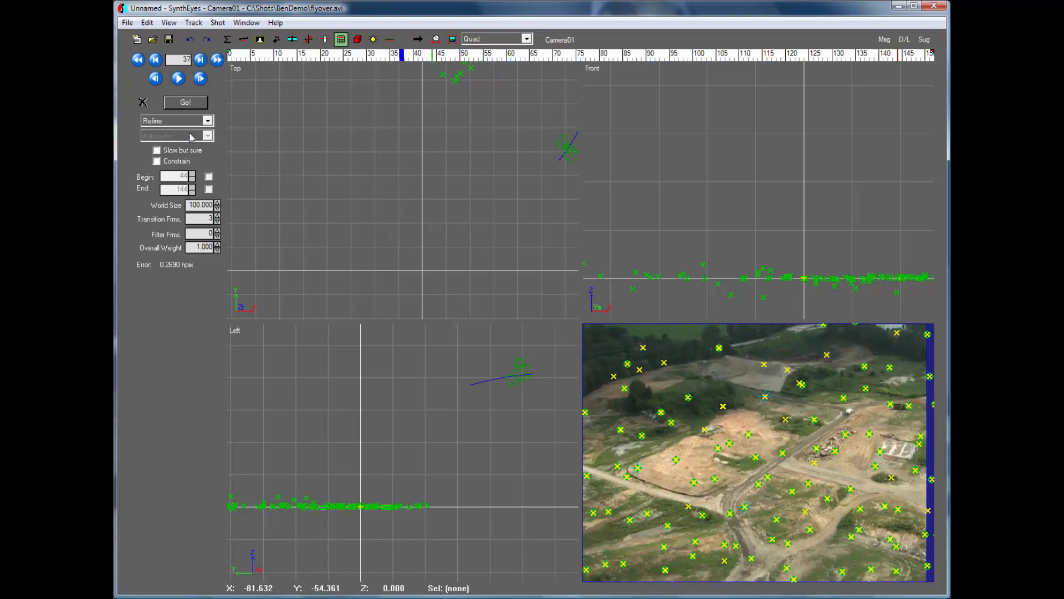
pyautogui.click(185, 102)
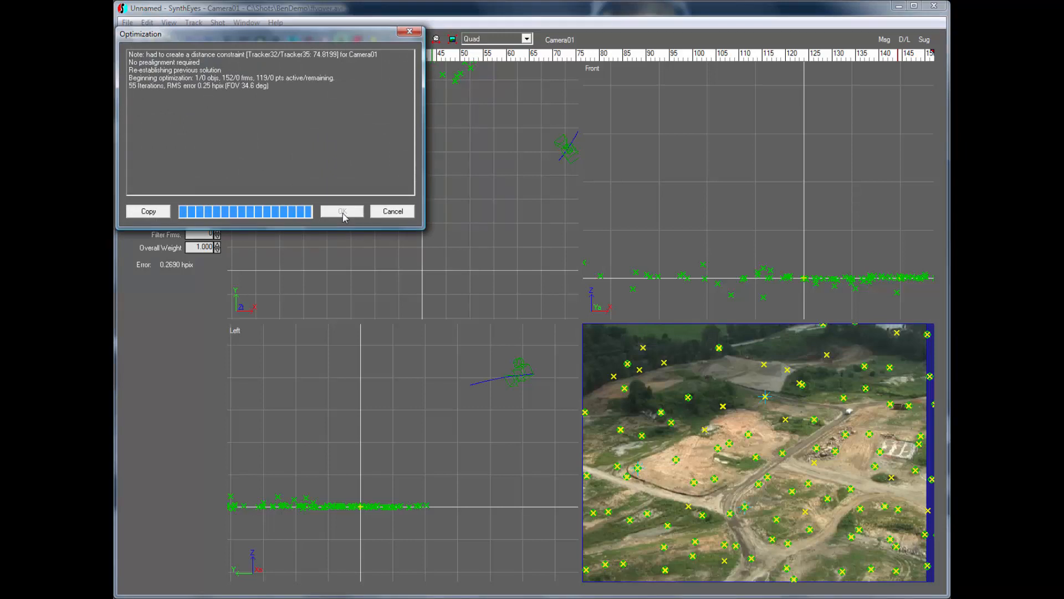
pyautogui.click(342, 211)
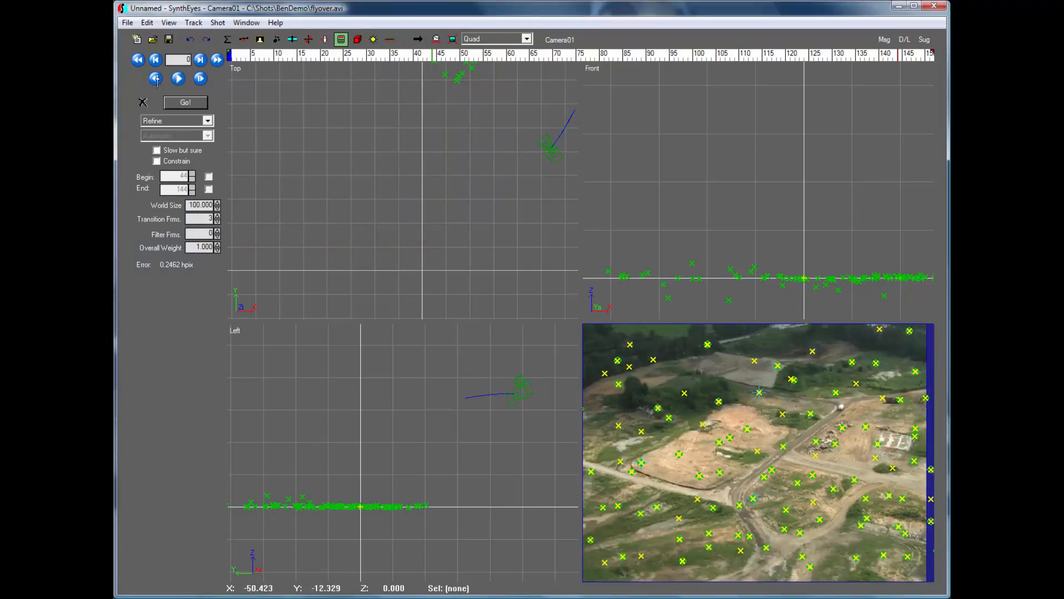
pyautogui.moveTo(177, 78)
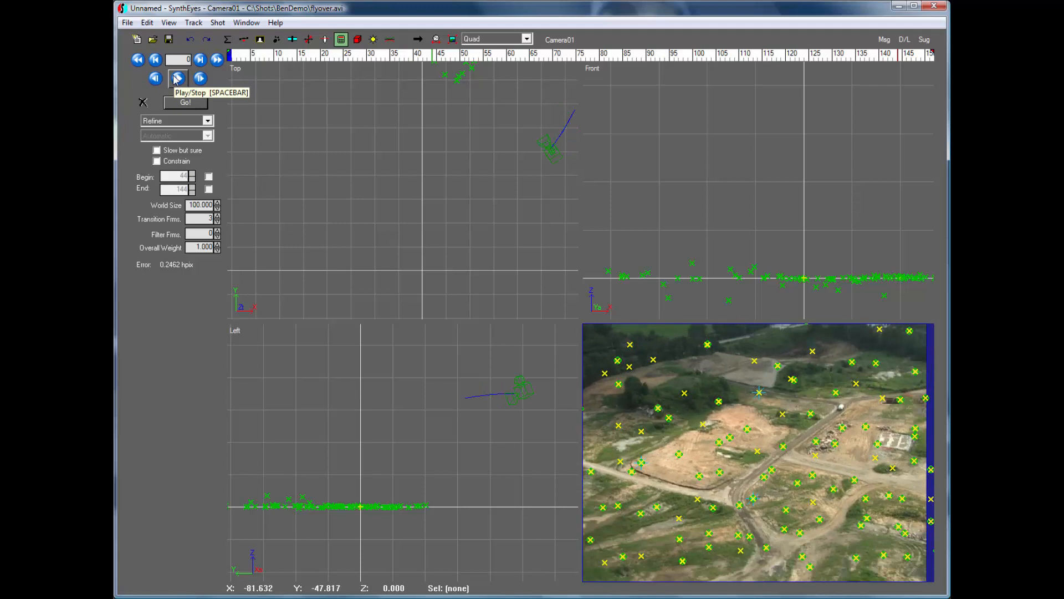
# - Export to Bentley MicroStation as nuexp in BenDemo with view 2 settings and dismiss the frame-sequence warning
pyautogui.click(126, 23)
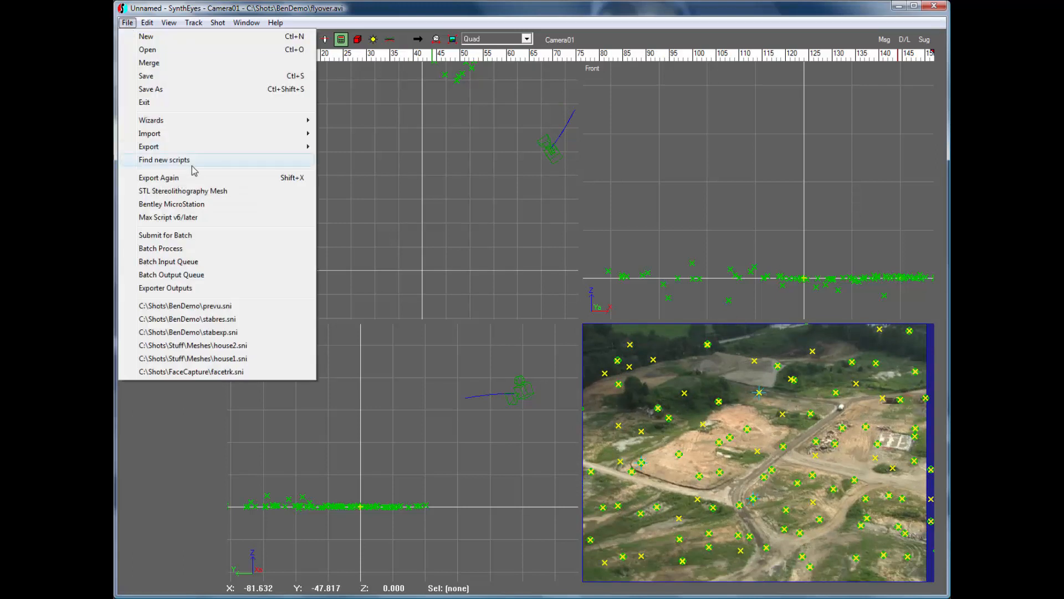
pyautogui.click(148, 146)
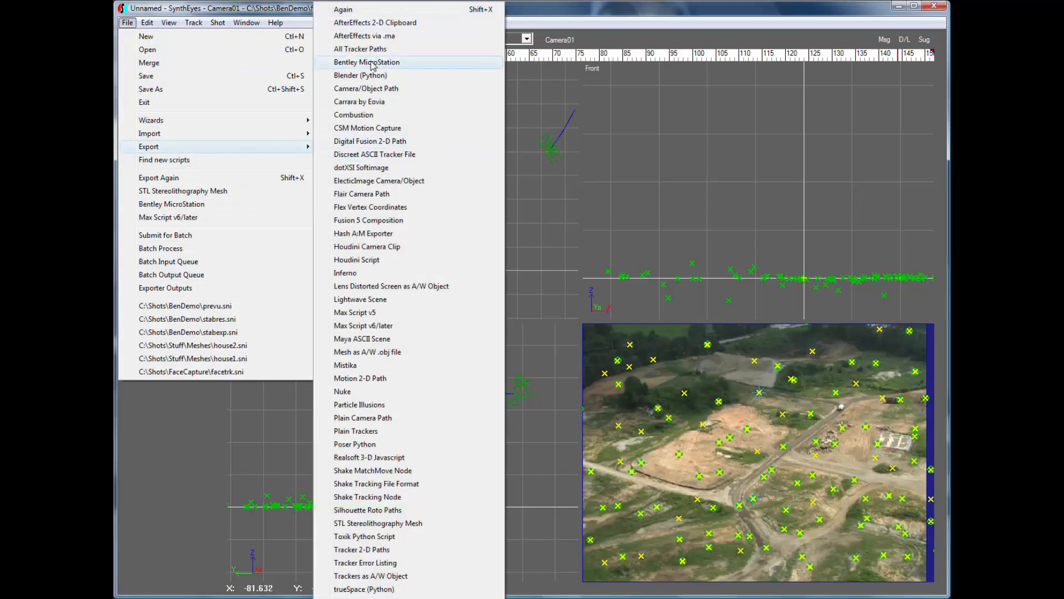
pyautogui.click(367, 62)
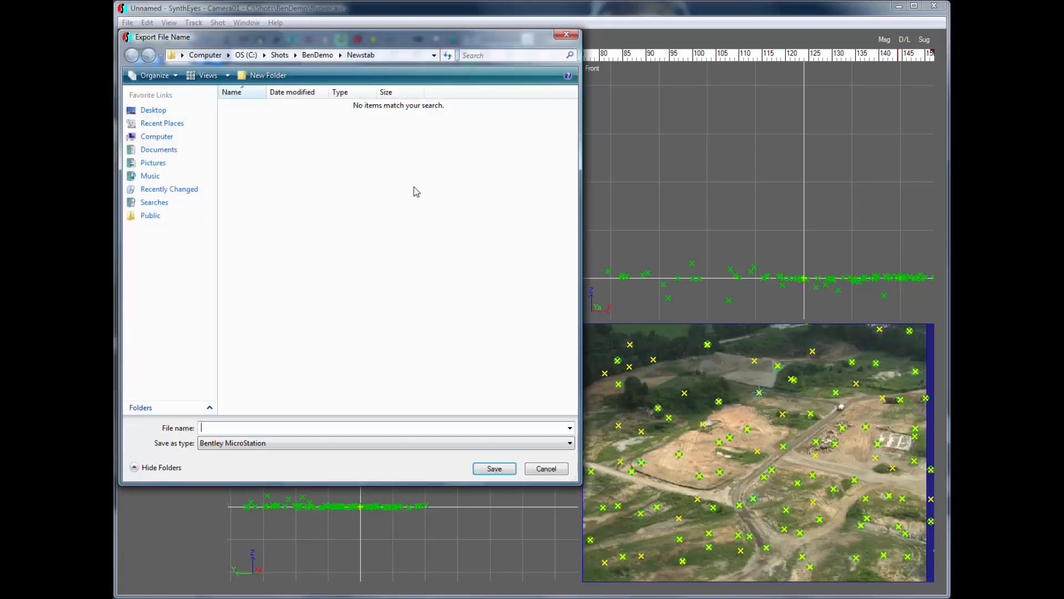
pyautogui.click(317, 56)
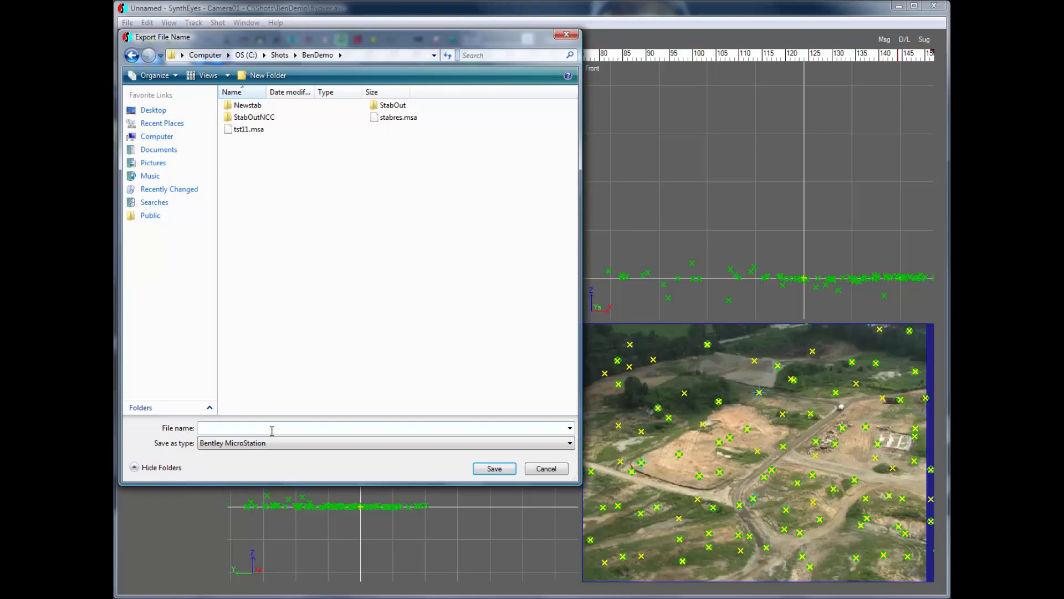
pyautogui.write('nue')
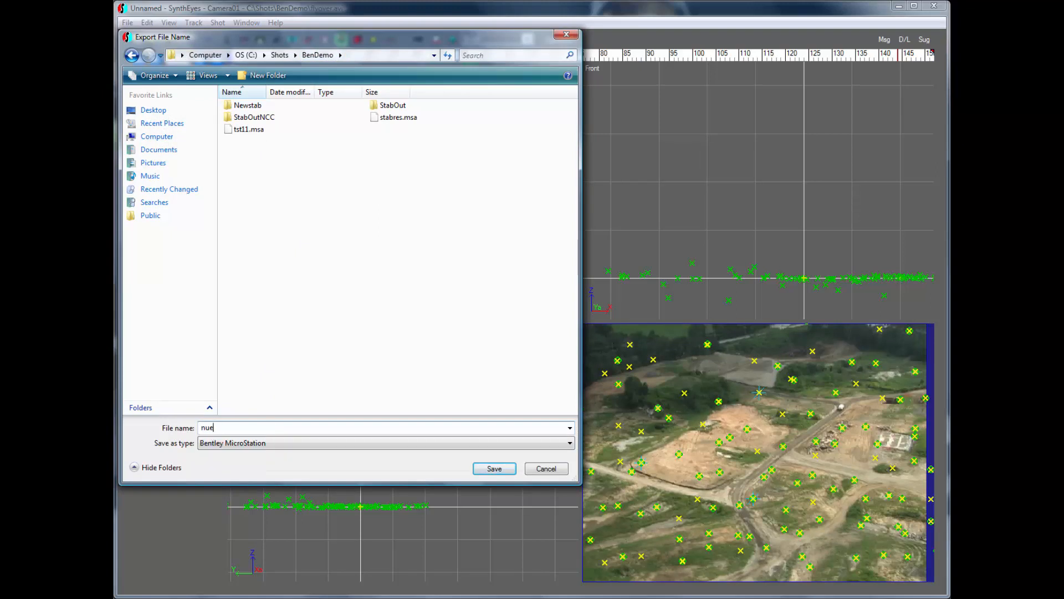
pyautogui.write('xp')
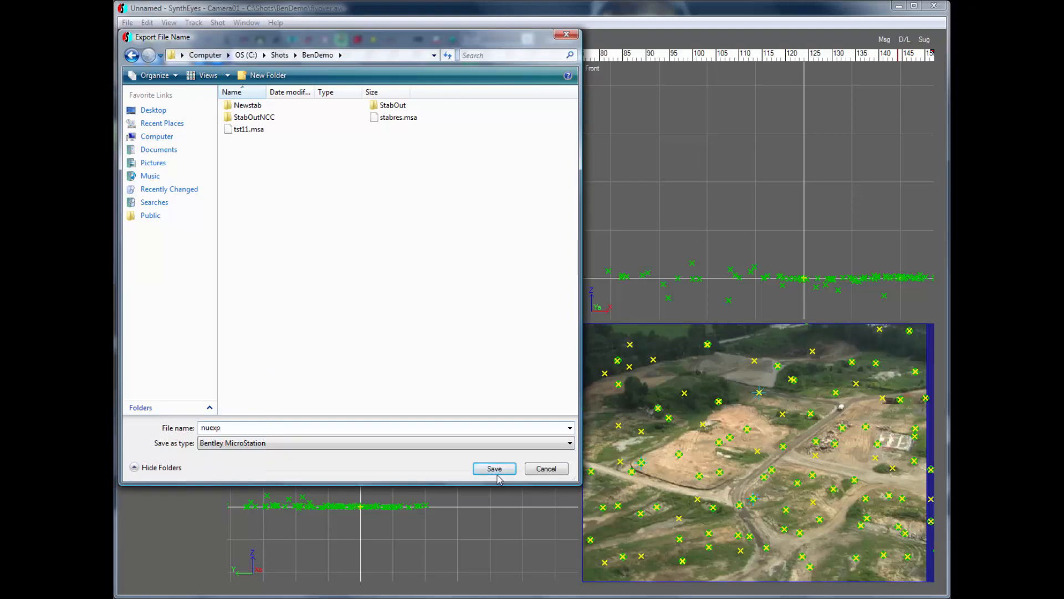
pyautogui.click(494, 468)
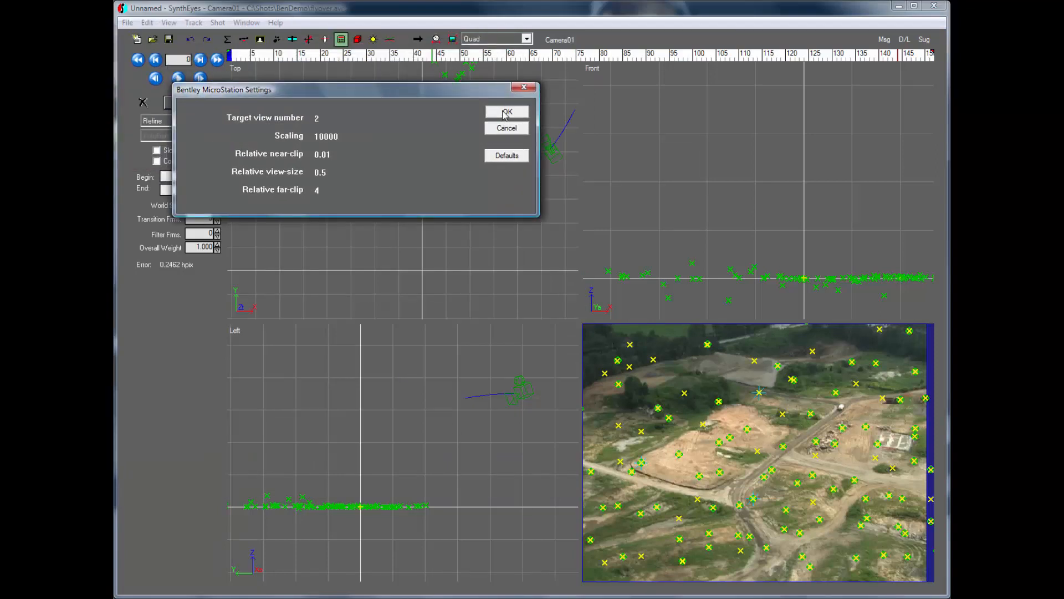
pyautogui.click(507, 112)
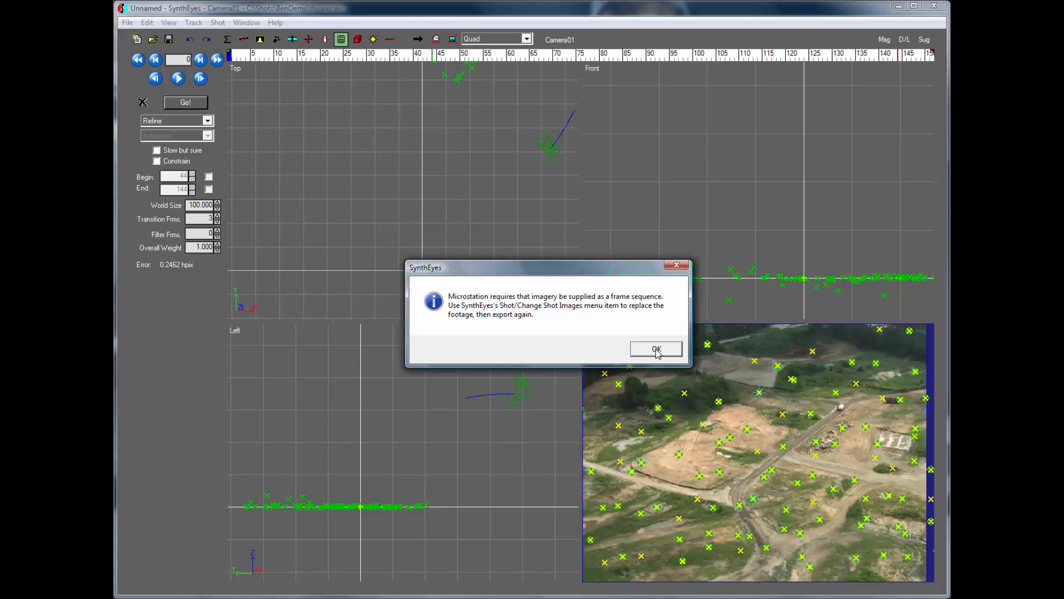
pyautogui.click(655, 348)
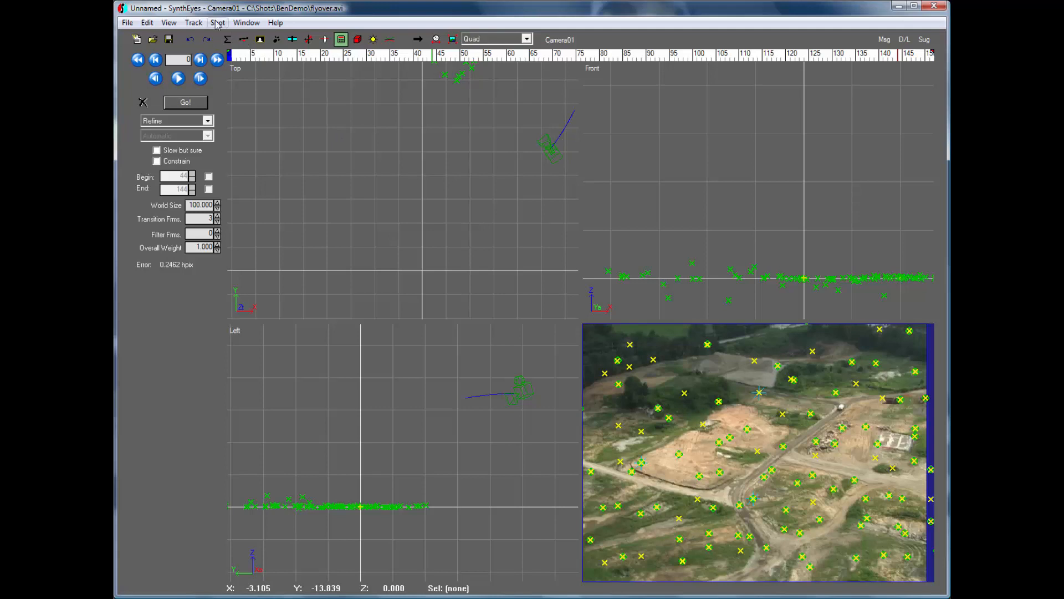
# - Swap the shot's footage for the stab0000.jpg sequence in the Newstab folder and accept its settings
pyautogui.click(217, 22)
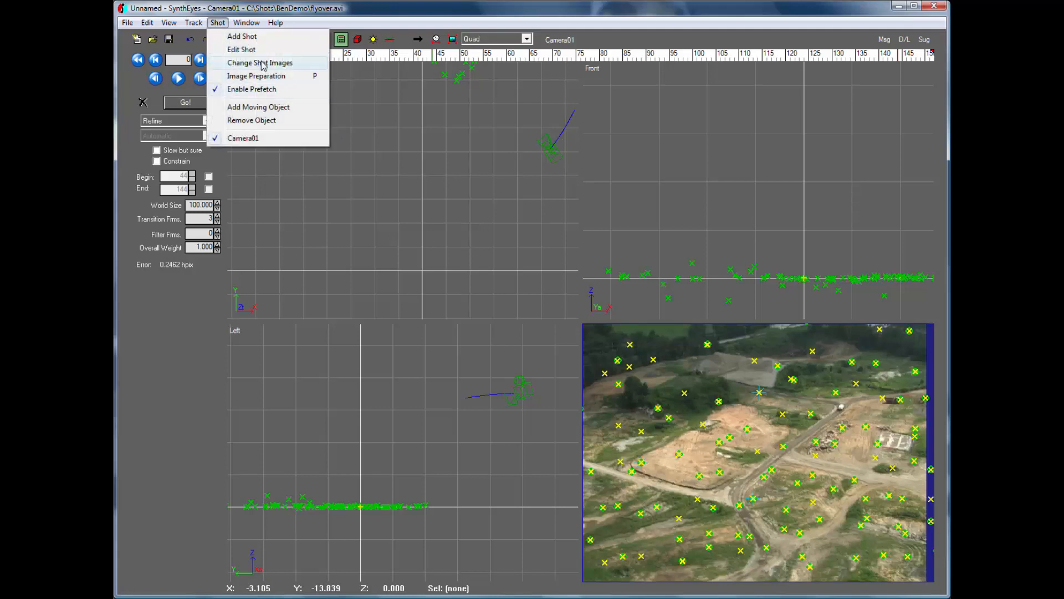
pyautogui.click(260, 62)
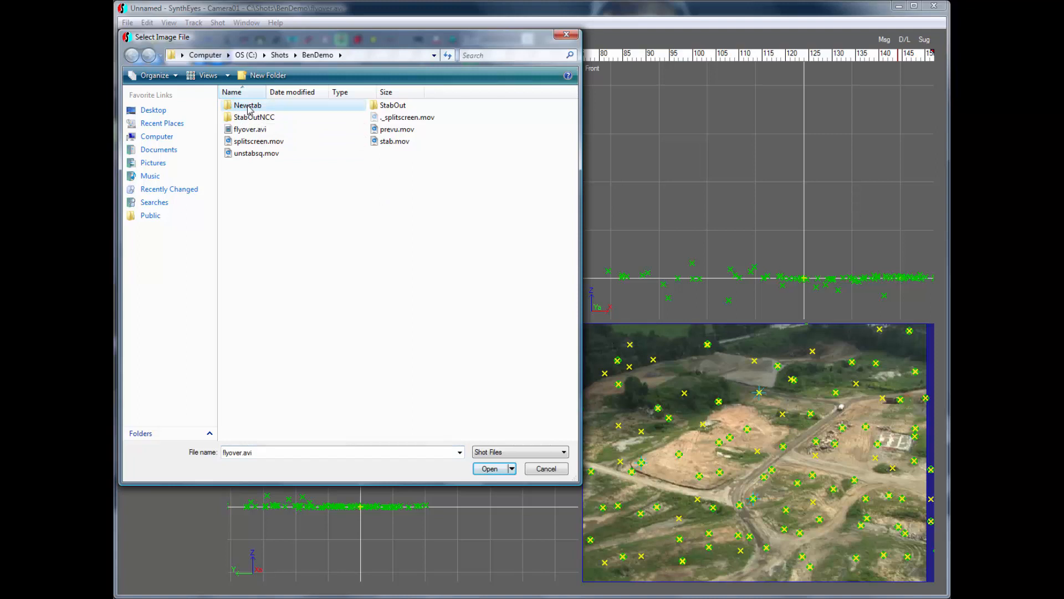
pyautogui.doubleClick(247, 104)
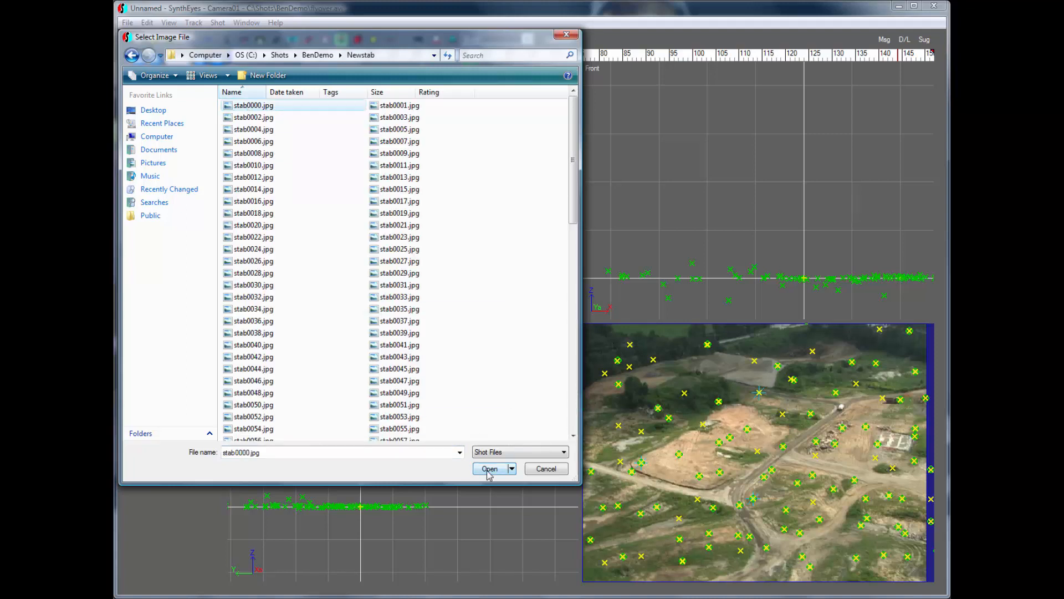
pyautogui.click(489, 468)
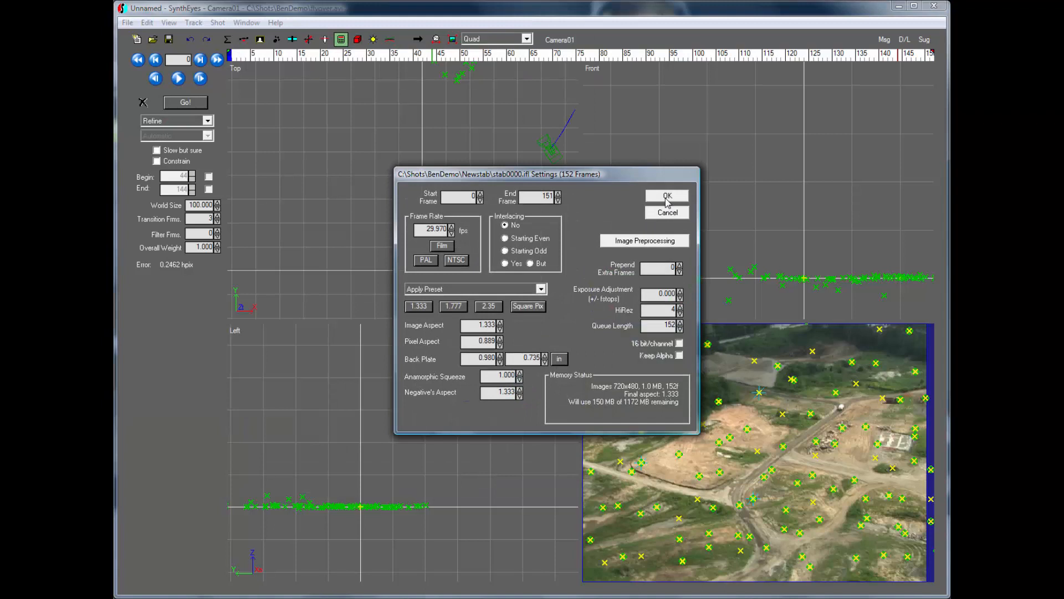
pyautogui.click(666, 197)
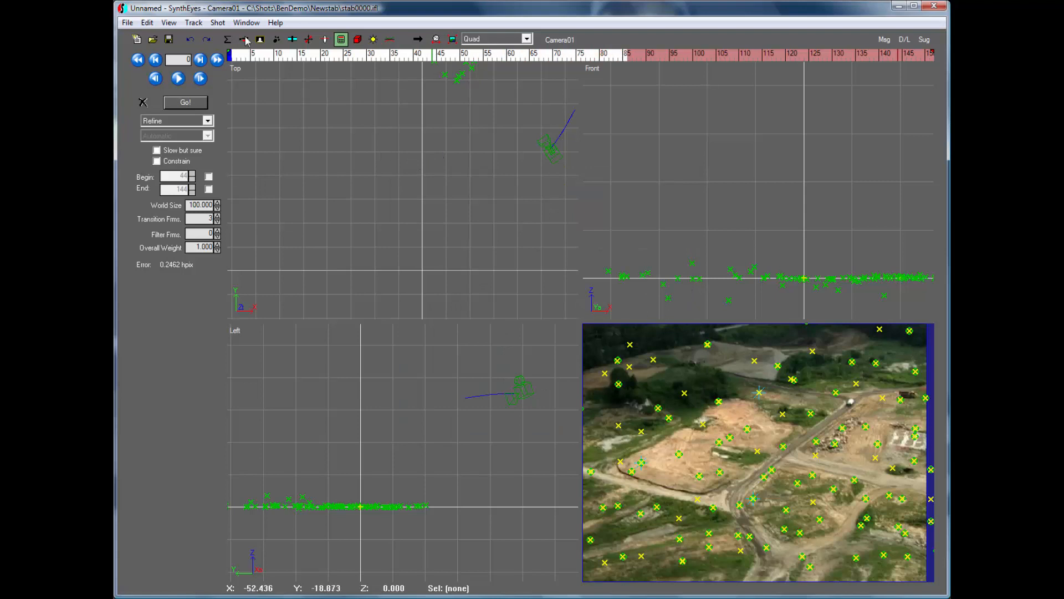
# - Export the camera track as Bentley MicroStation nuexp.msa, overwriting the existing file, then quit SynthEyes
pyautogui.click(126, 22)
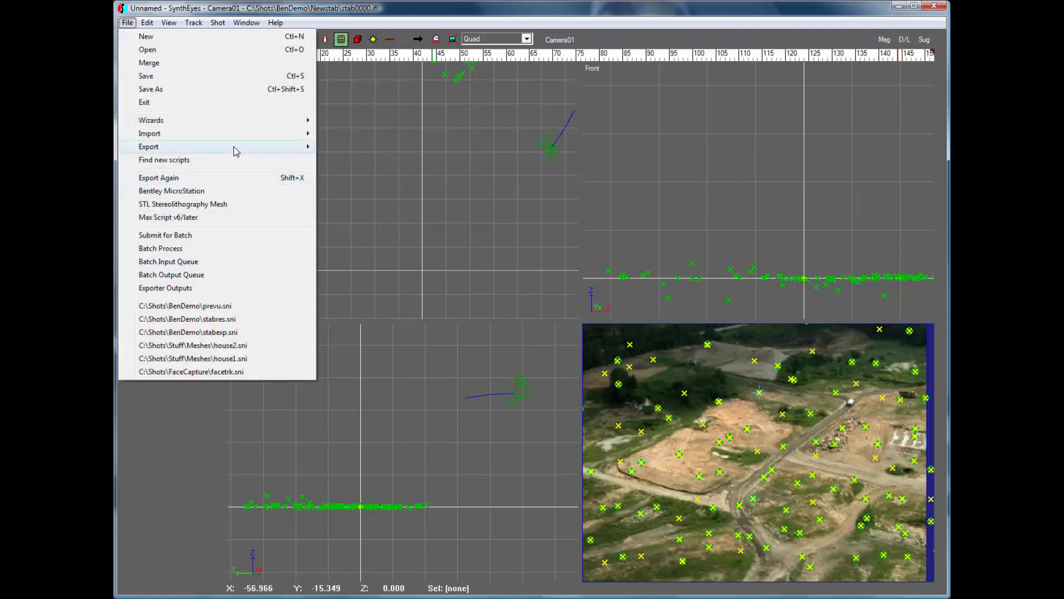
pyautogui.click(148, 146)
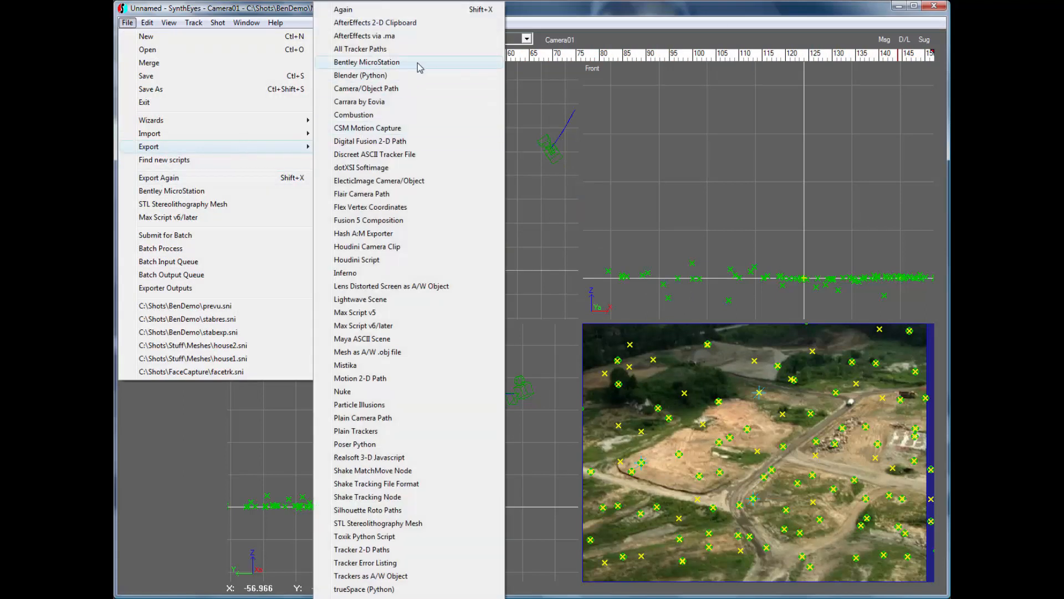
pyautogui.click(367, 63)
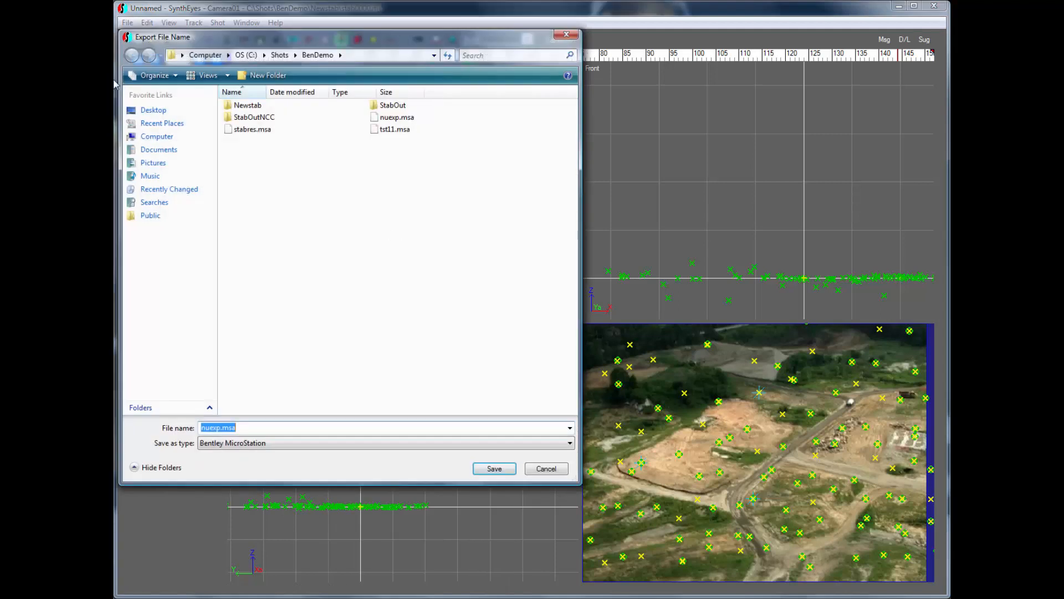
pyautogui.moveTo(248, 105)
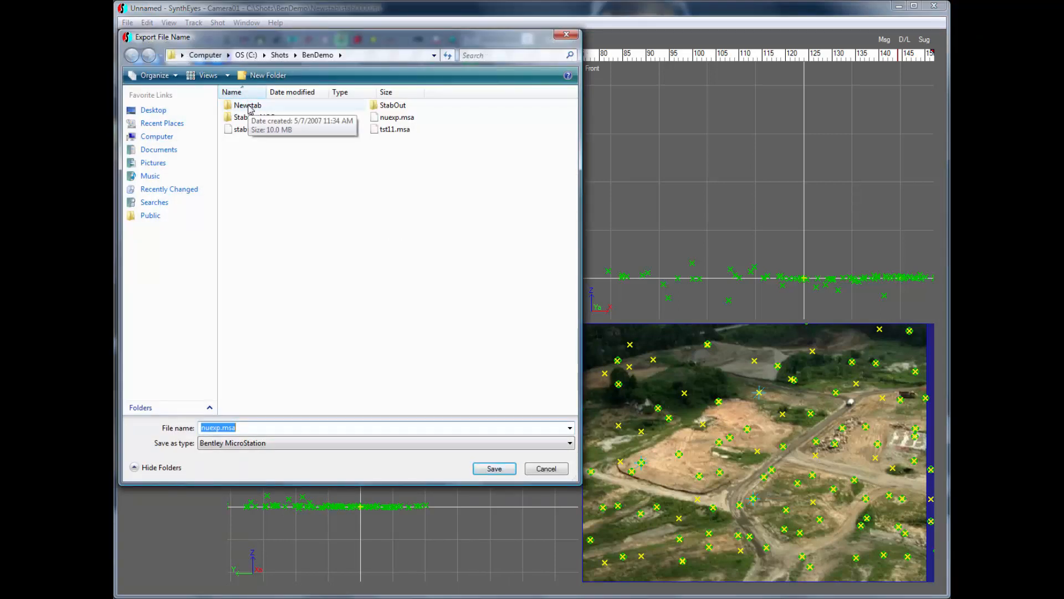
pyautogui.moveTo(557, 414)
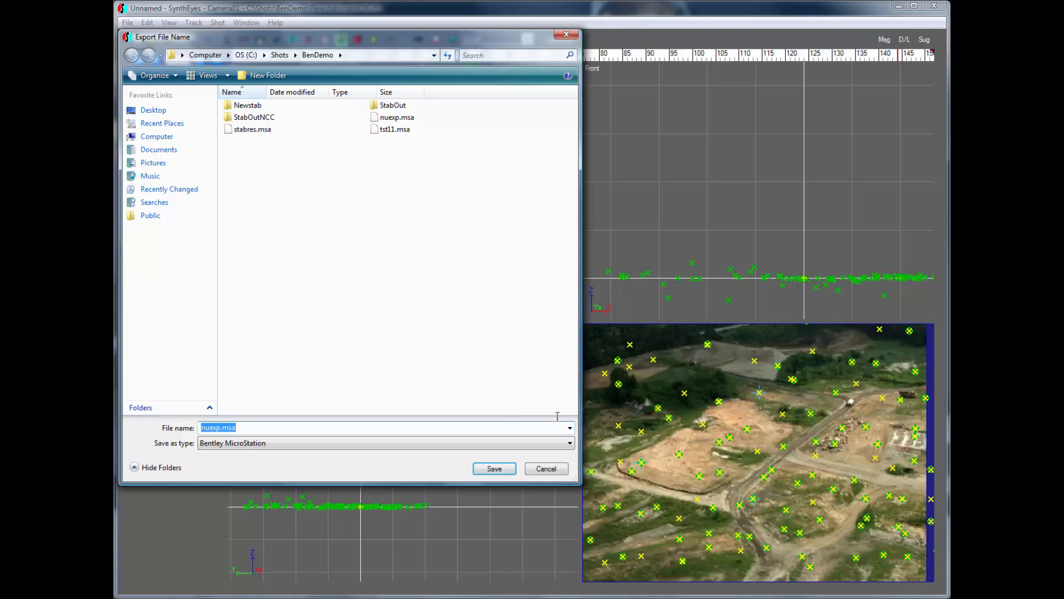
pyautogui.click(495, 467)
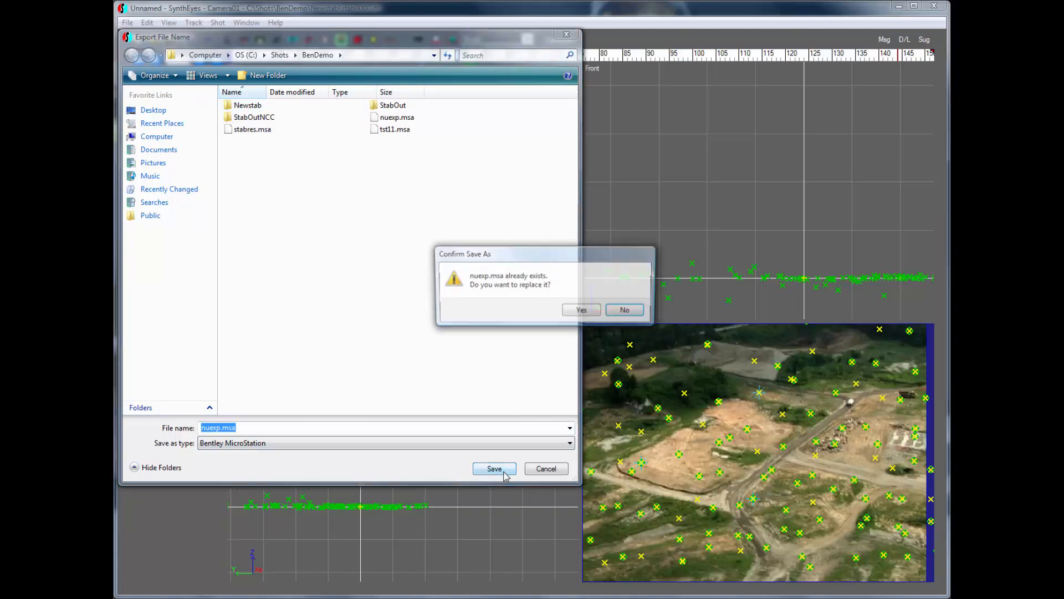
pyautogui.click(581, 309)
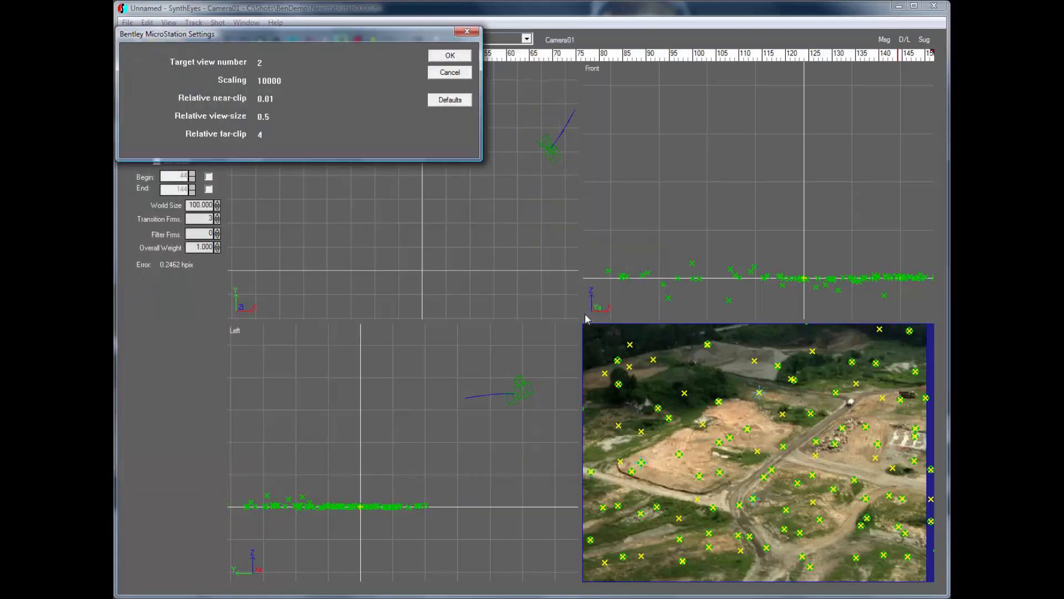
pyautogui.click(449, 56)
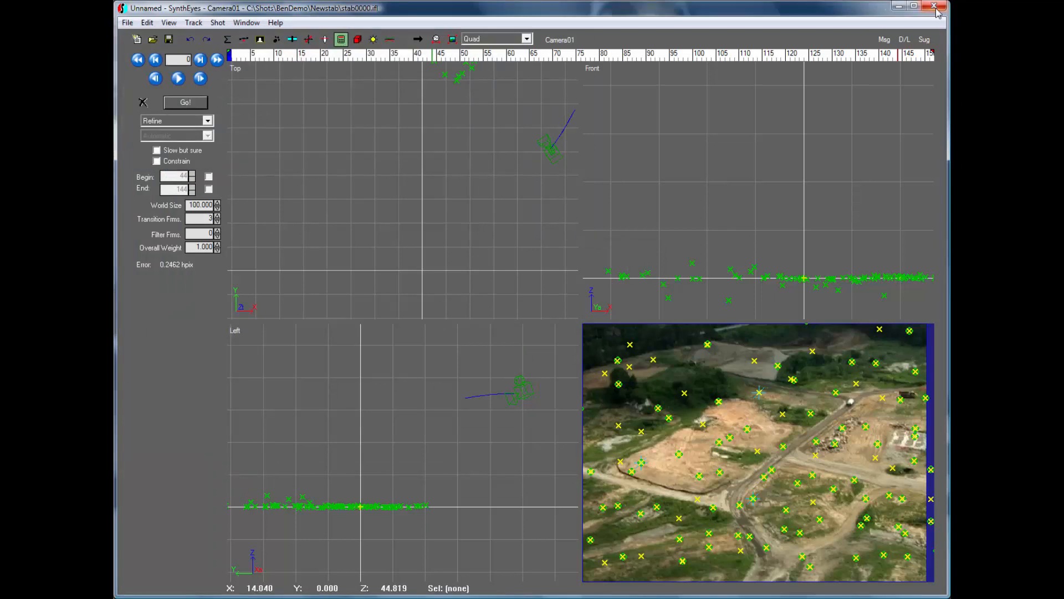
pyautogui.click(935, 8)
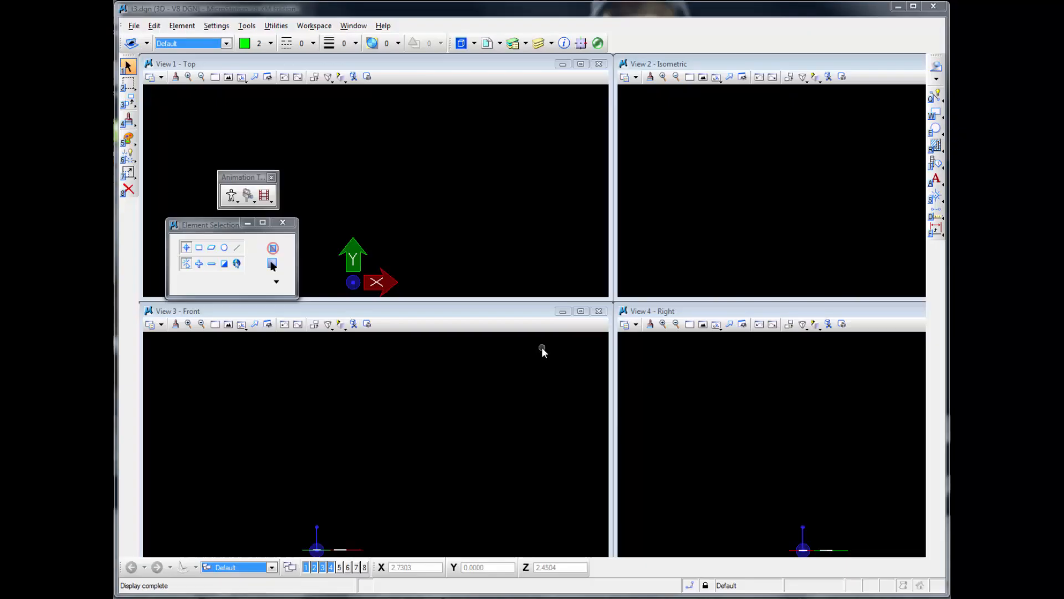
pyautogui.moveTo(300, 172)
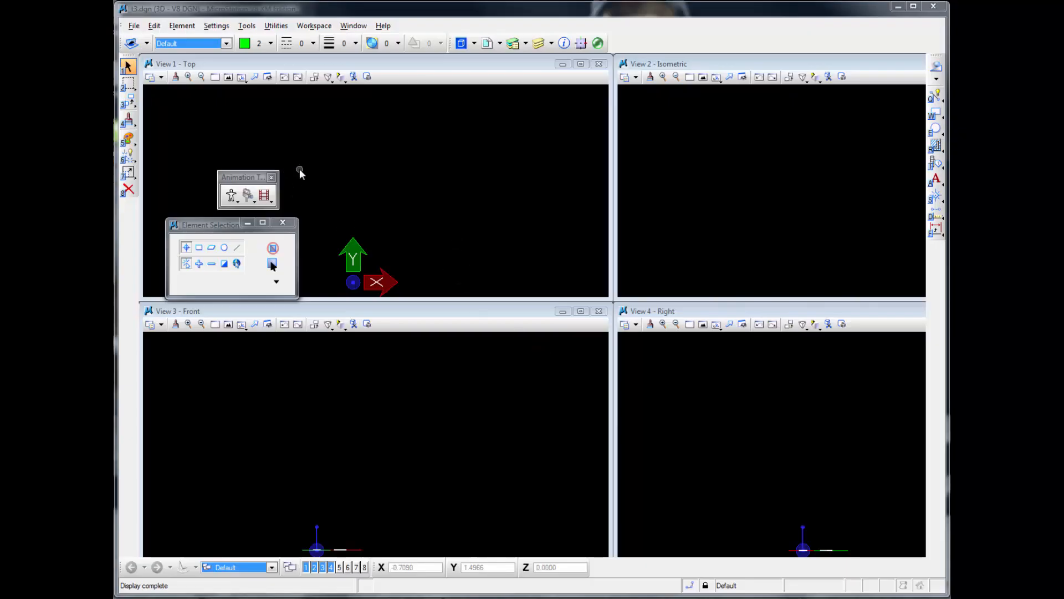
# - Launch the Animation Producer and begin an .MSA script import
pyautogui.click(265, 195)
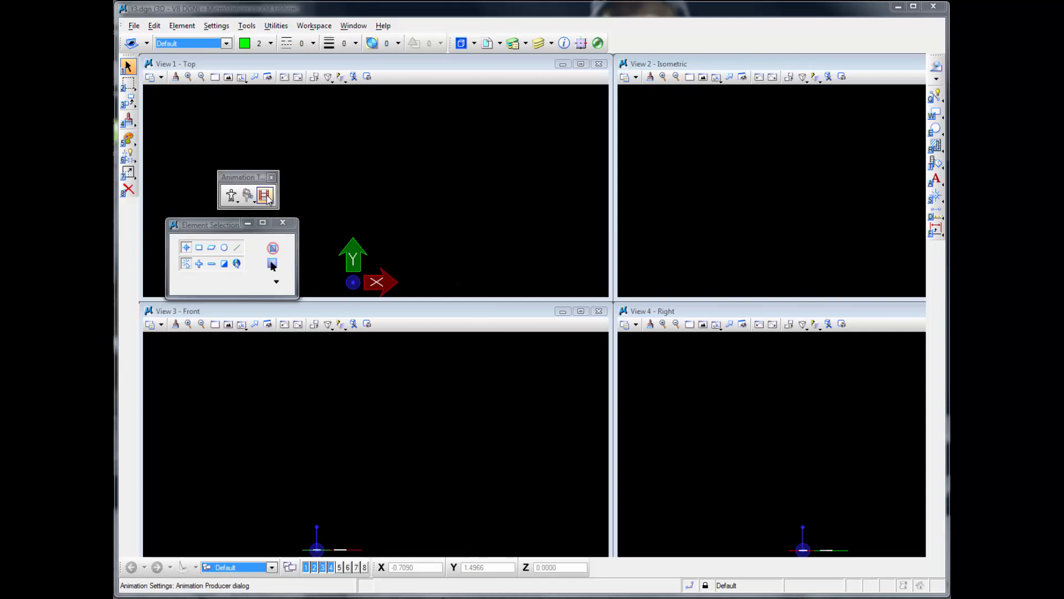
pyautogui.click(266, 195)
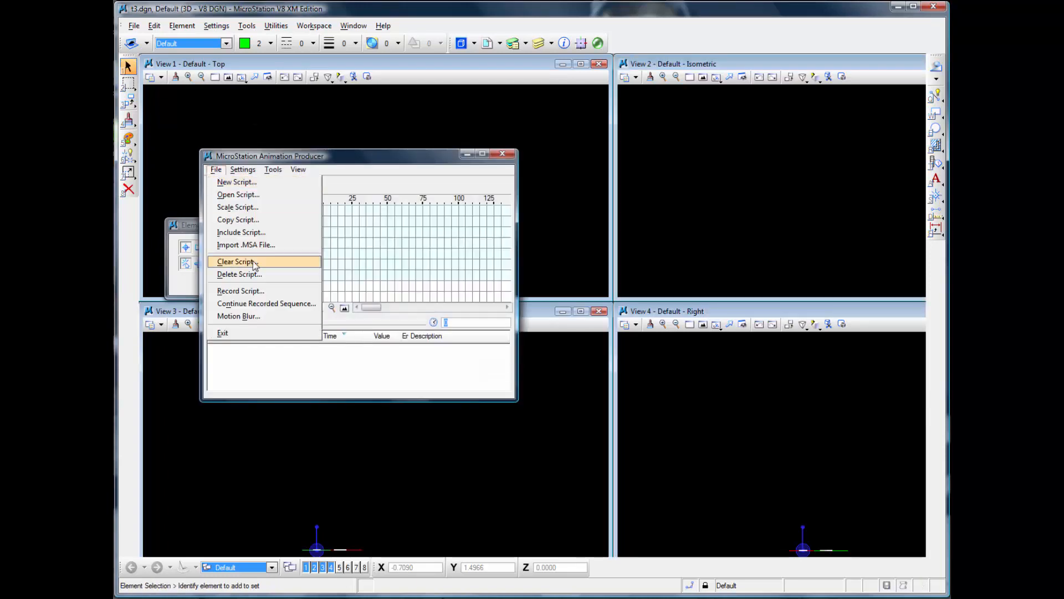
pyautogui.click(246, 245)
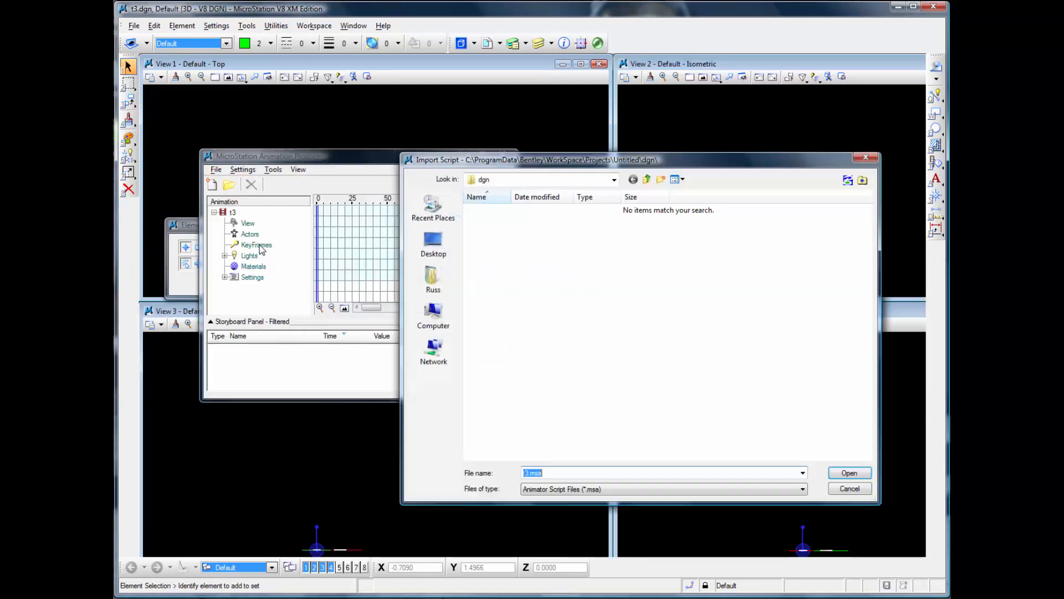
pyautogui.moveTo(597, 246)
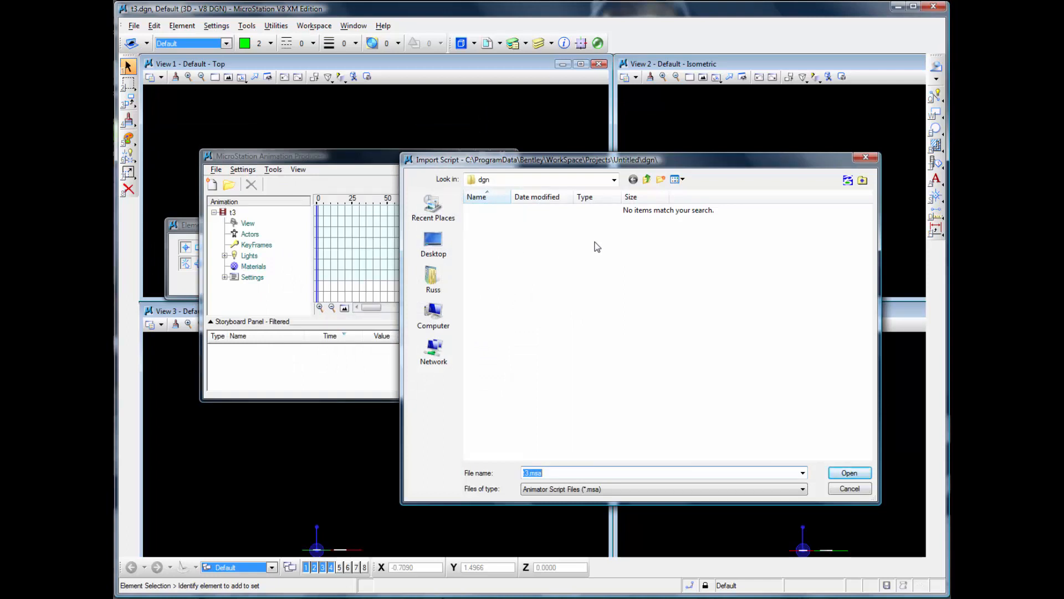
pyautogui.moveTo(433, 278)
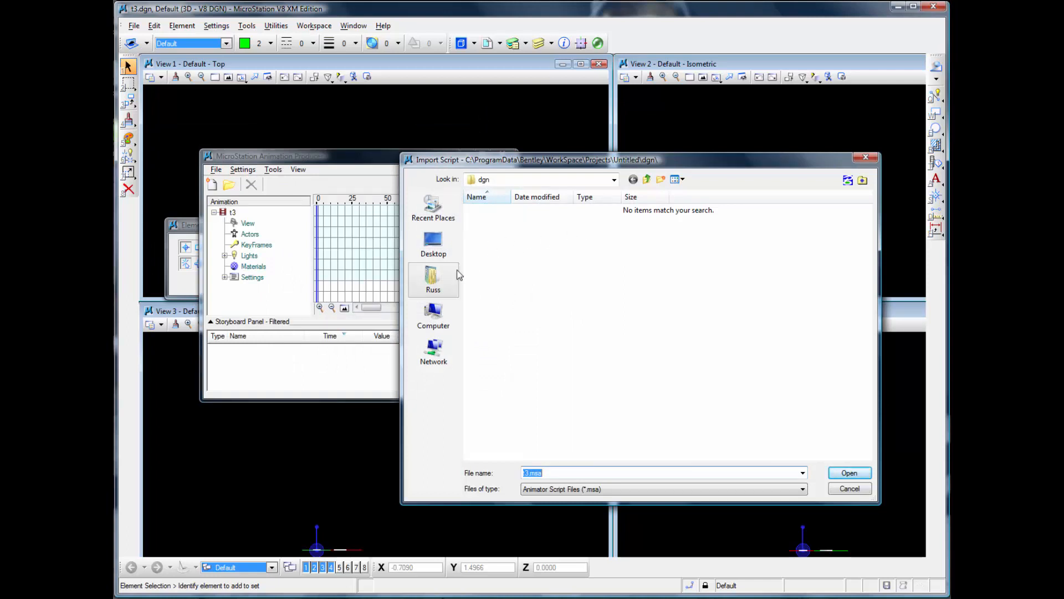
# - Import C:\Shots\BenDemo\nuexp.msa, accepting the actor and keyframe upgrade alert
pyautogui.click(434, 319)
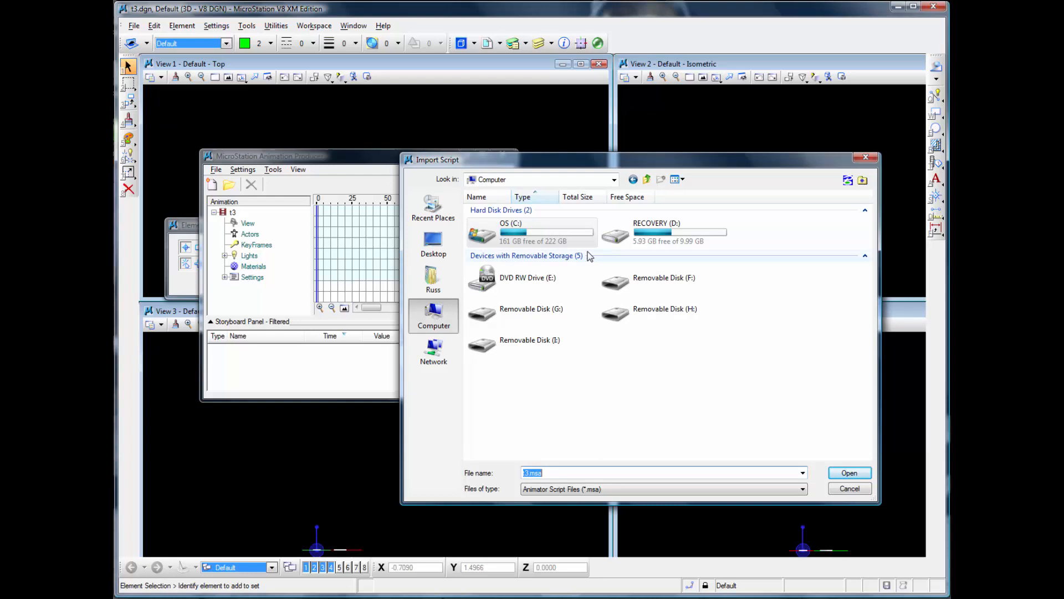
pyautogui.doubleClick(510, 233)
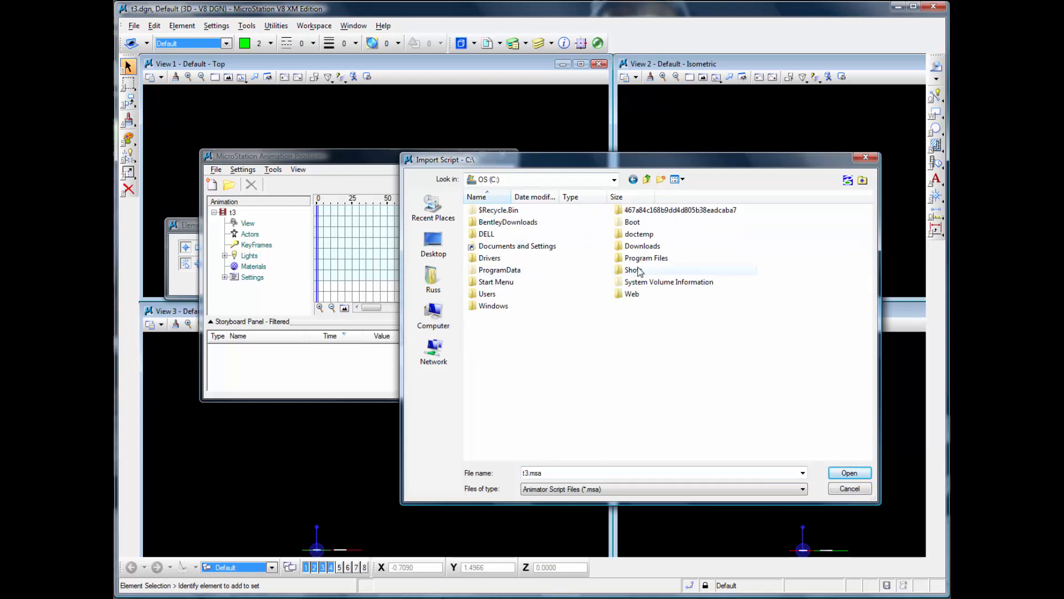
pyautogui.doubleClick(633, 269)
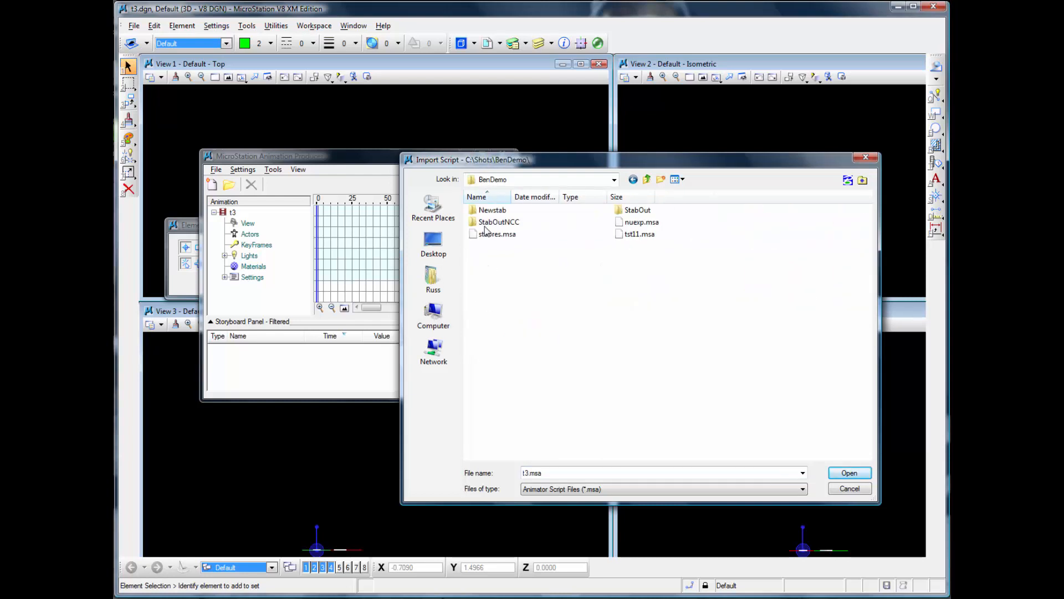
pyautogui.click(642, 222)
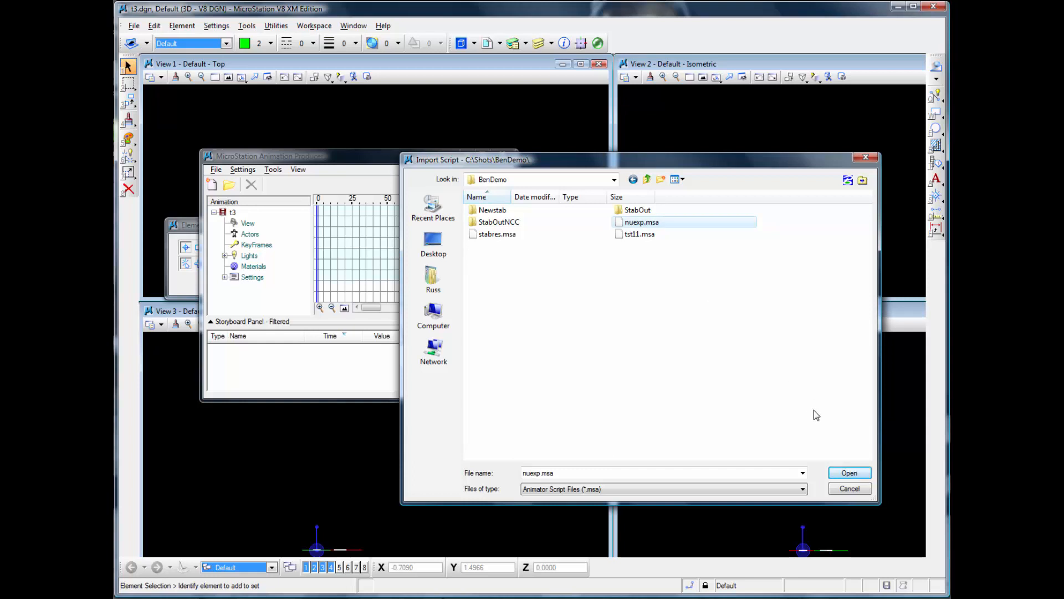
pyautogui.click(849, 473)
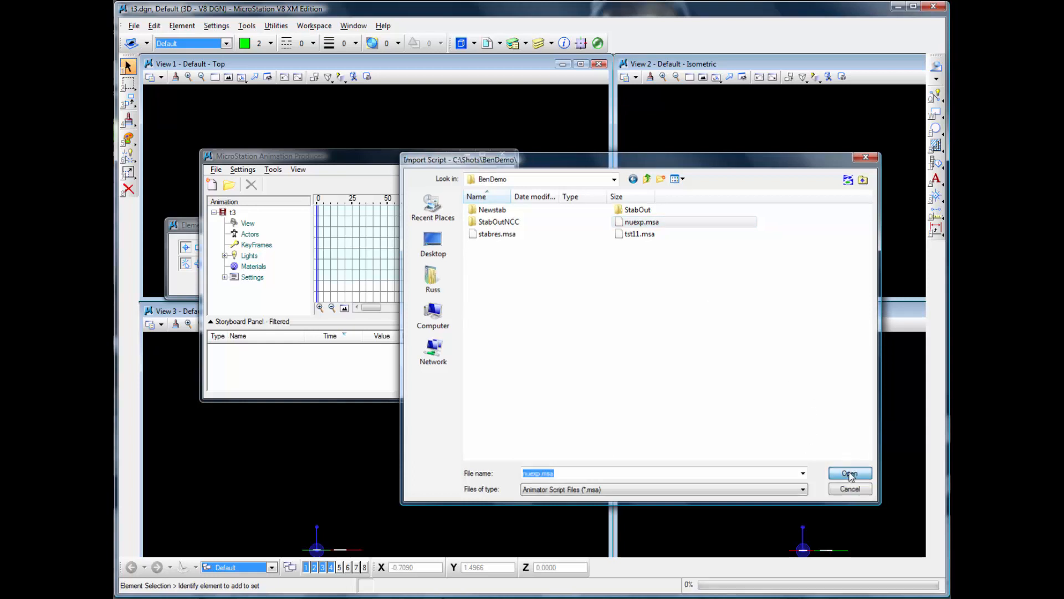
pyautogui.click(849, 473)
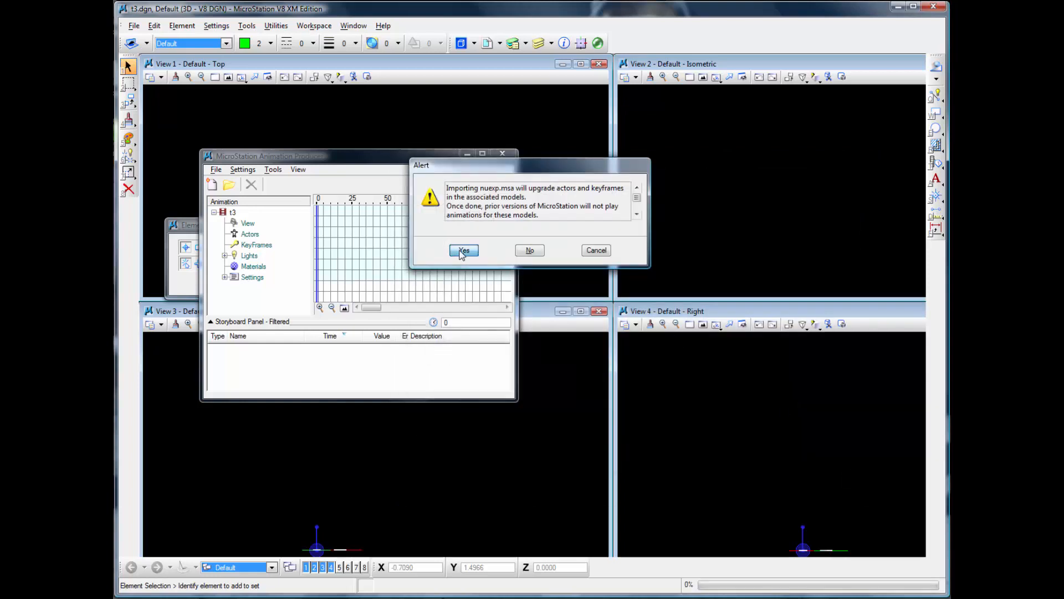
pyautogui.click(463, 249)
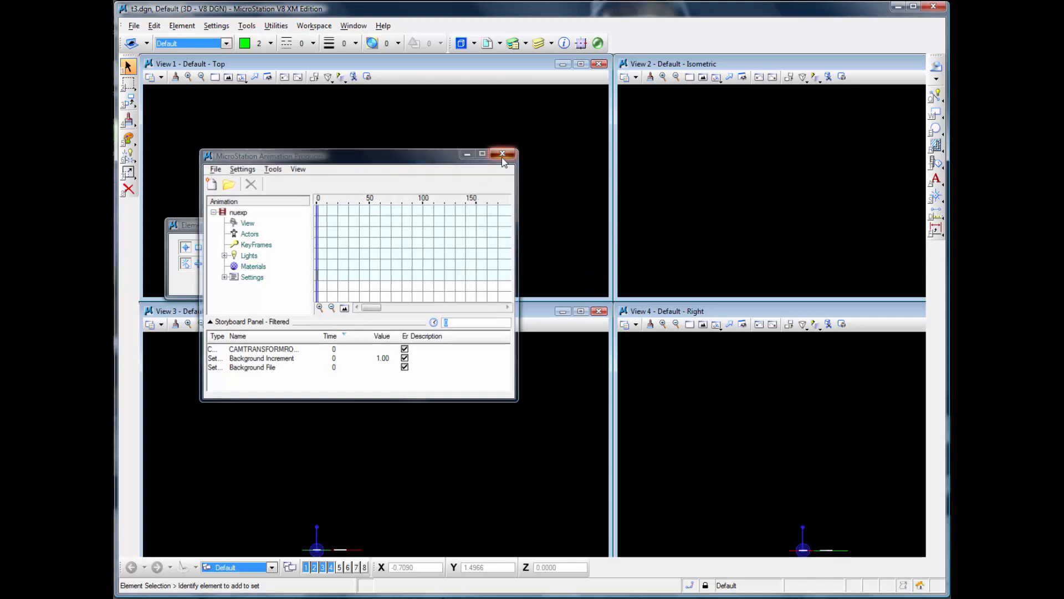
# - In View 2's attributes, turn on Background and Camera and set display to Phong Shading
pyautogui.click(502, 156)
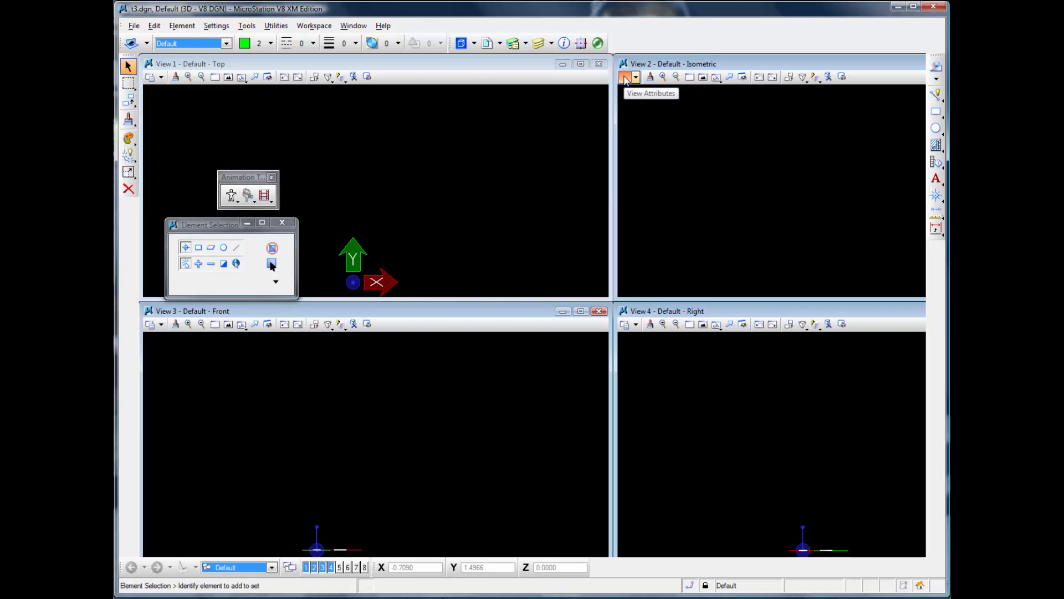
pyautogui.click(624, 77)
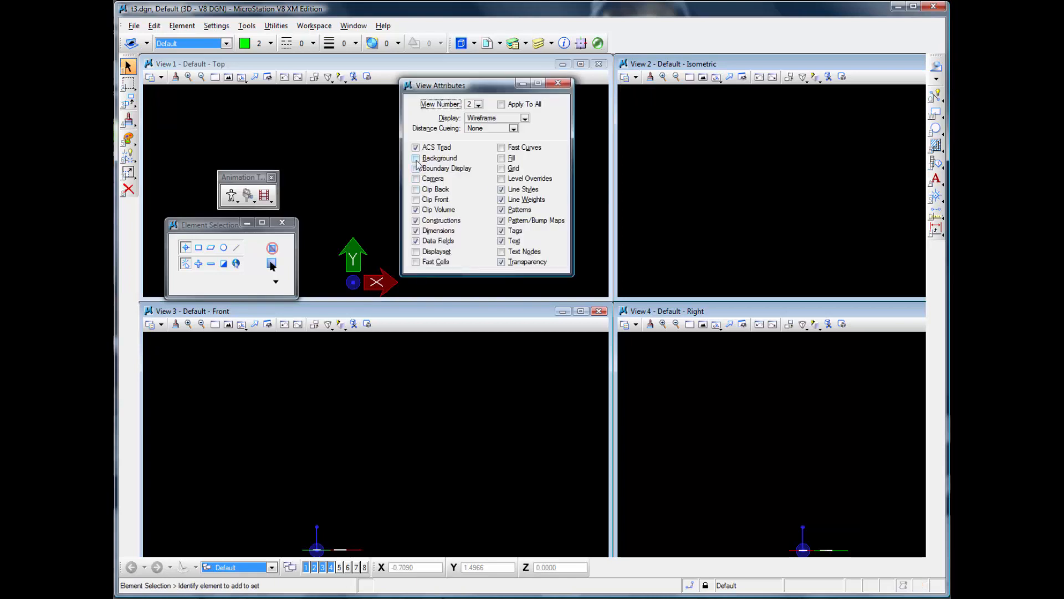
pyautogui.click(416, 157)
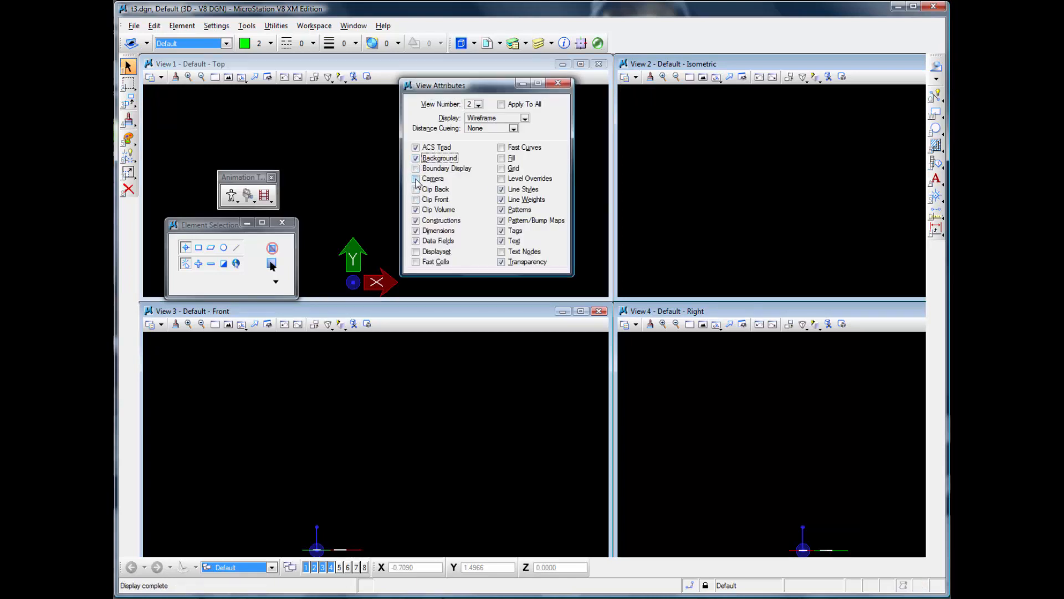
pyautogui.click(416, 177)
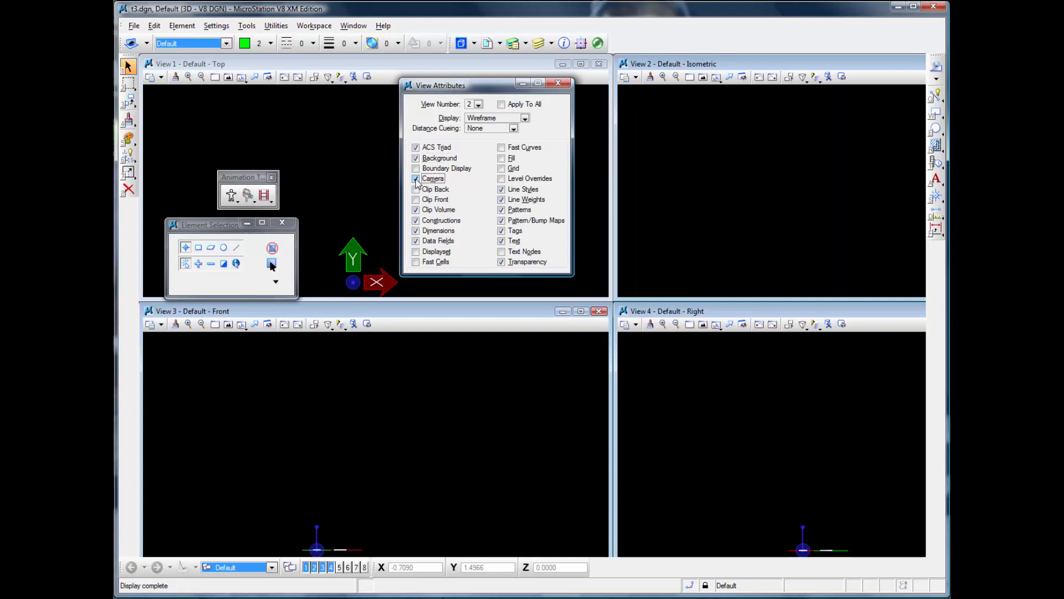
pyautogui.click(524, 118)
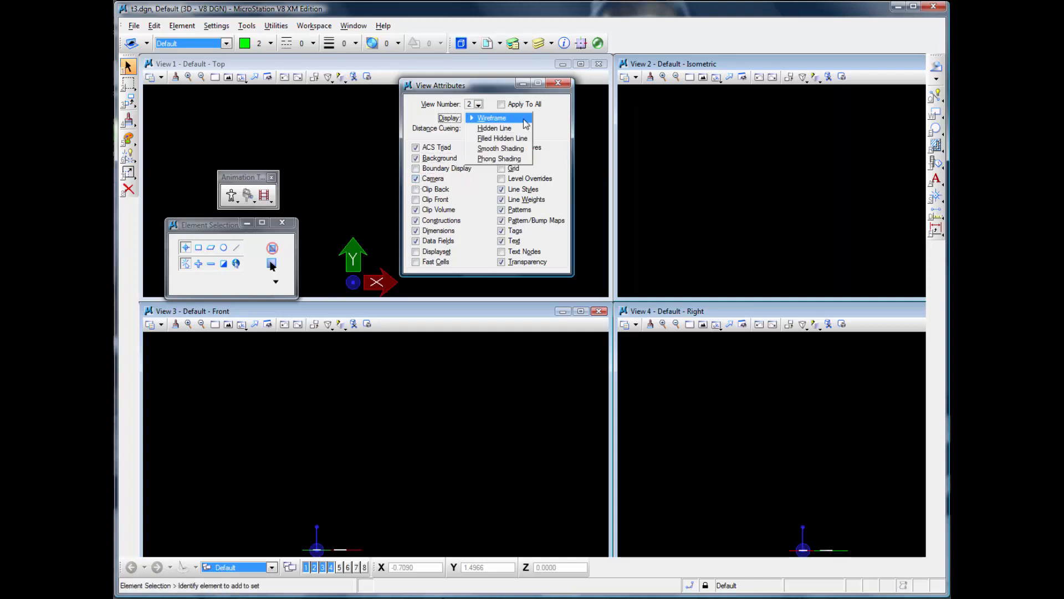
pyautogui.click(499, 158)
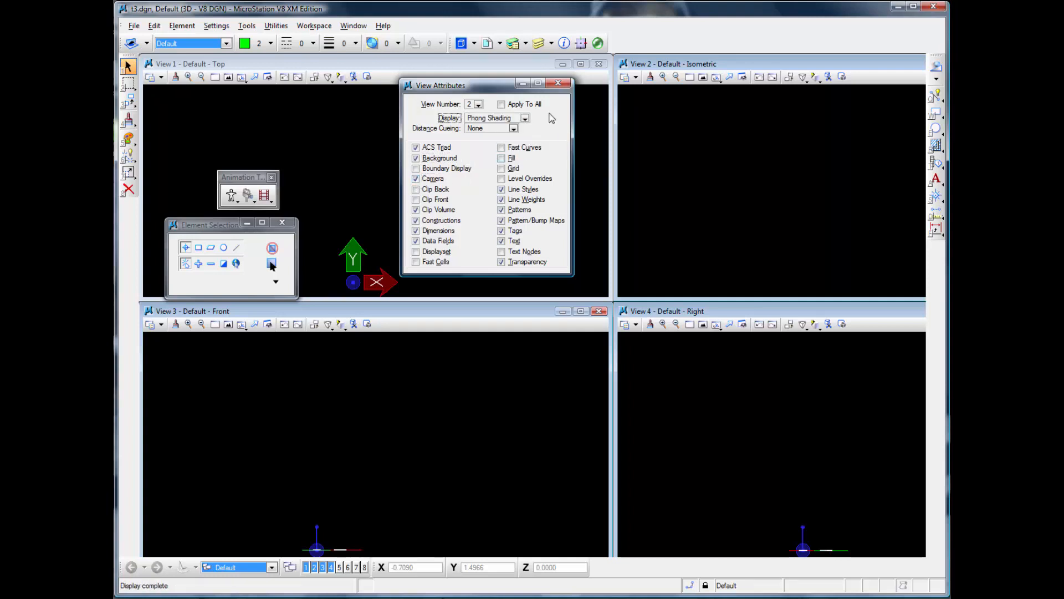
pyautogui.moveTo(557, 83)
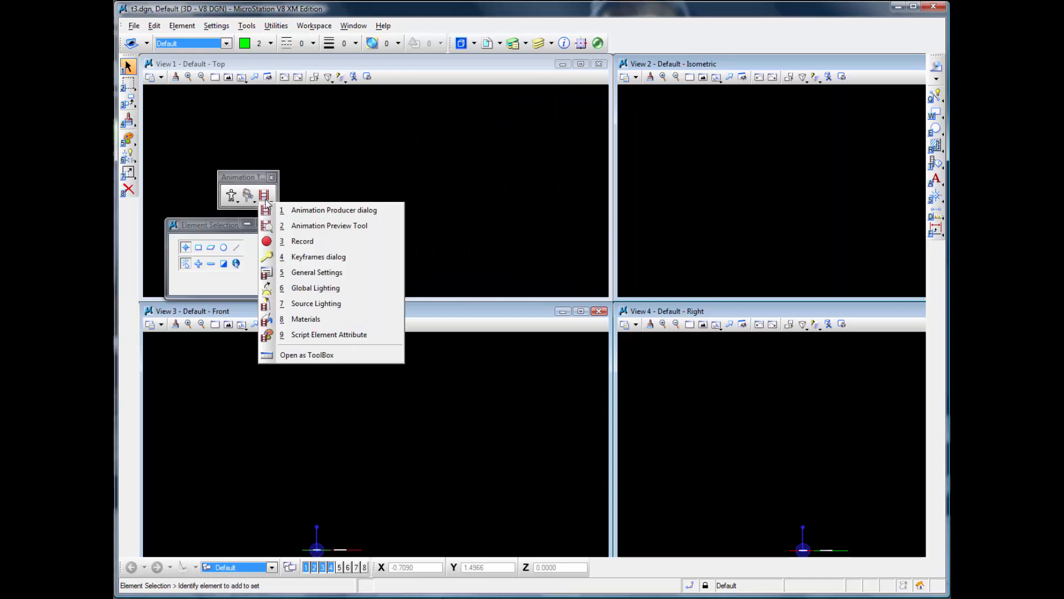
# - Show the Animation Preview timeline and reach the Rendering View Size settings
pyautogui.click(329, 225)
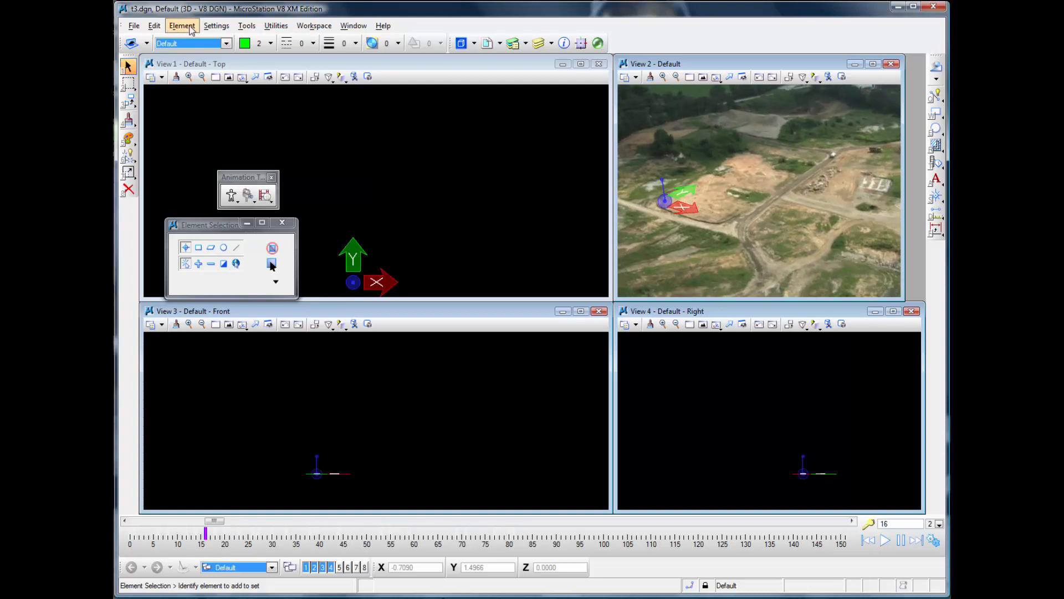
pyautogui.click(216, 25)
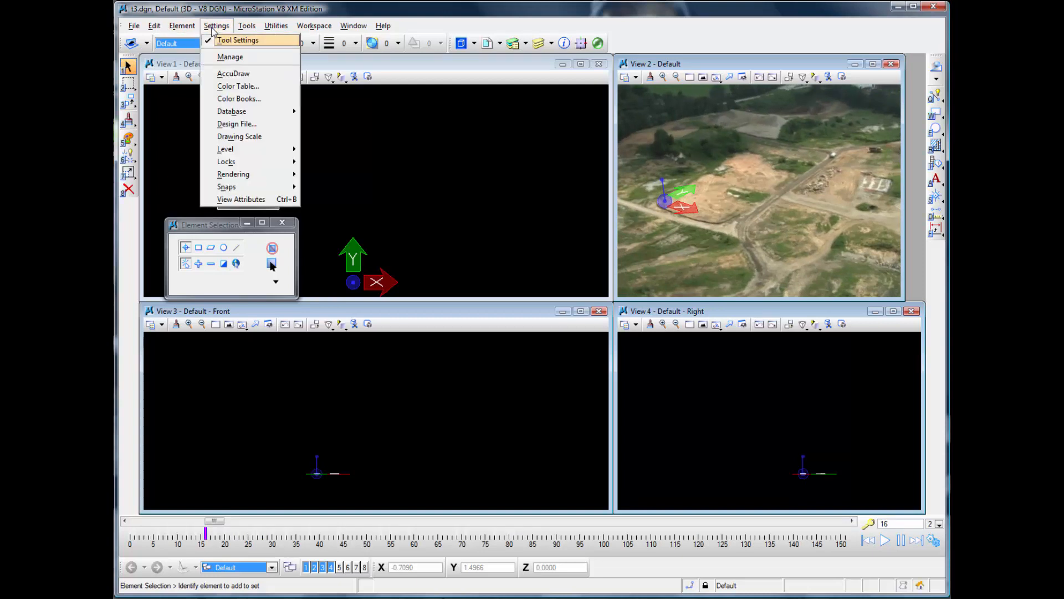
pyautogui.click(246, 25)
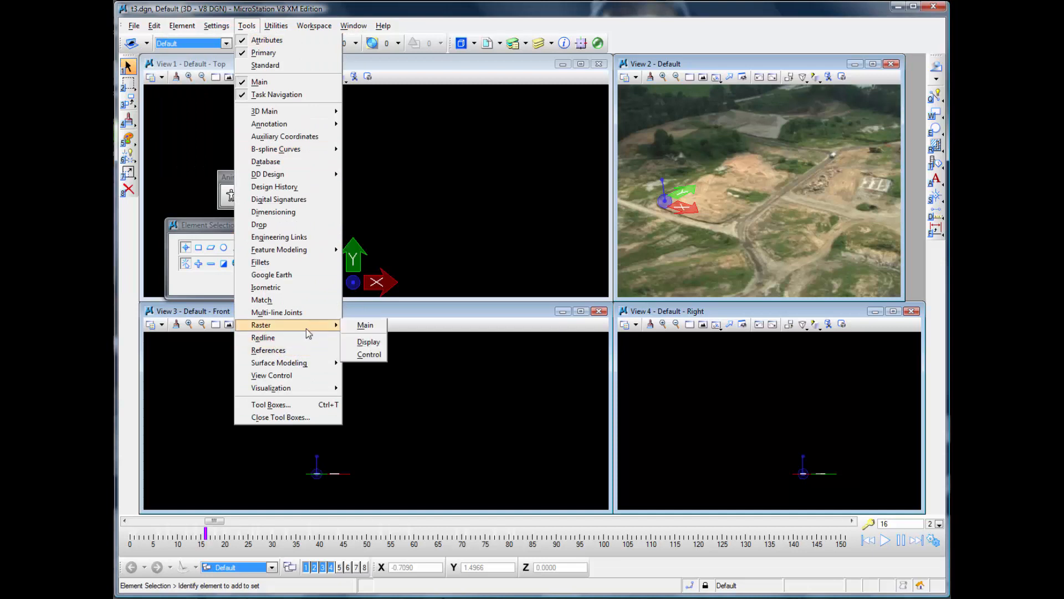
pyautogui.click(216, 25)
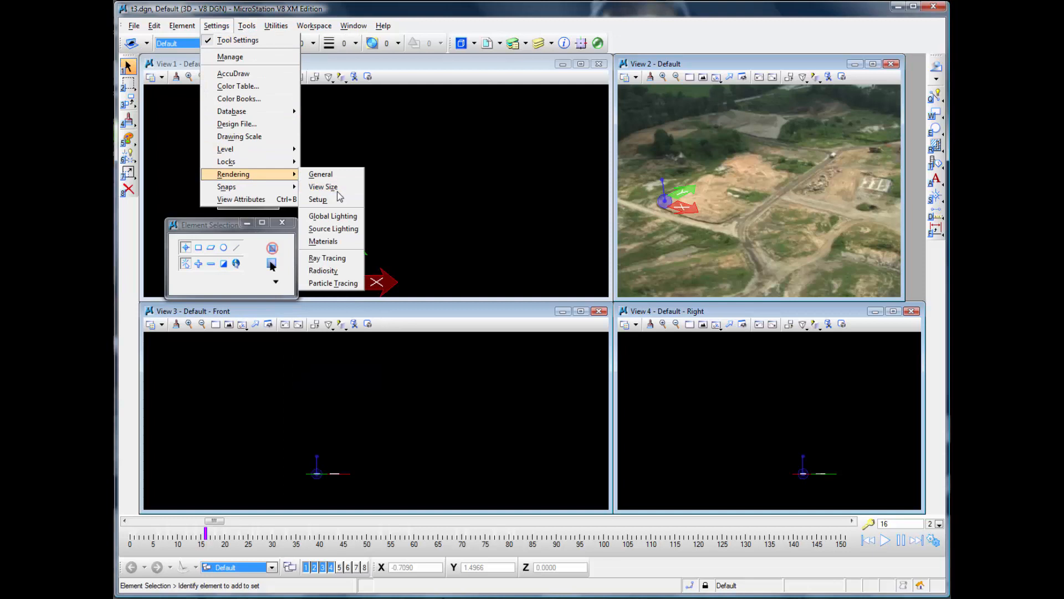
pyautogui.click(323, 186)
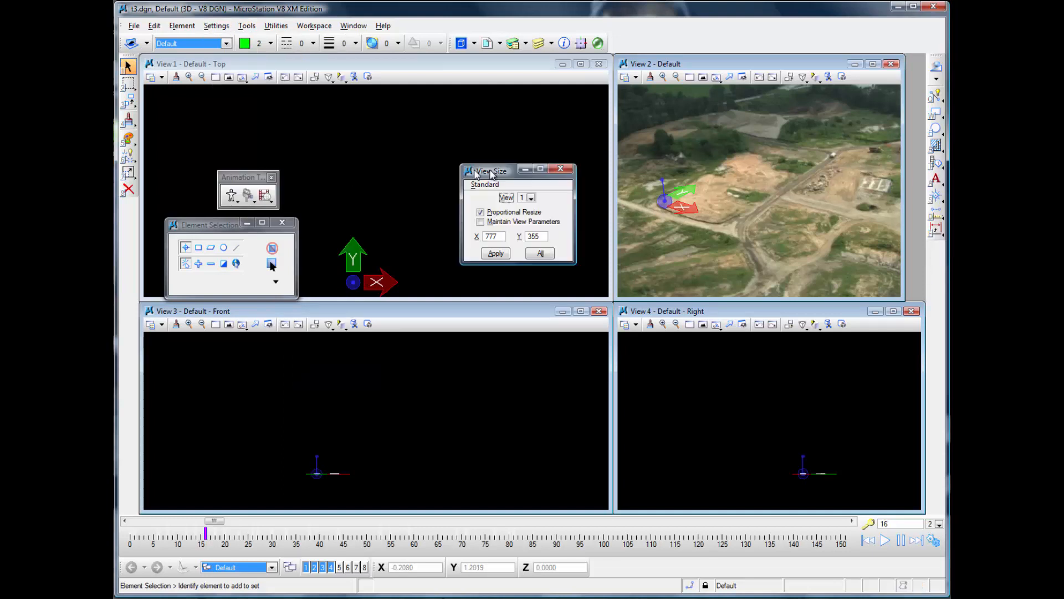
# - Resize View 2 to 640 by 480 so the flyover footage fills it
pyautogui.click(532, 197)
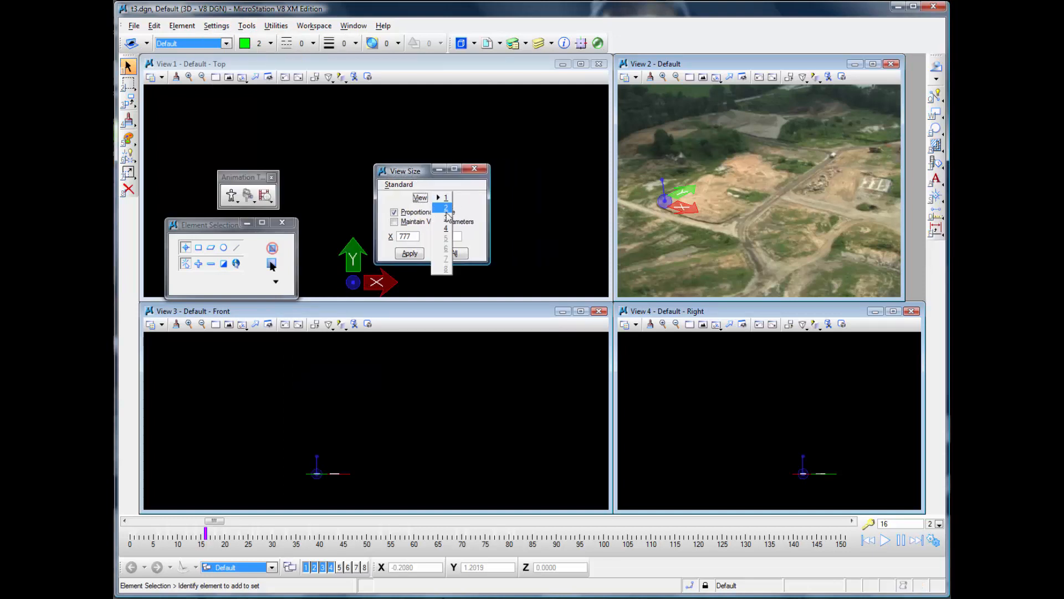
pyautogui.click(445, 207)
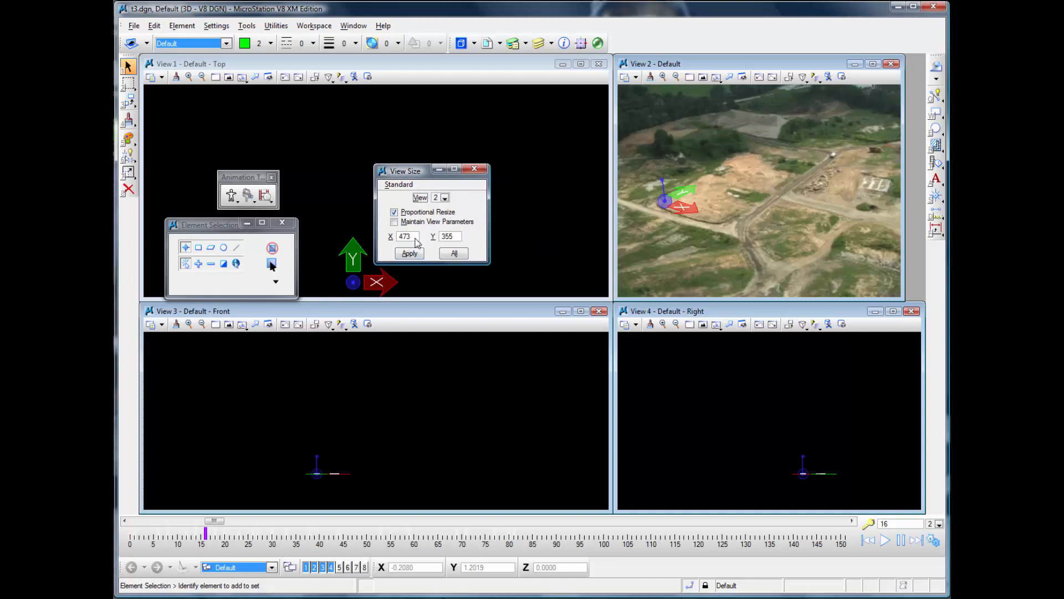
pyautogui.tripleClick(404, 236)
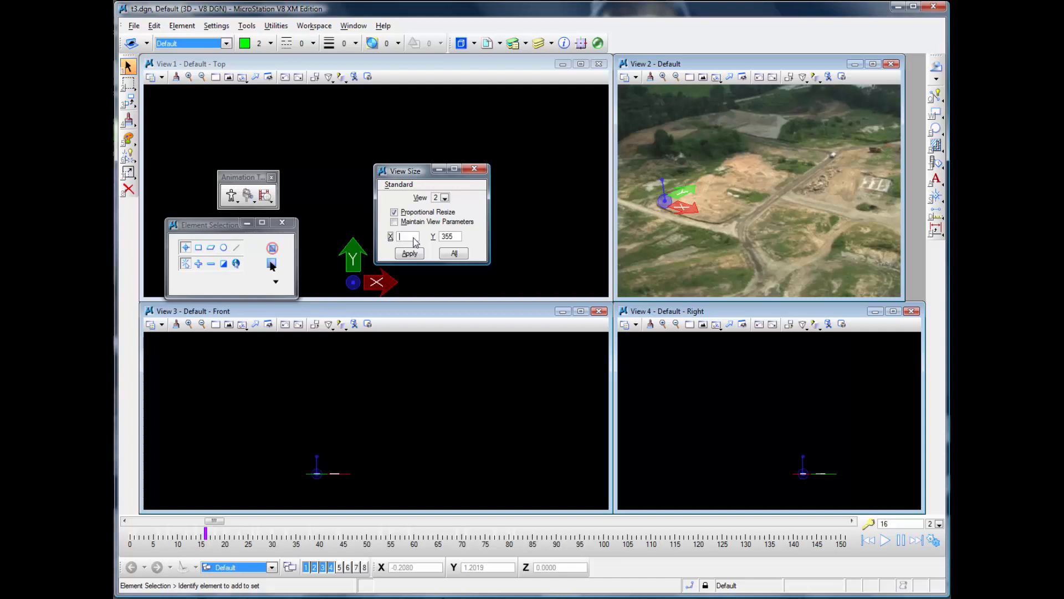
pyautogui.write('640')
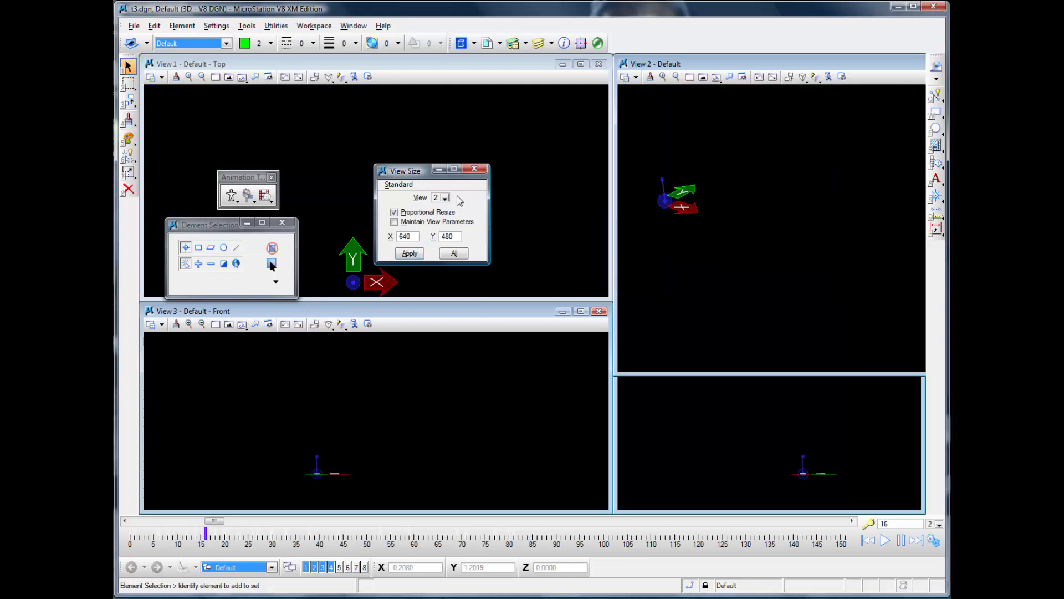
pyautogui.click(474, 169)
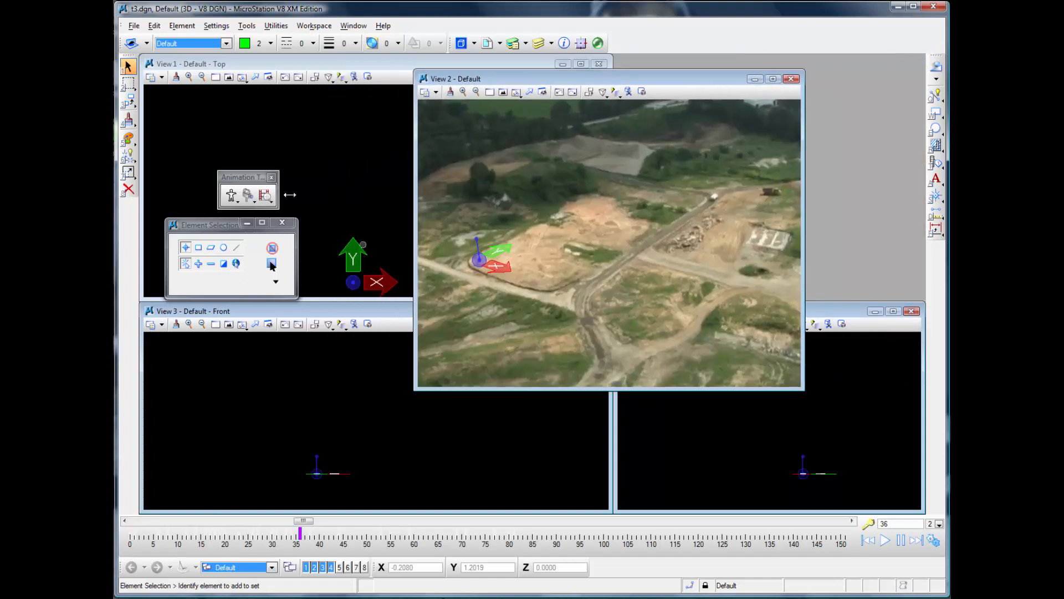
# - Import house_in_place.stl as a mesh so the green house sits over the footage in View 2
pyautogui.click(134, 25)
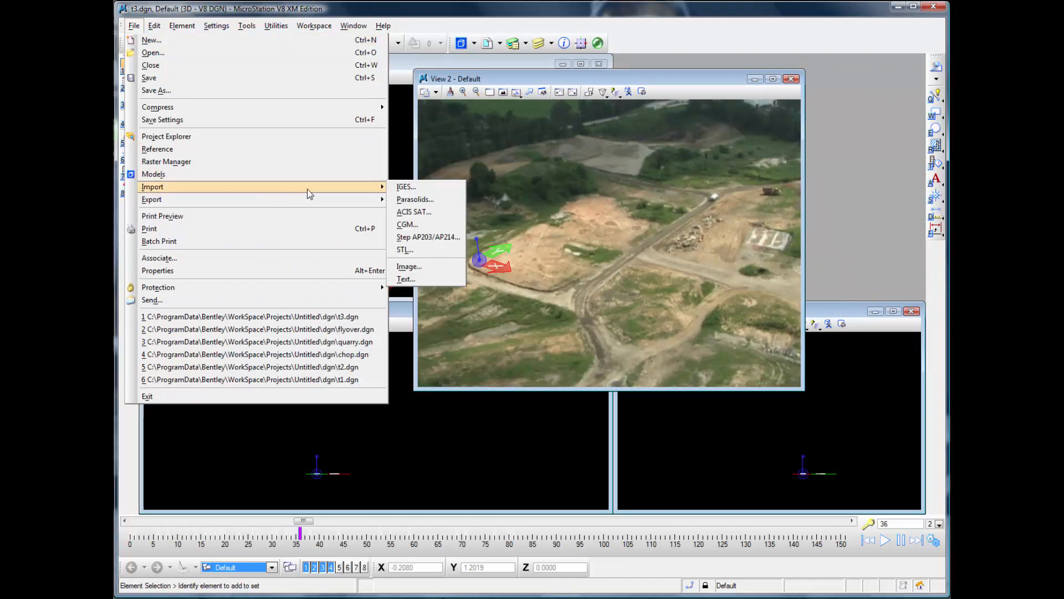
pyautogui.moveTo(428, 237)
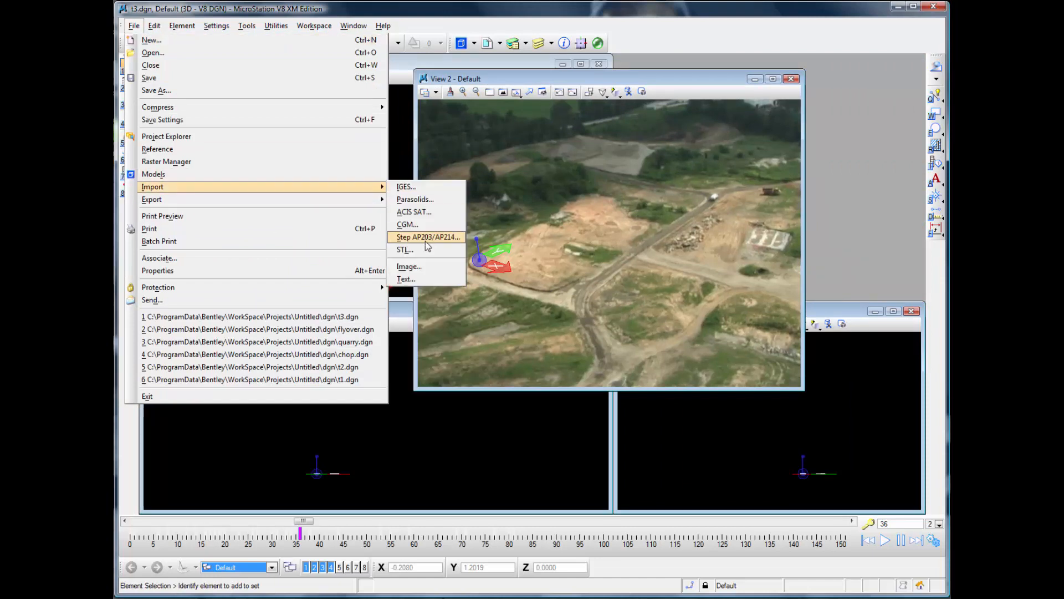
pyautogui.click(404, 249)
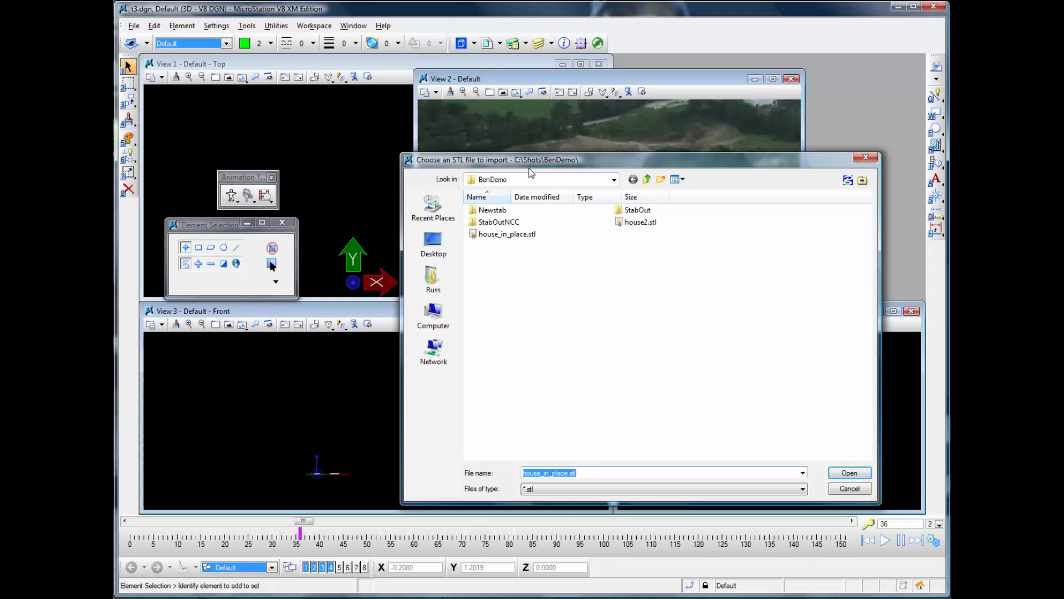
pyautogui.moveTo(534, 232)
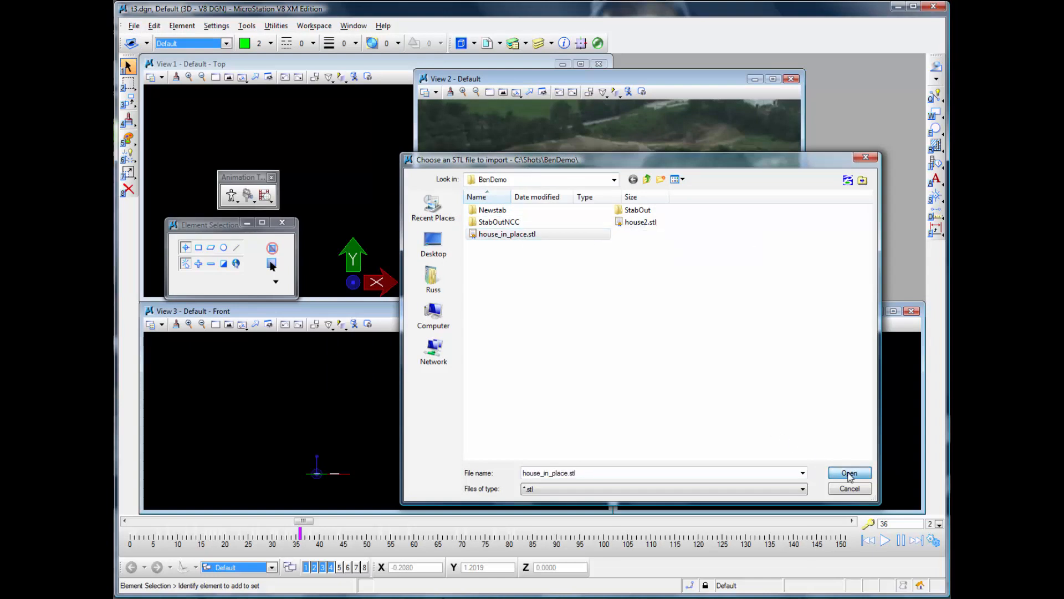
pyautogui.click(848, 474)
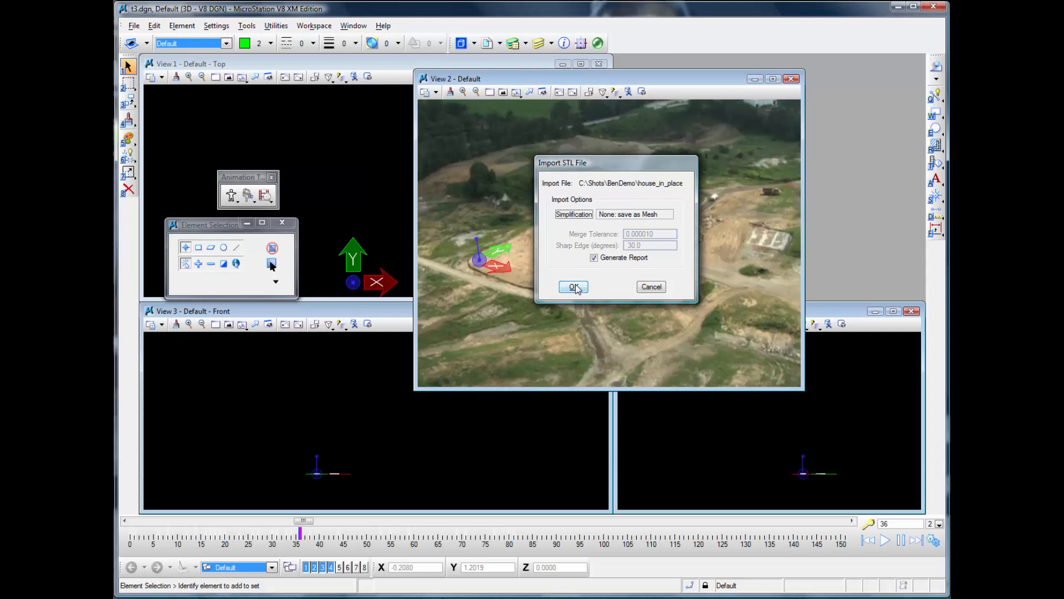
pyautogui.click(572, 286)
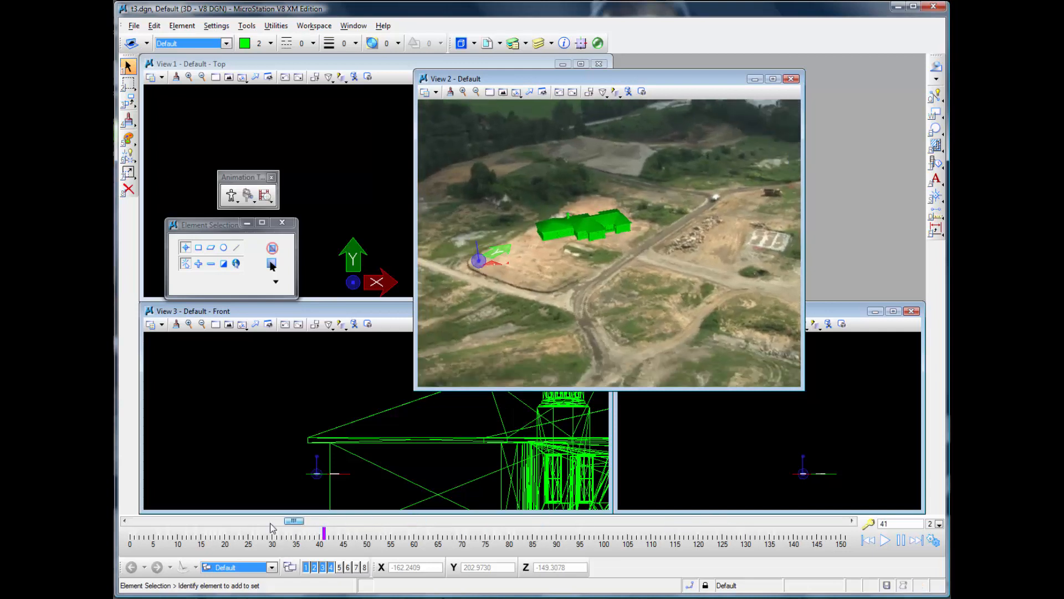
# - Rewind to the first frame and play the camera animation through the flyover
pyautogui.click(915, 540)
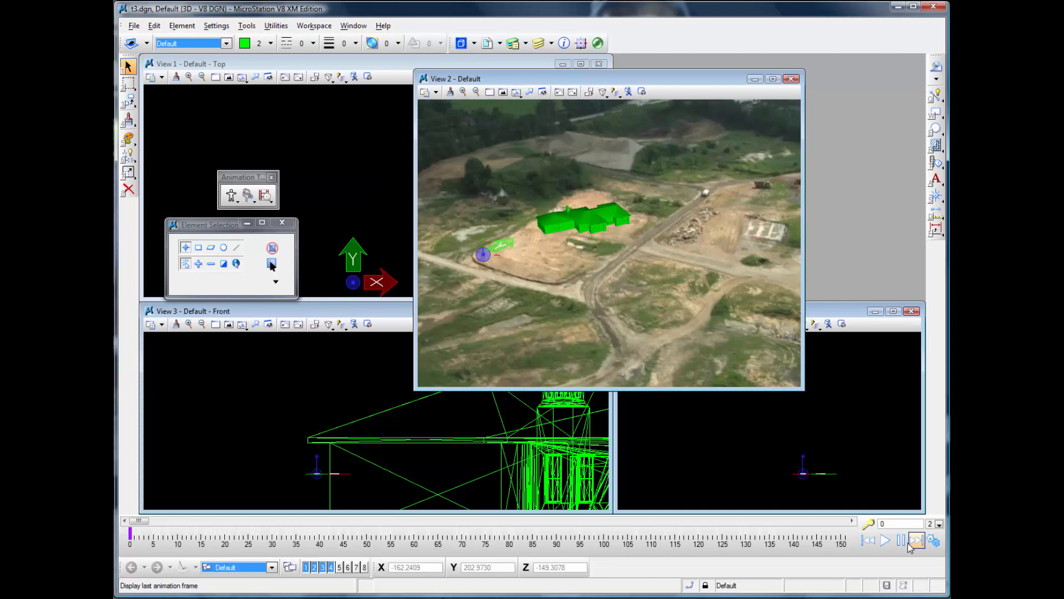
pyautogui.click(884, 540)
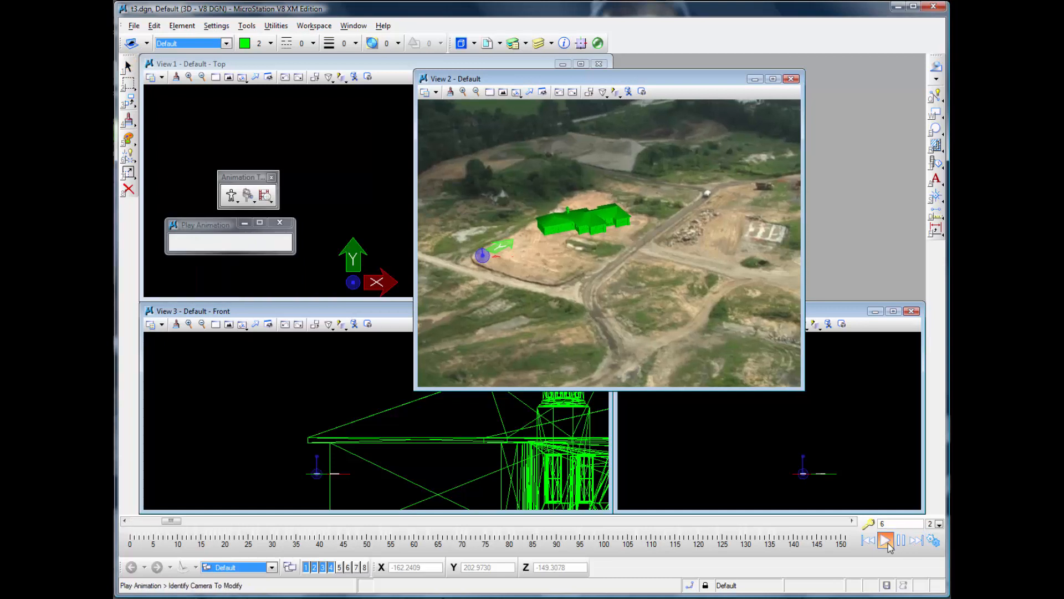
pyautogui.click(886, 540)
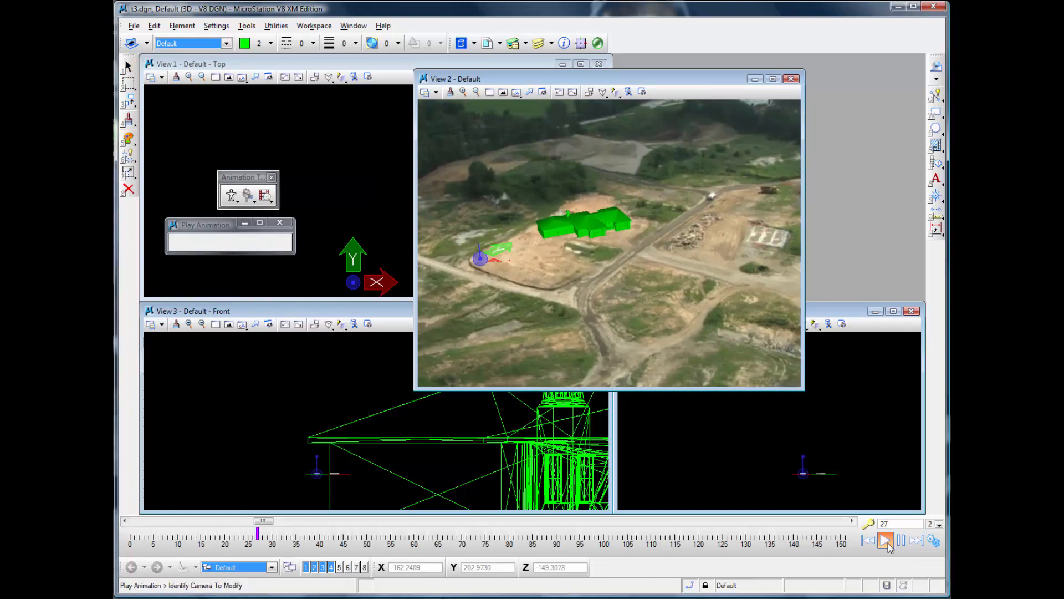
pyautogui.click(887, 540)
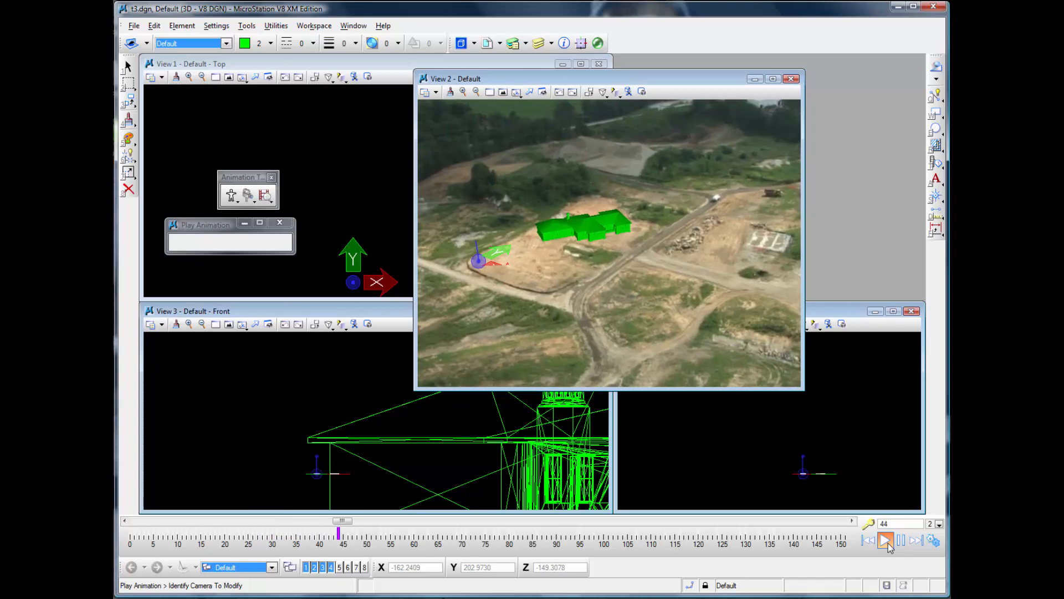
pyautogui.click(886, 540)
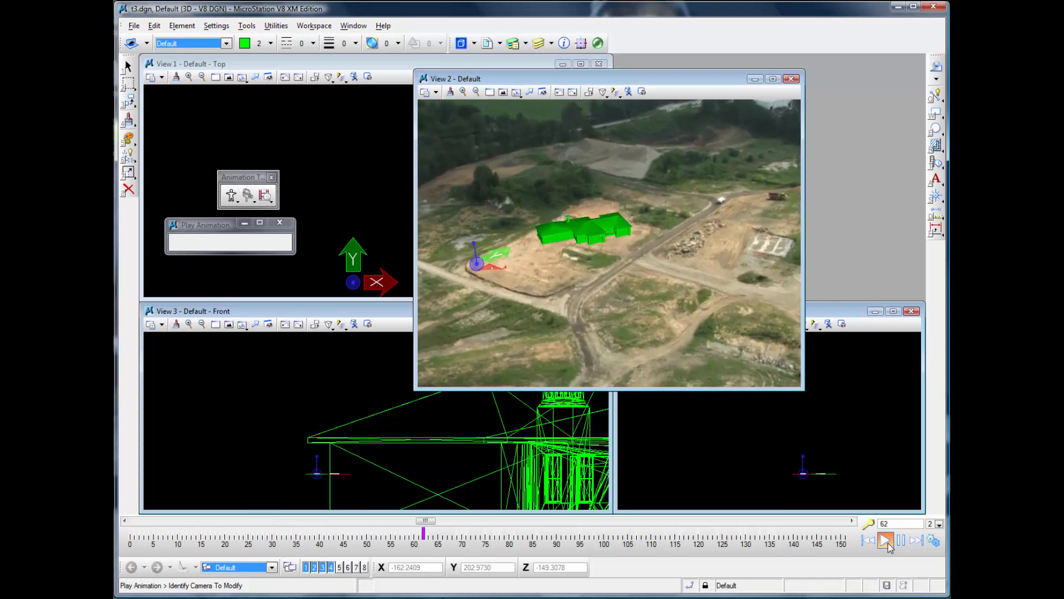
pyautogui.click(887, 540)
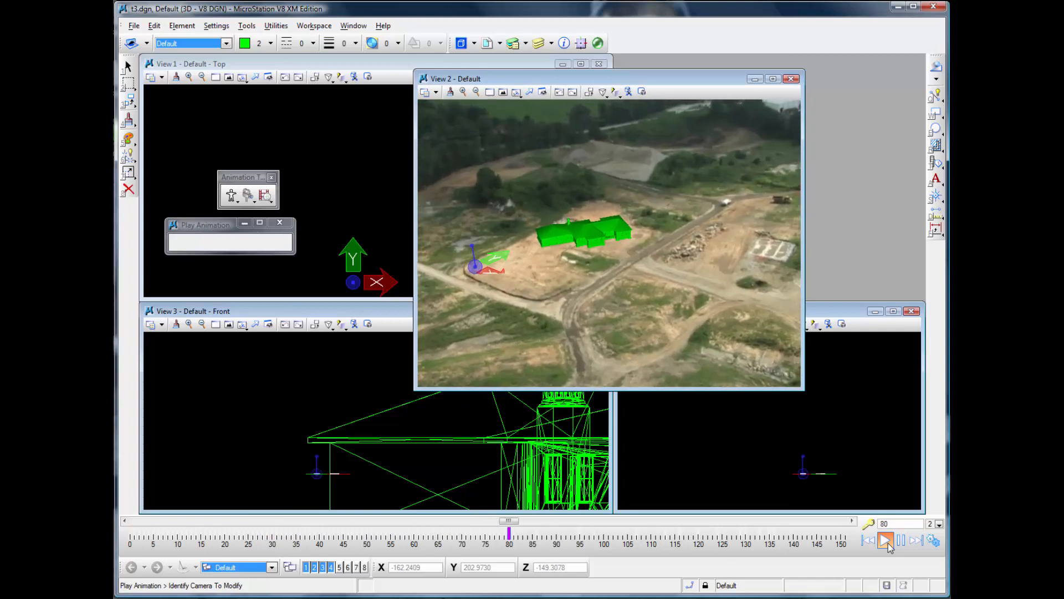
pyautogui.click(885, 540)
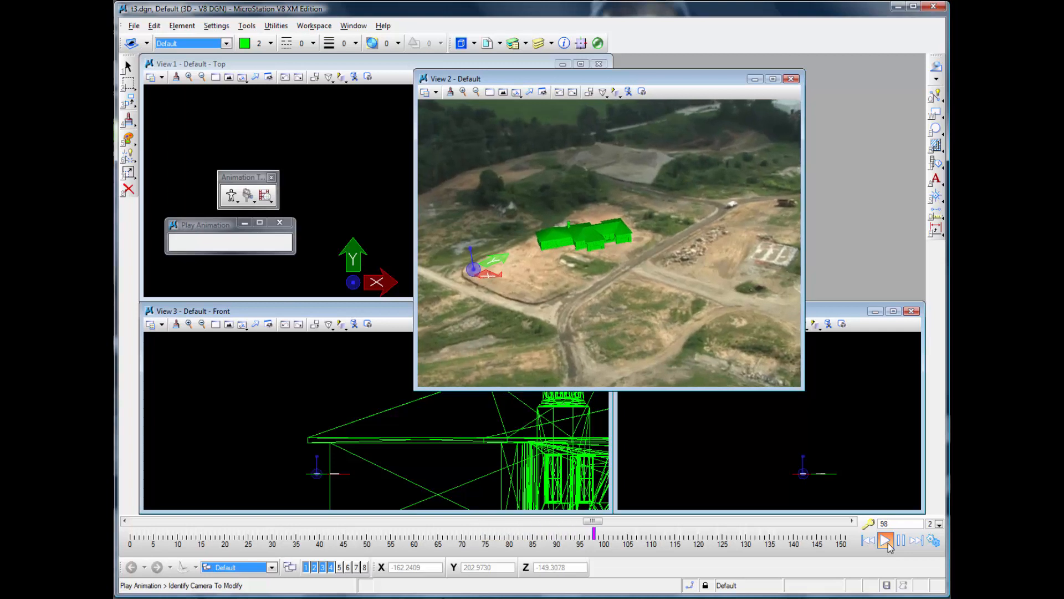
pyautogui.click(887, 540)
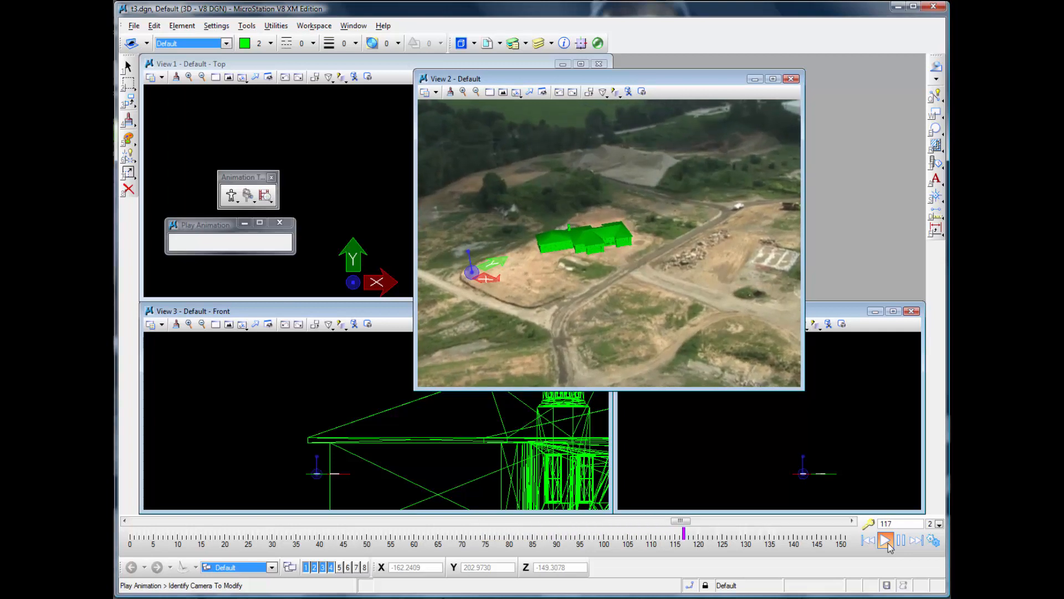
pyautogui.click(887, 540)
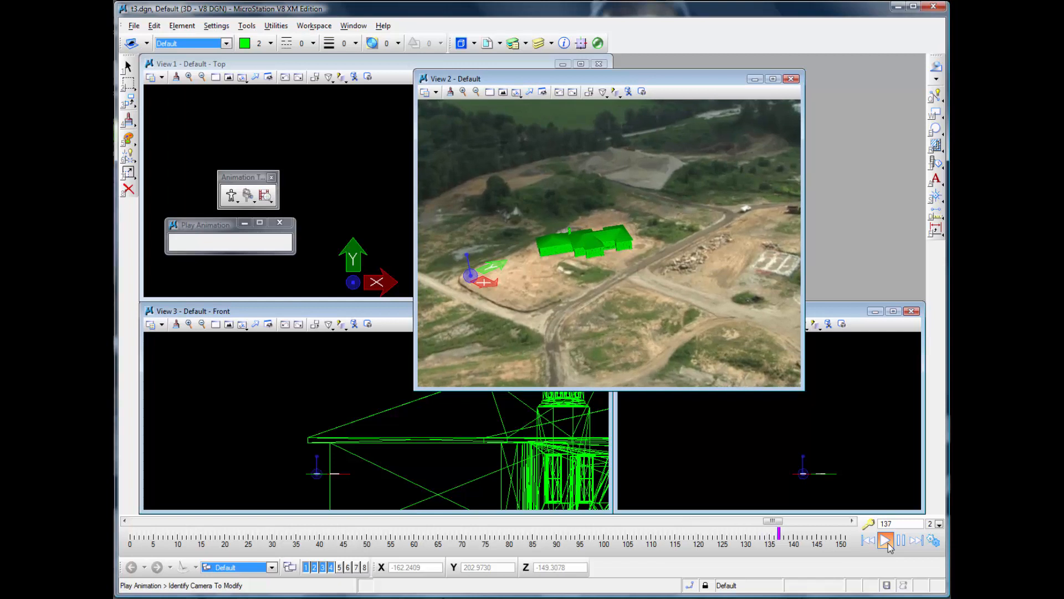